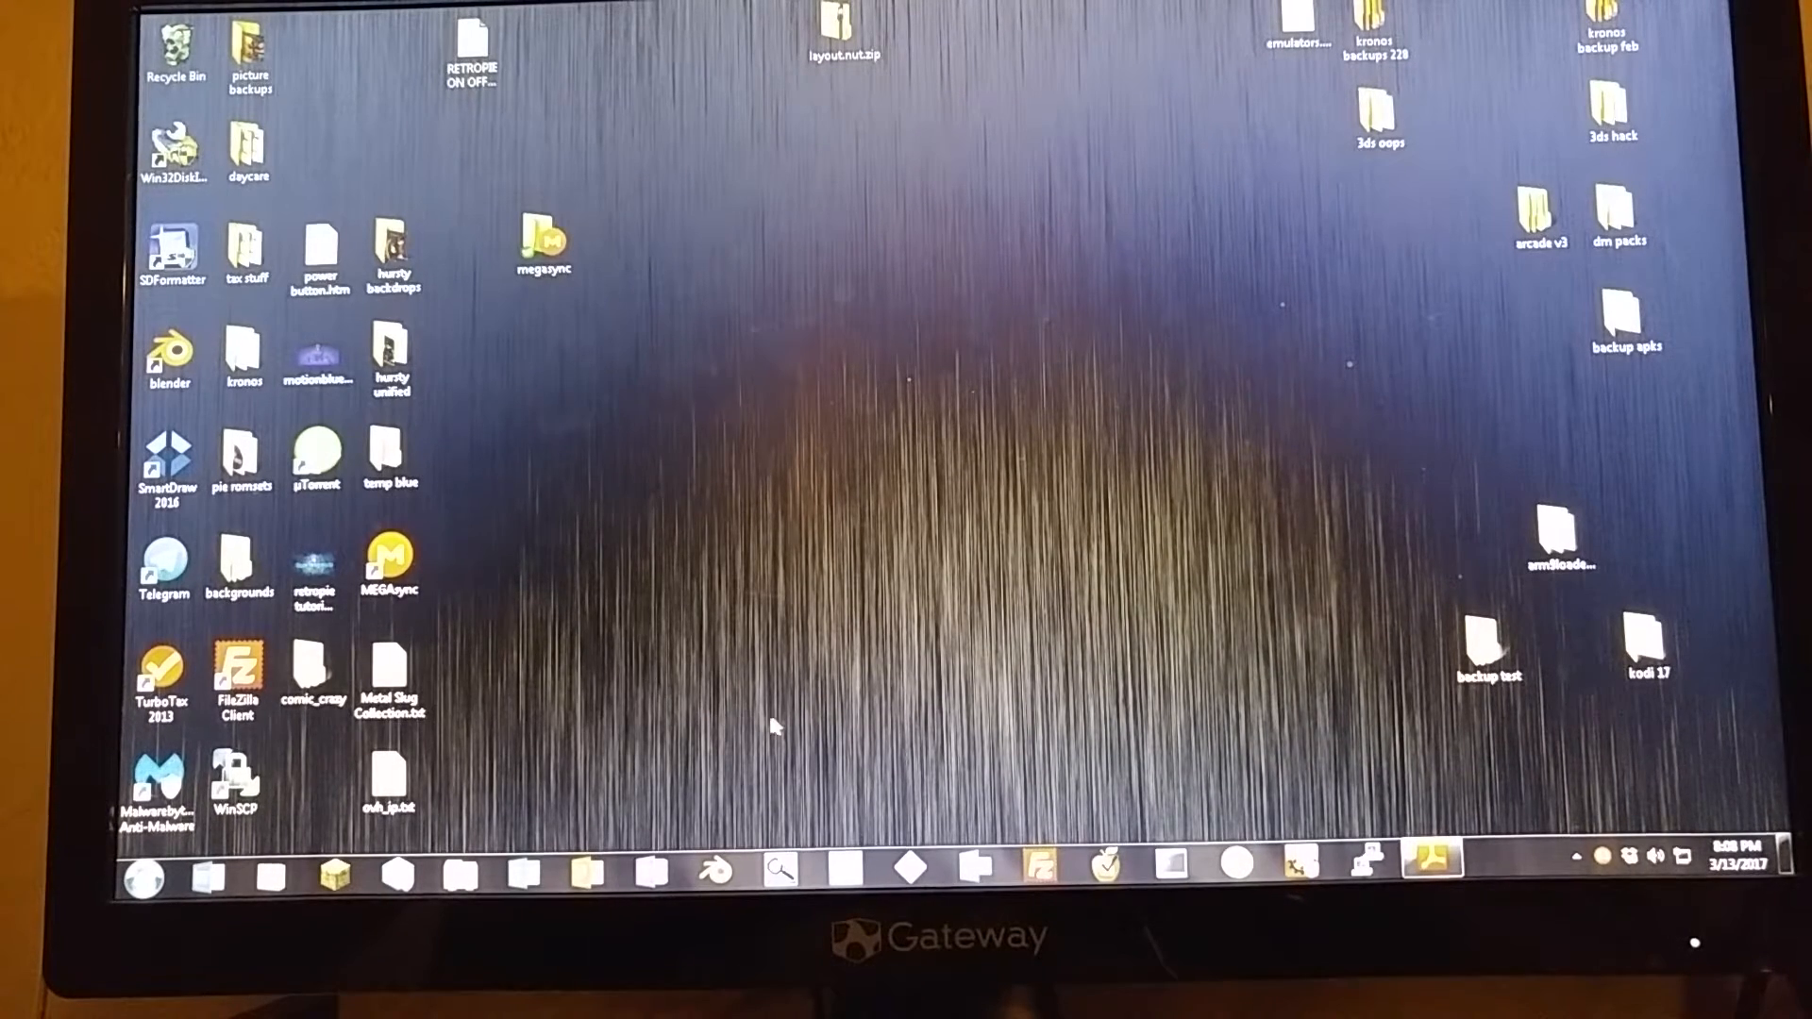
pyautogui.moveTo(1070, 846)
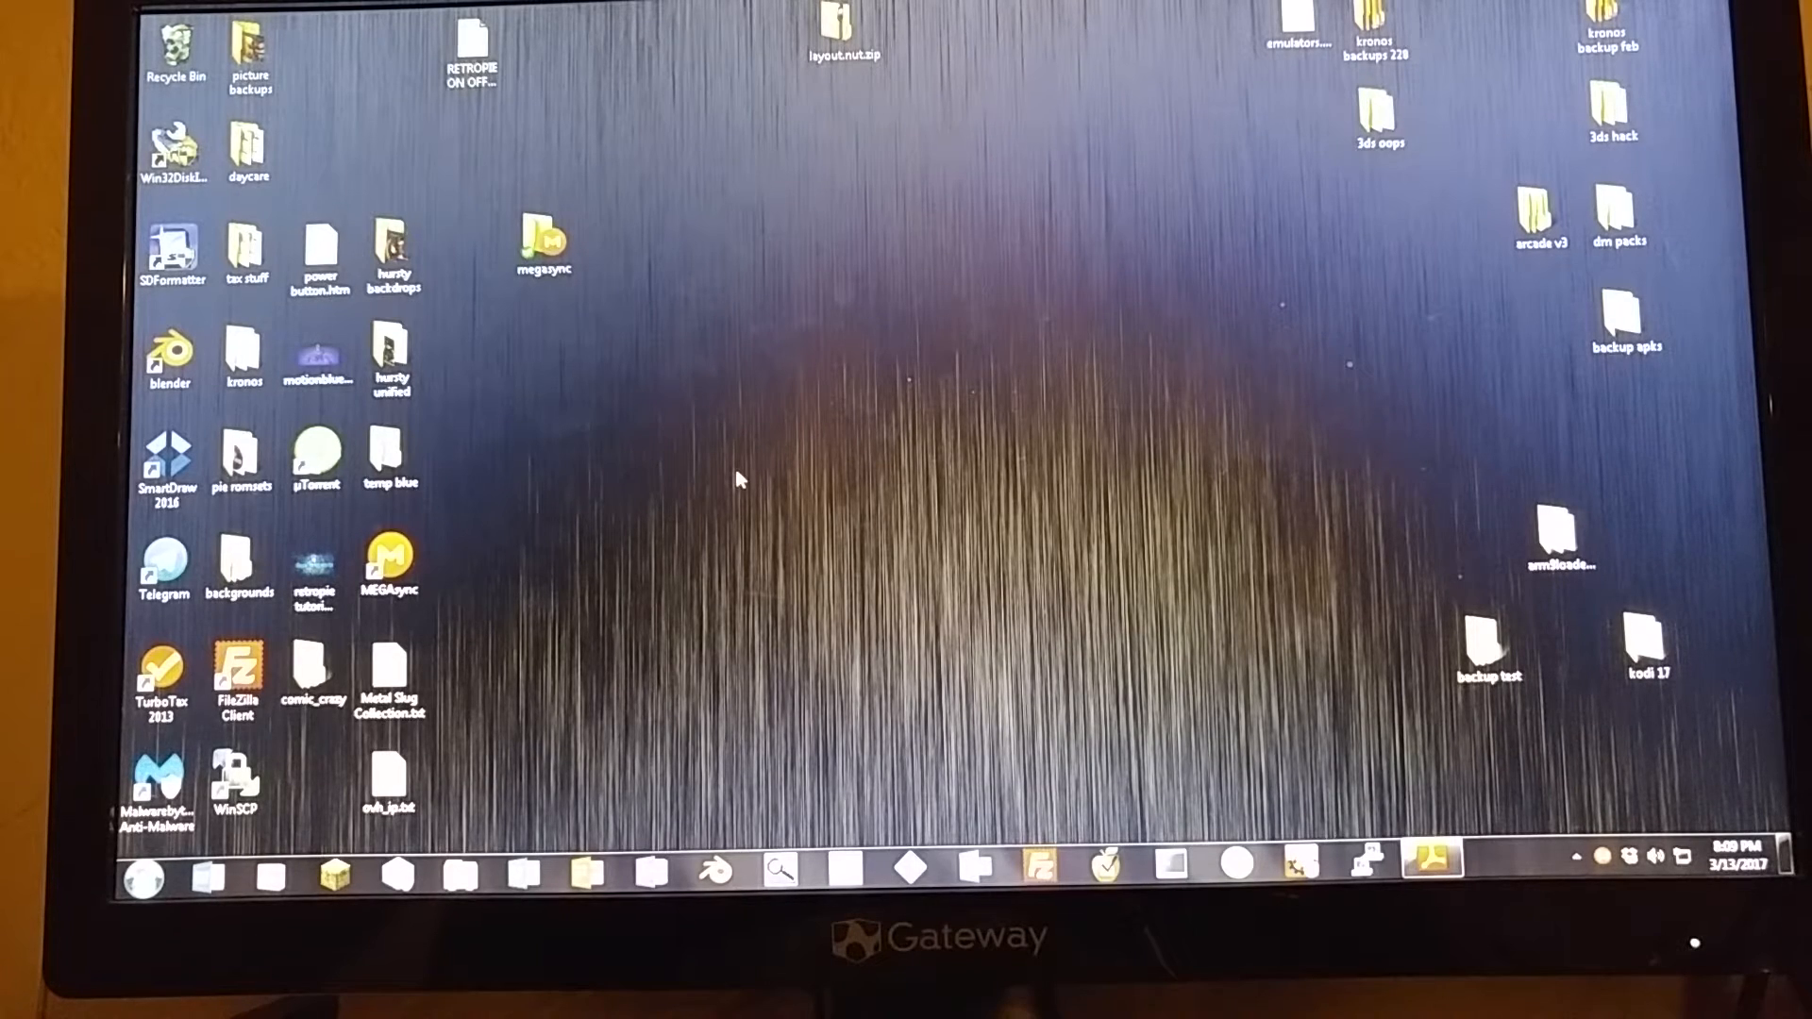
pyautogui.moveTo(907, 601)
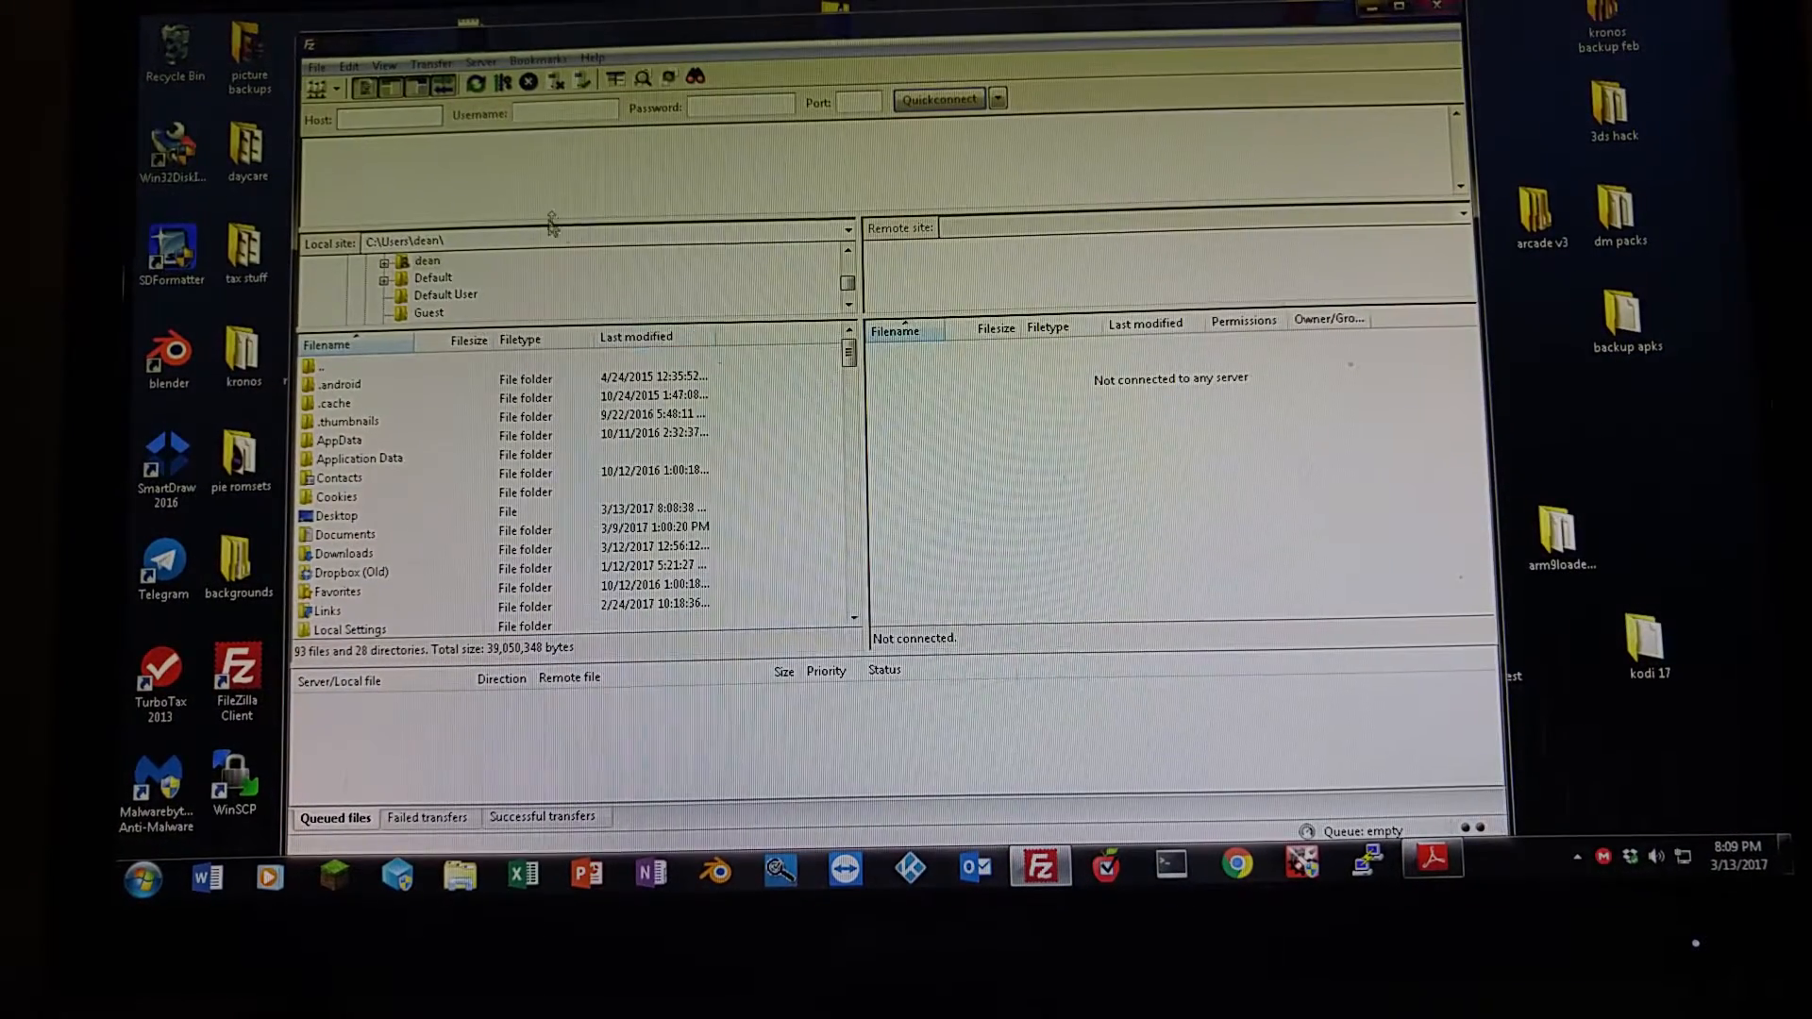
pyautogui.moveTo(315, 89)
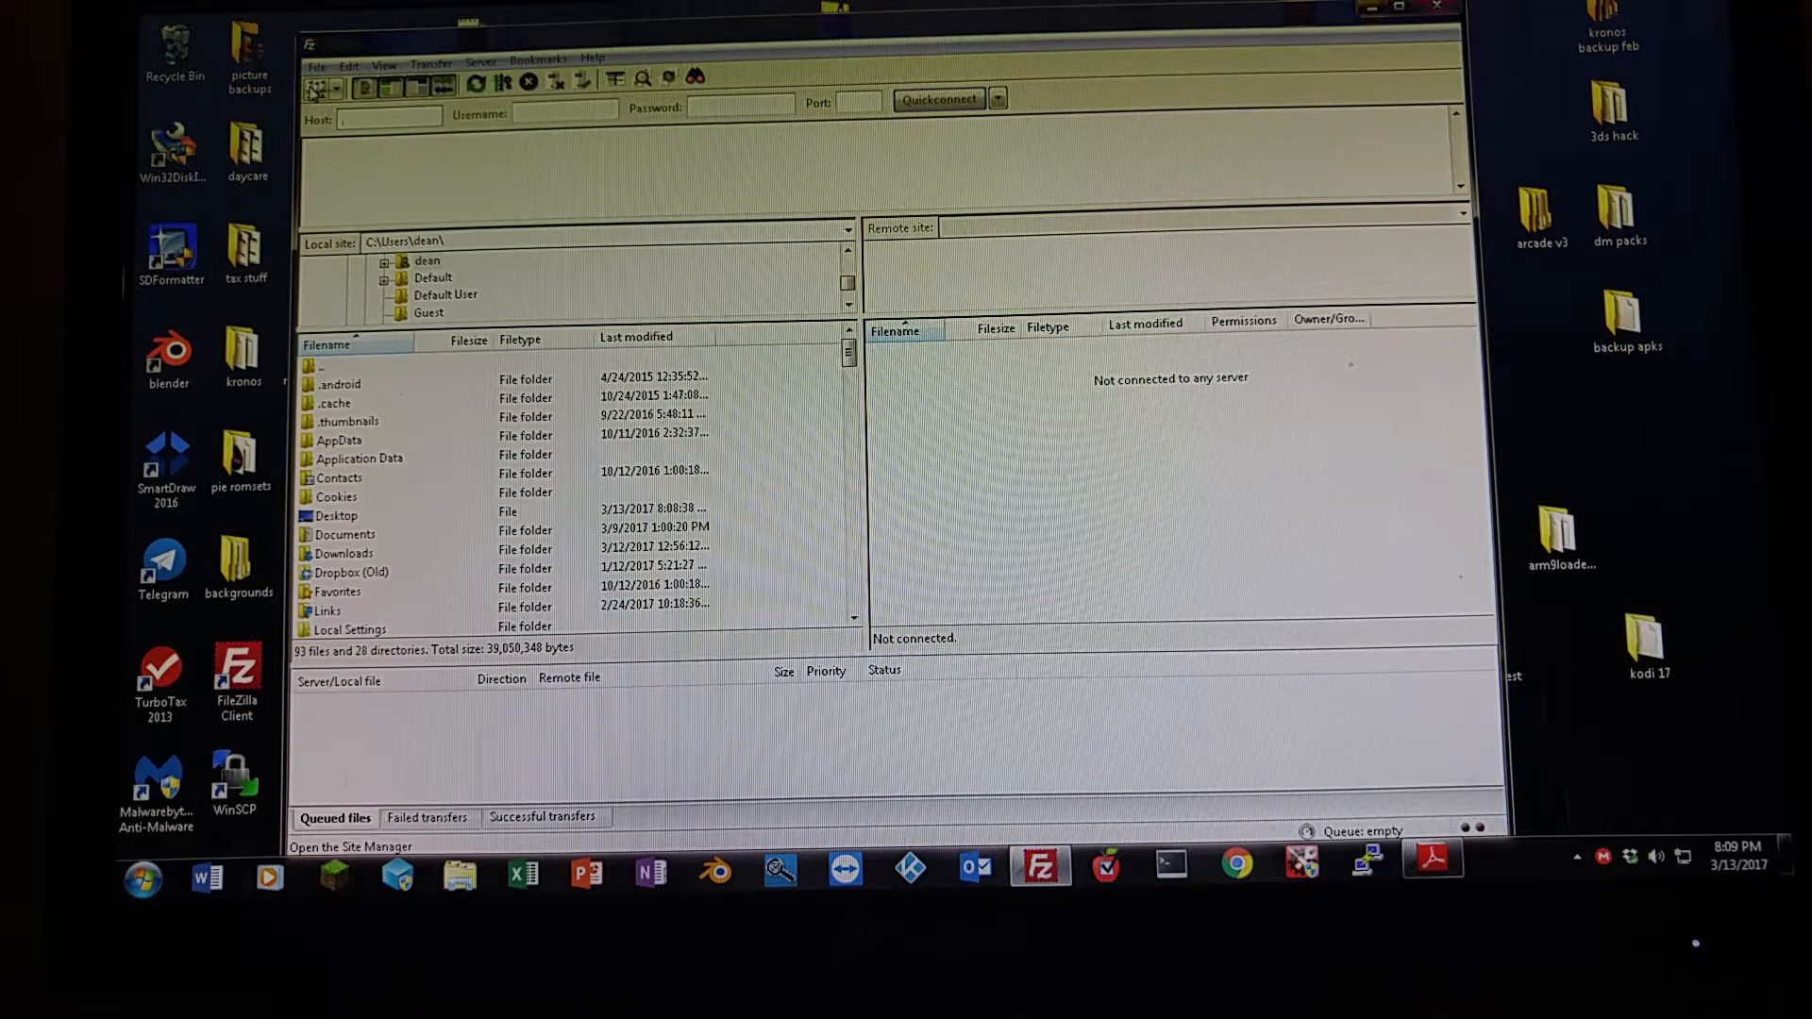
pyautogui.moveTo(366, 87)
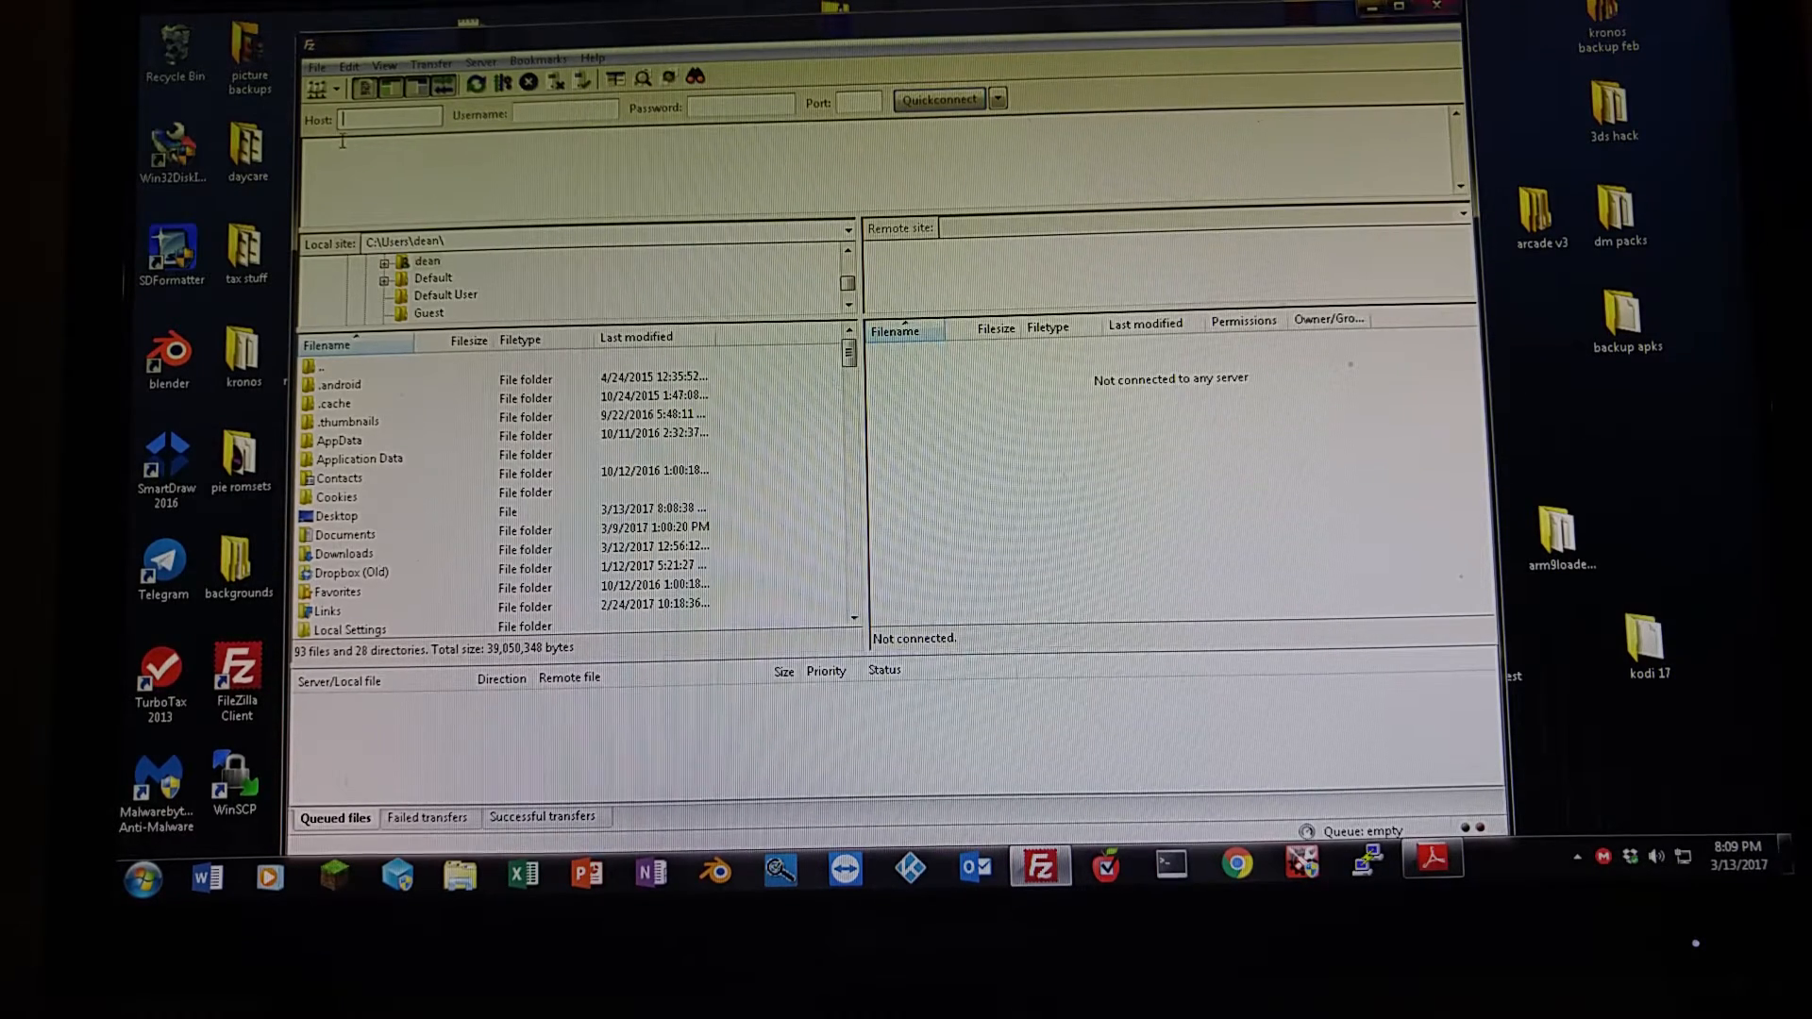
pyautogui.moveTo(318, 89)
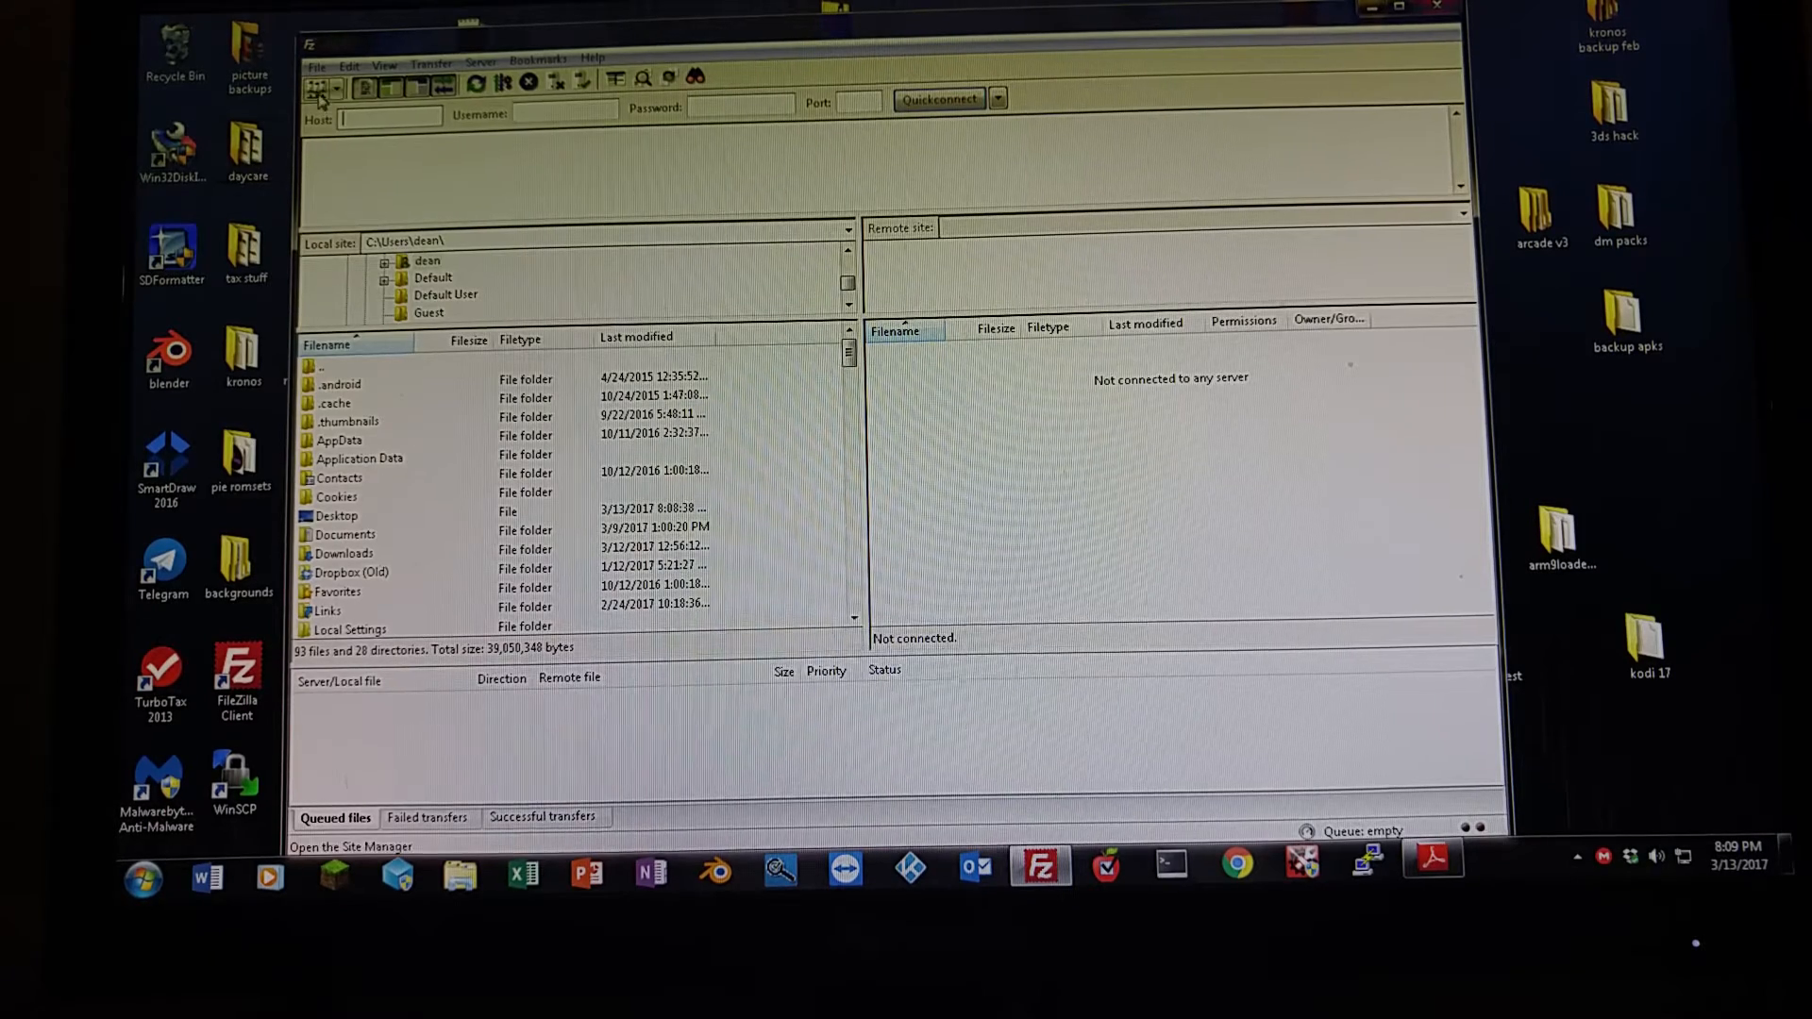
# Open the Site Manager to view the saved sites.
pyautogui.click(314, 87)
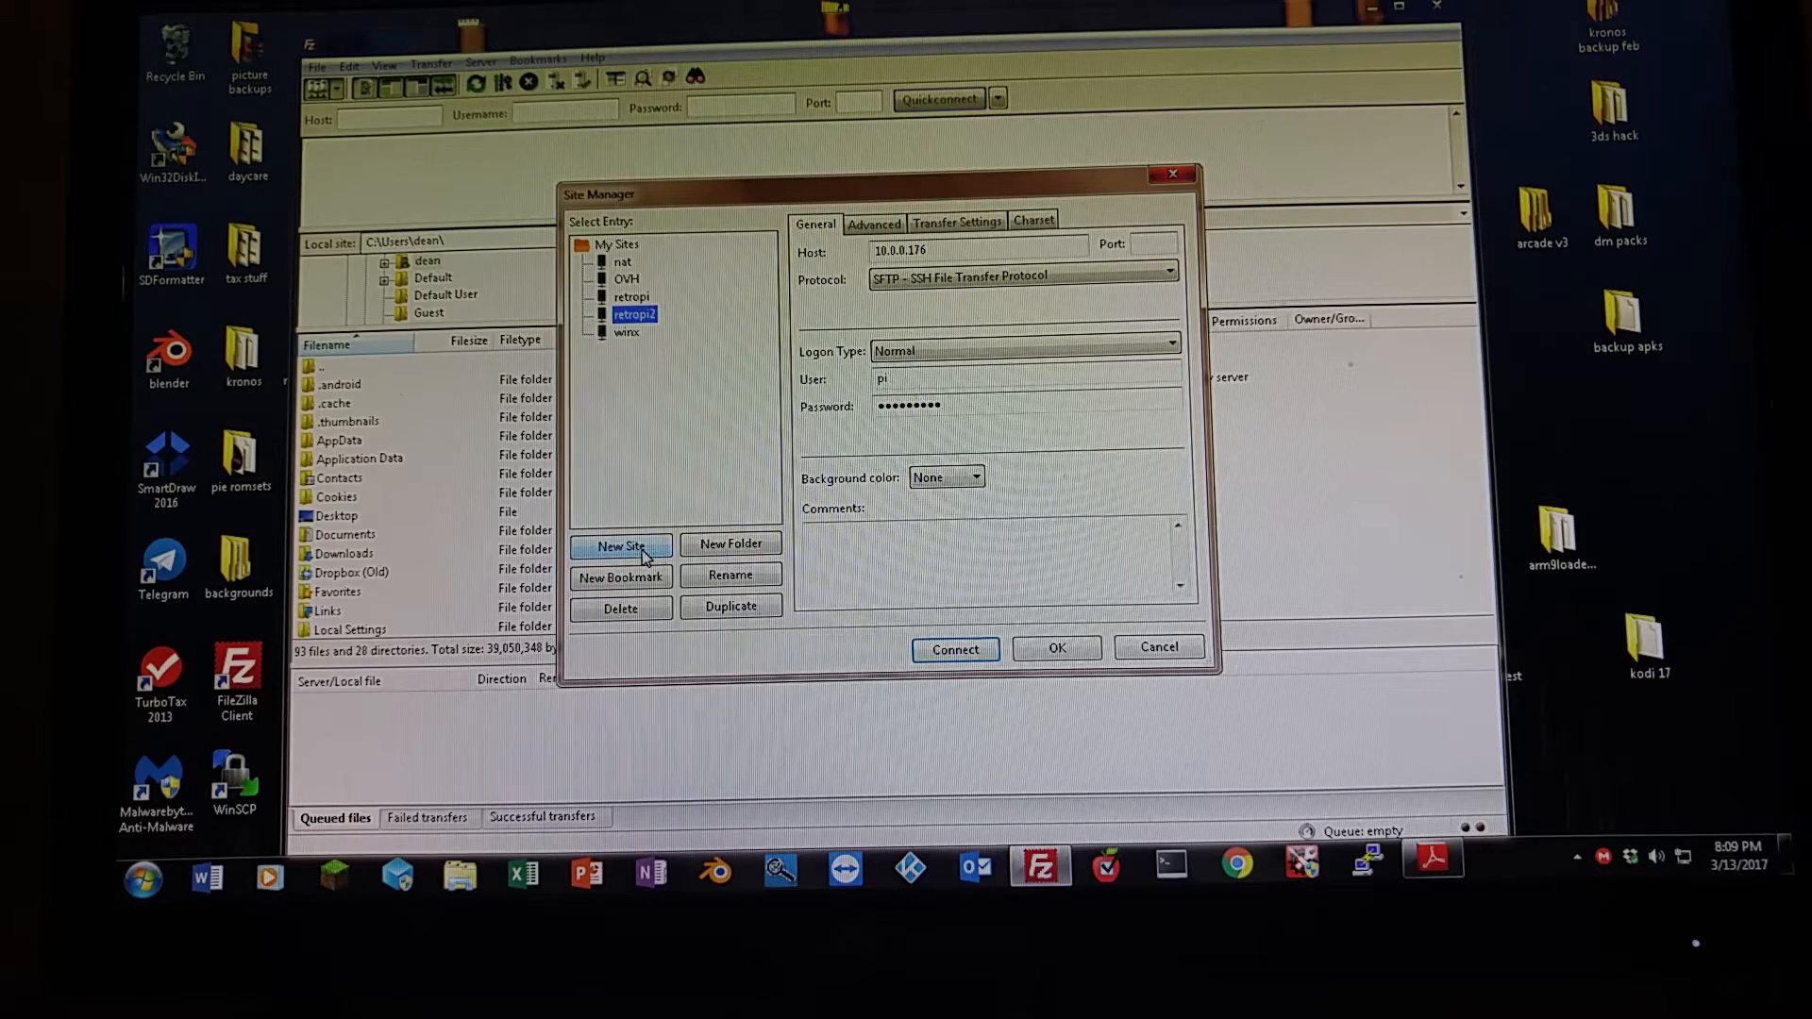
# Create a new site entry with protocol SFTP - SSH File Transfer Protocol.
pyautogui.click(621, 545)
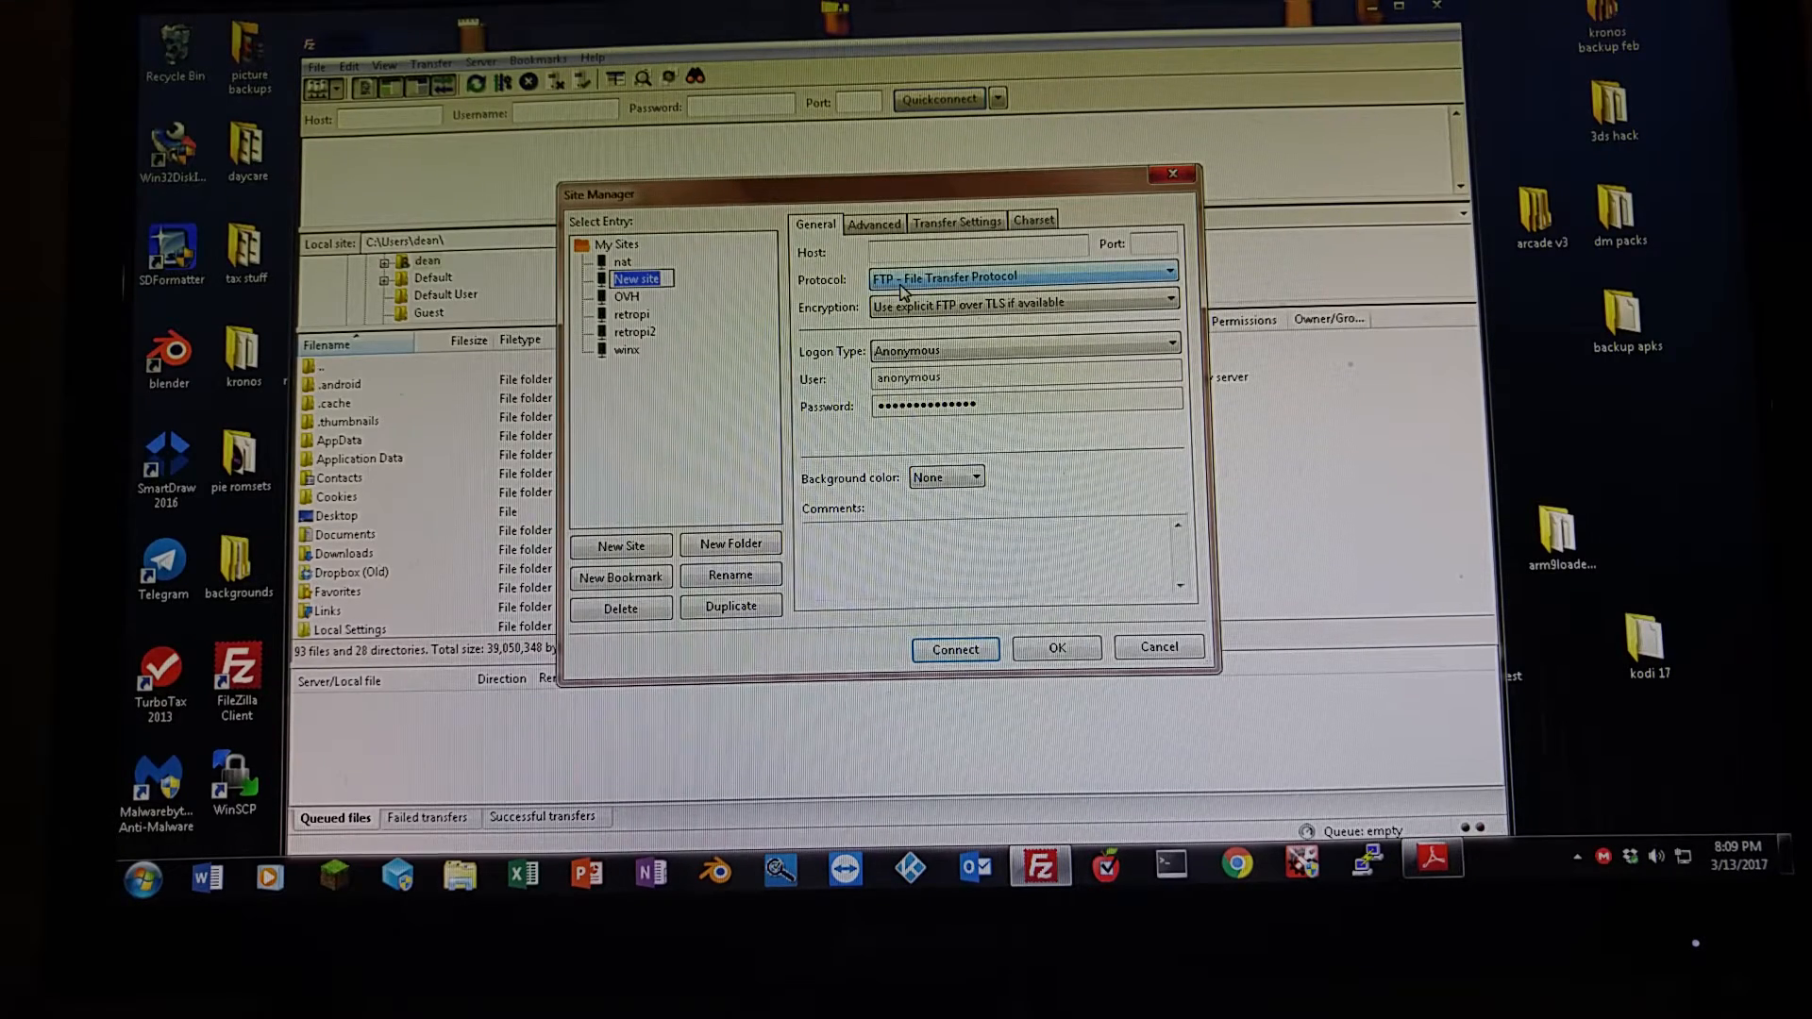
pyautogui.click(977, 252)
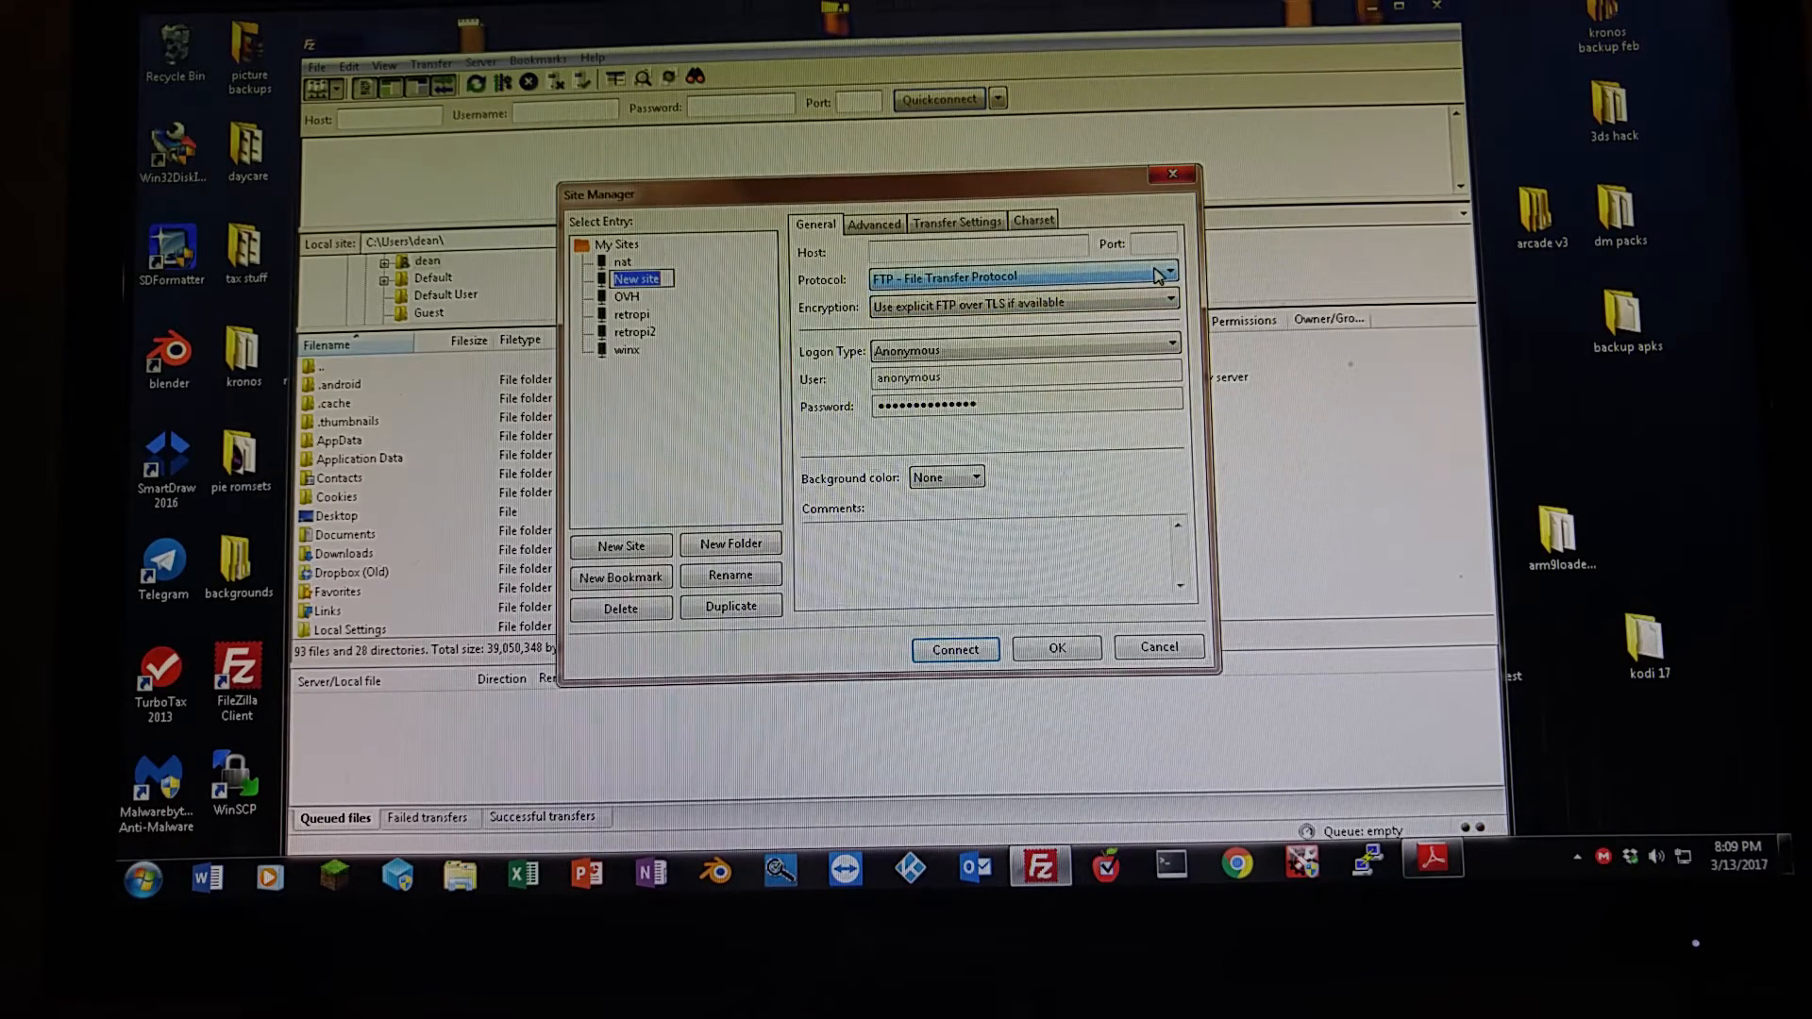
pyautogui.click(1166, 277)
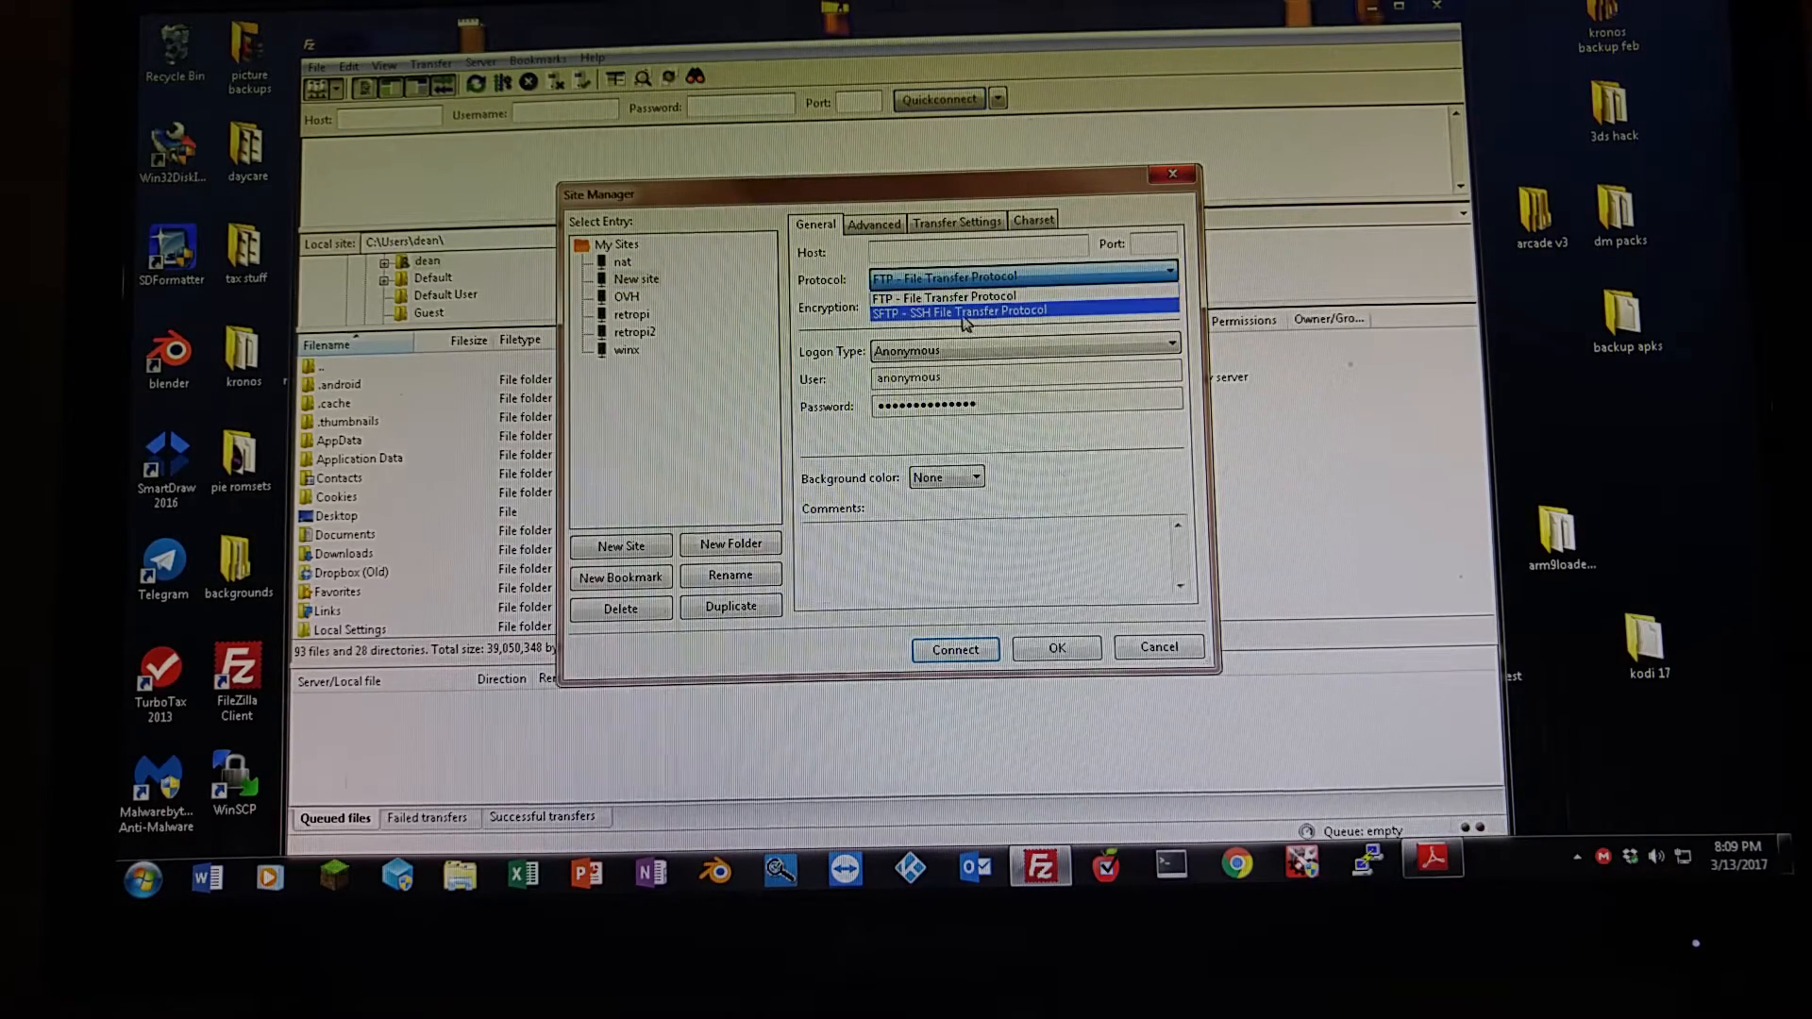
pyautogui.click(959, 311)
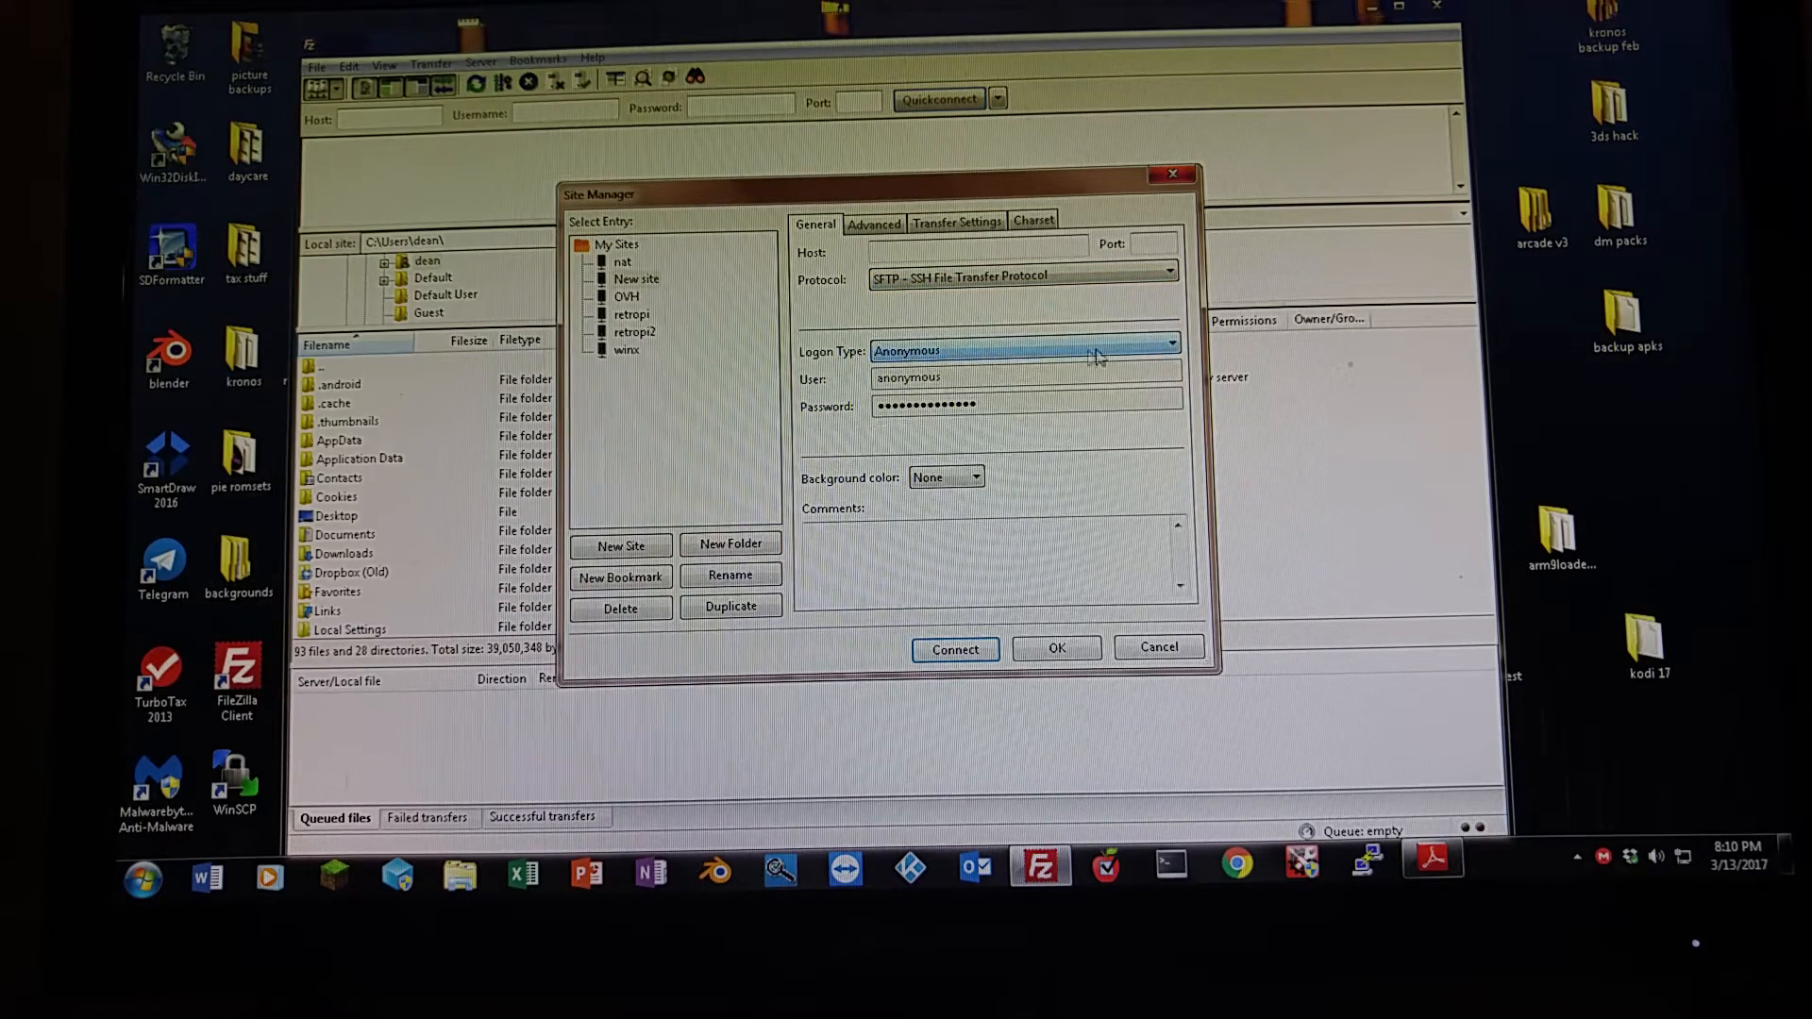
# Set the new site's logon type to Normal, user 'pi', and replace the password.
pyautogui.click(1169, 350)
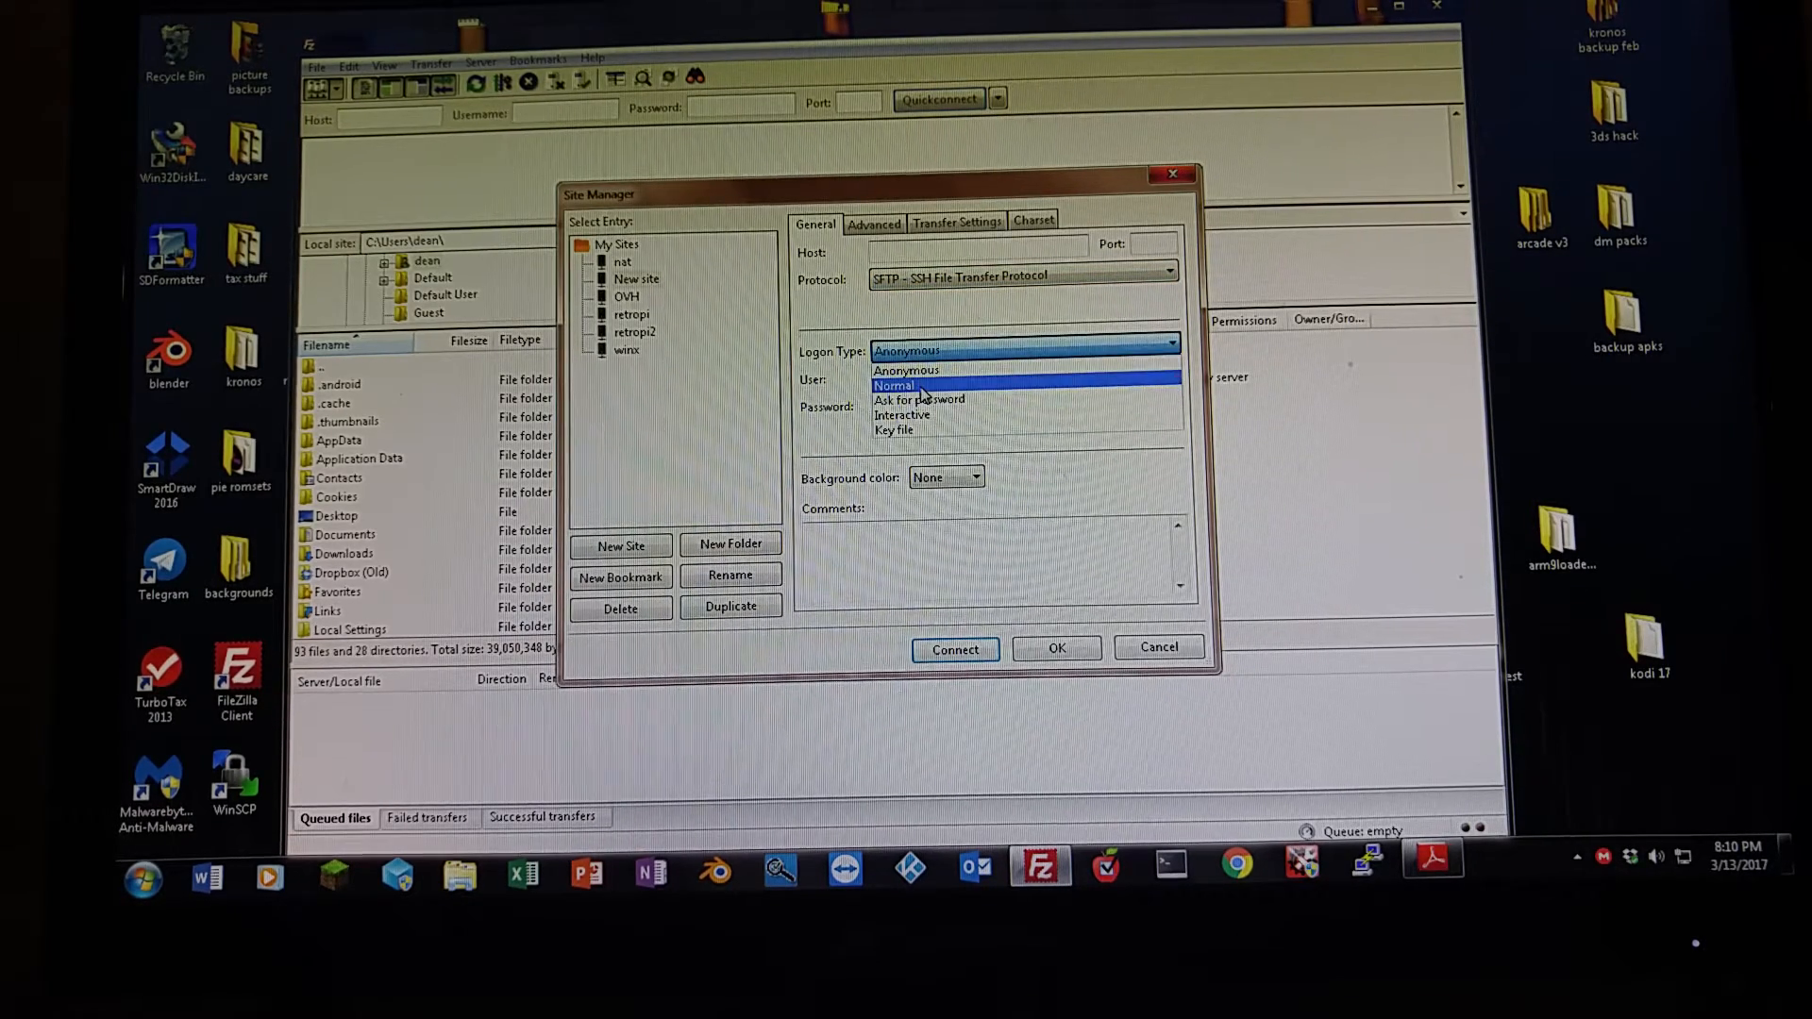
pyautogui.click(896, 385)
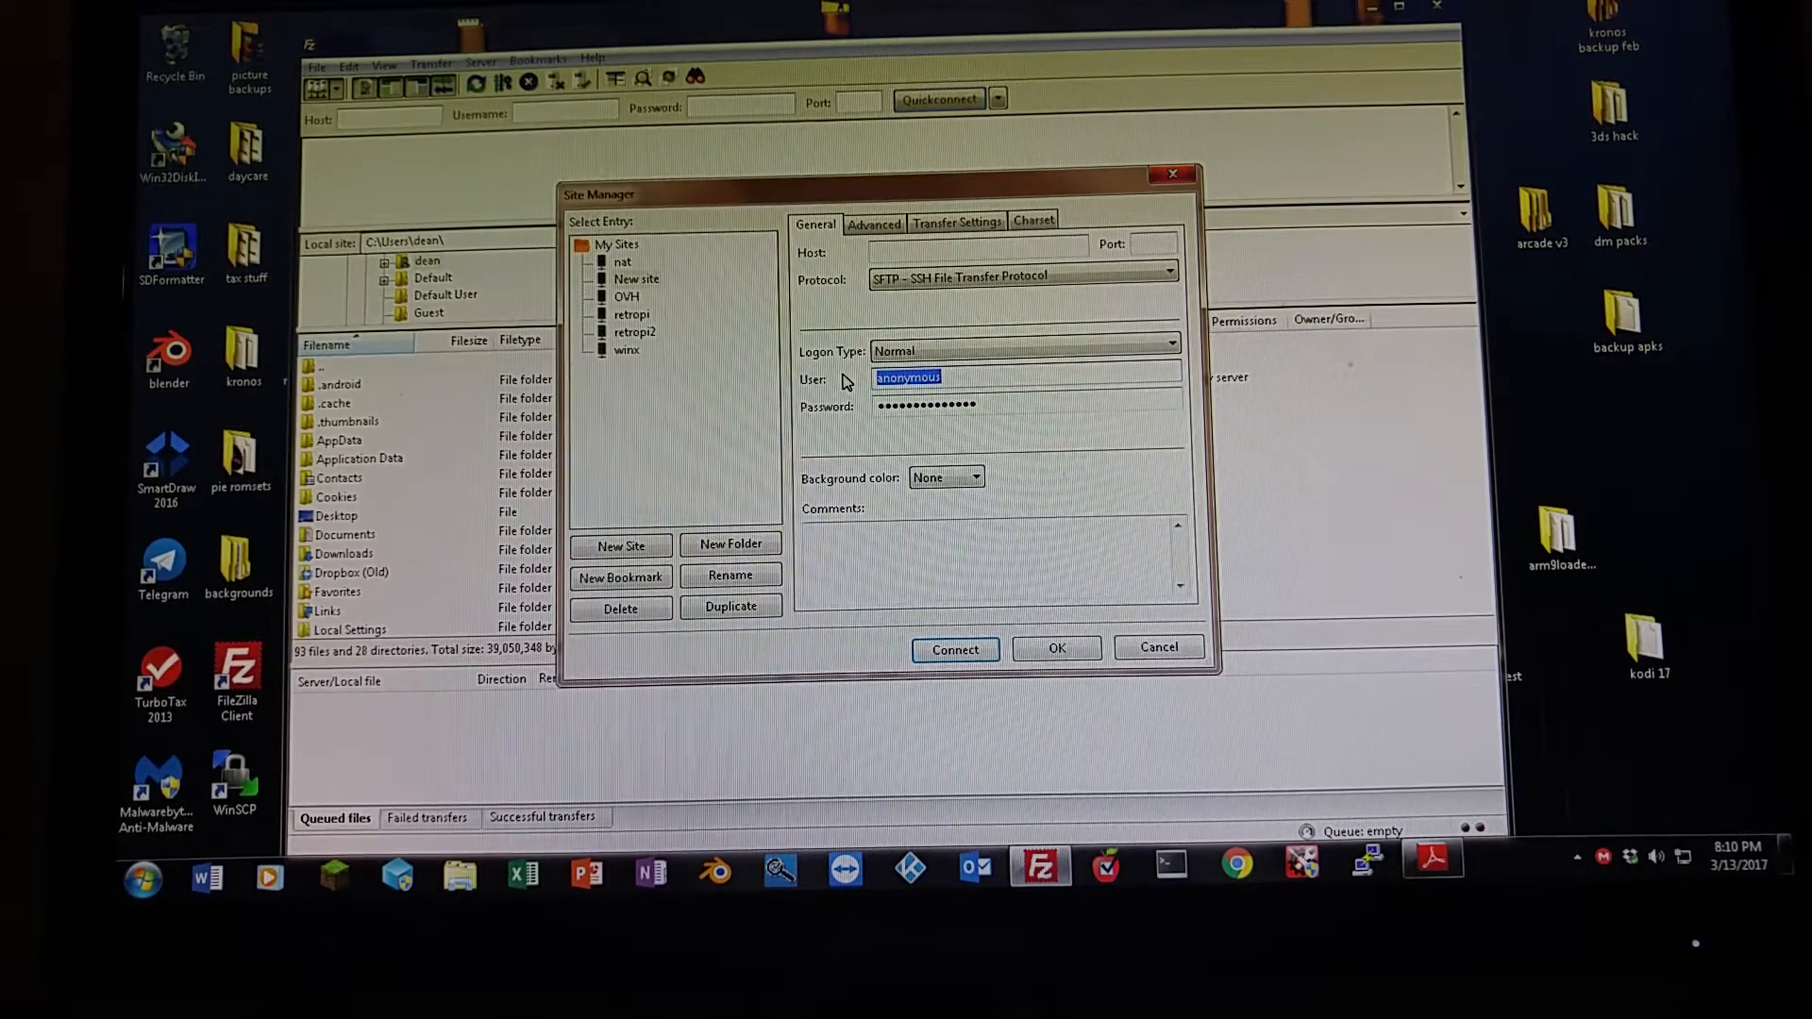
pyautogui.write('pi')
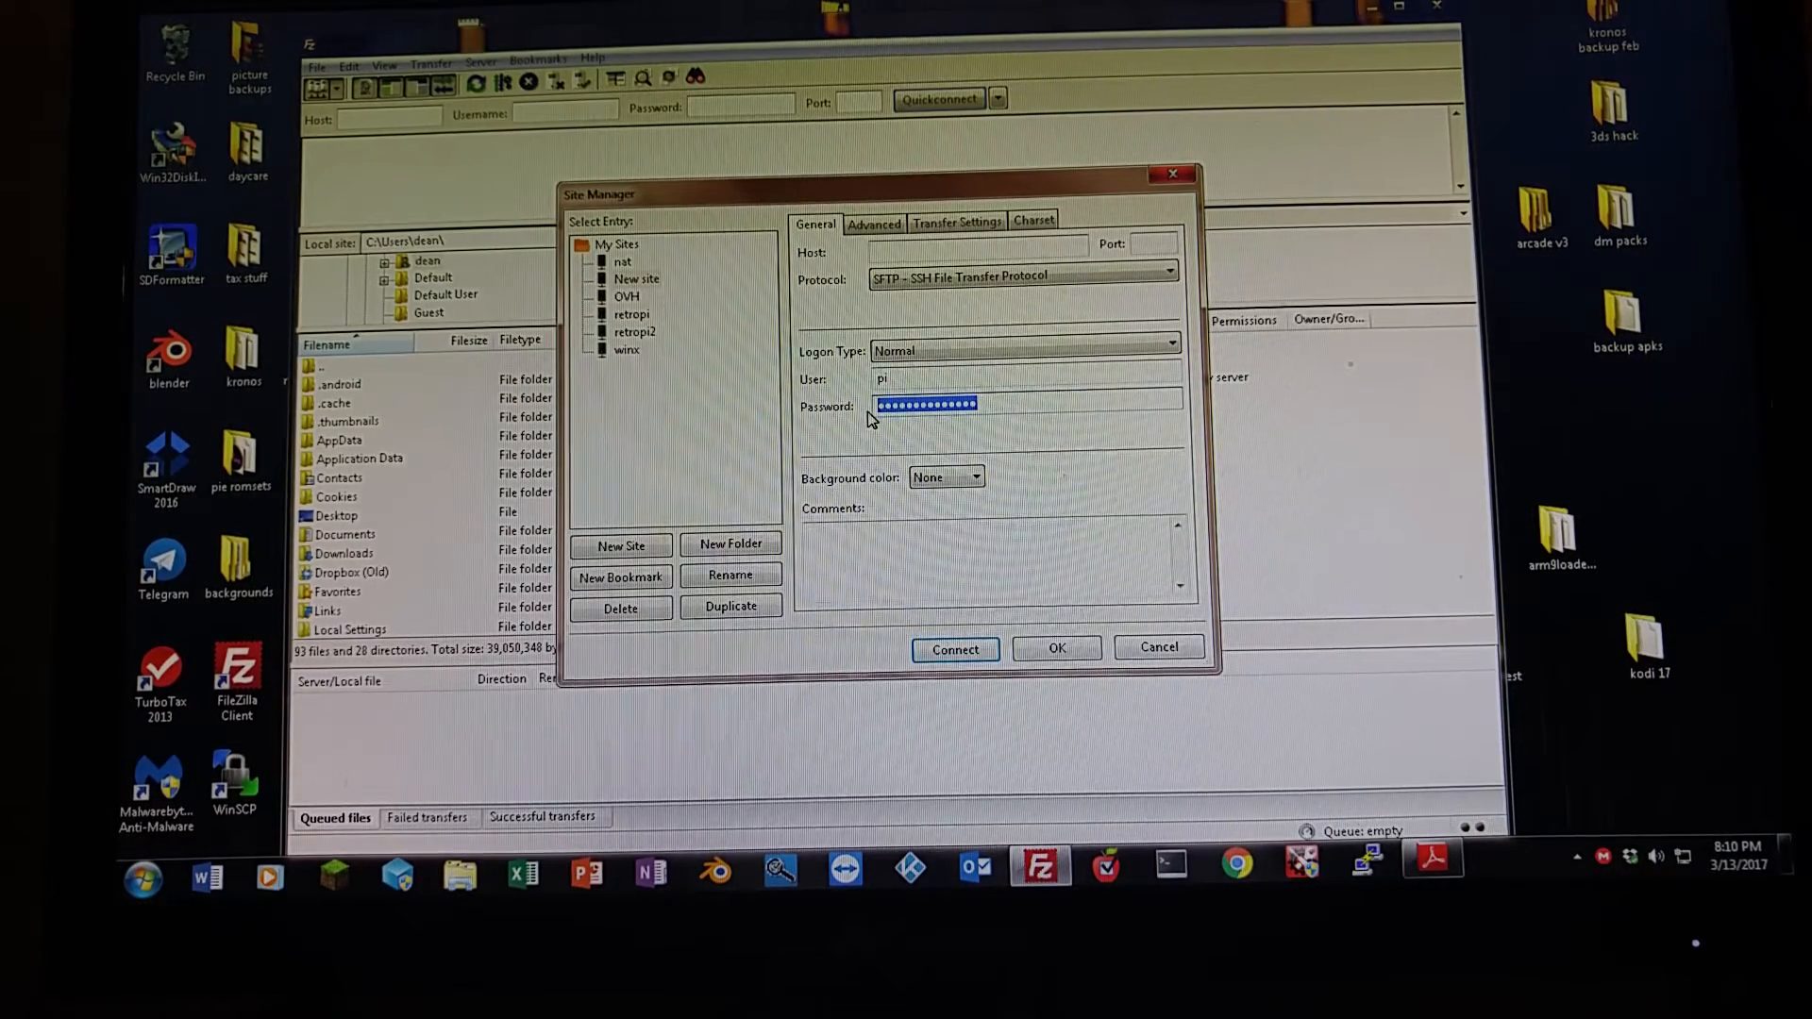
pyautogui.press('Delete')
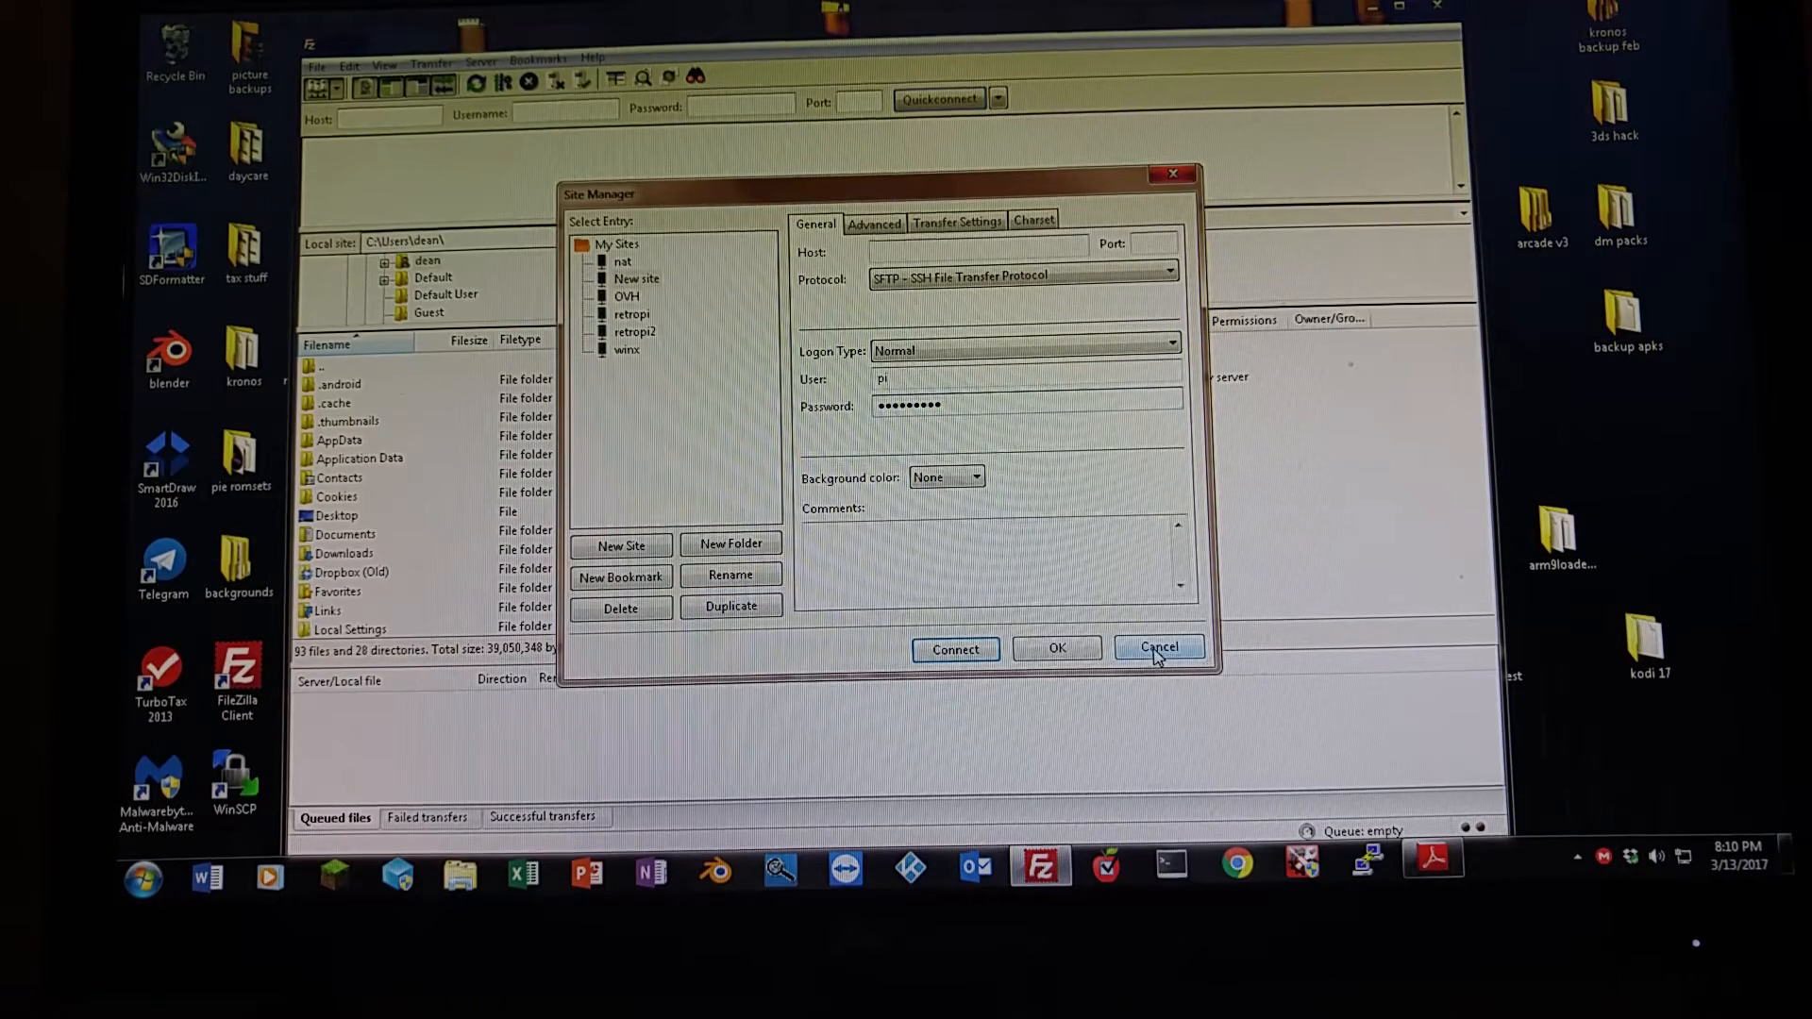
# Discard the unfinished entry and connect to the saved retropi2 site.
pyautogui.click(634, 314)
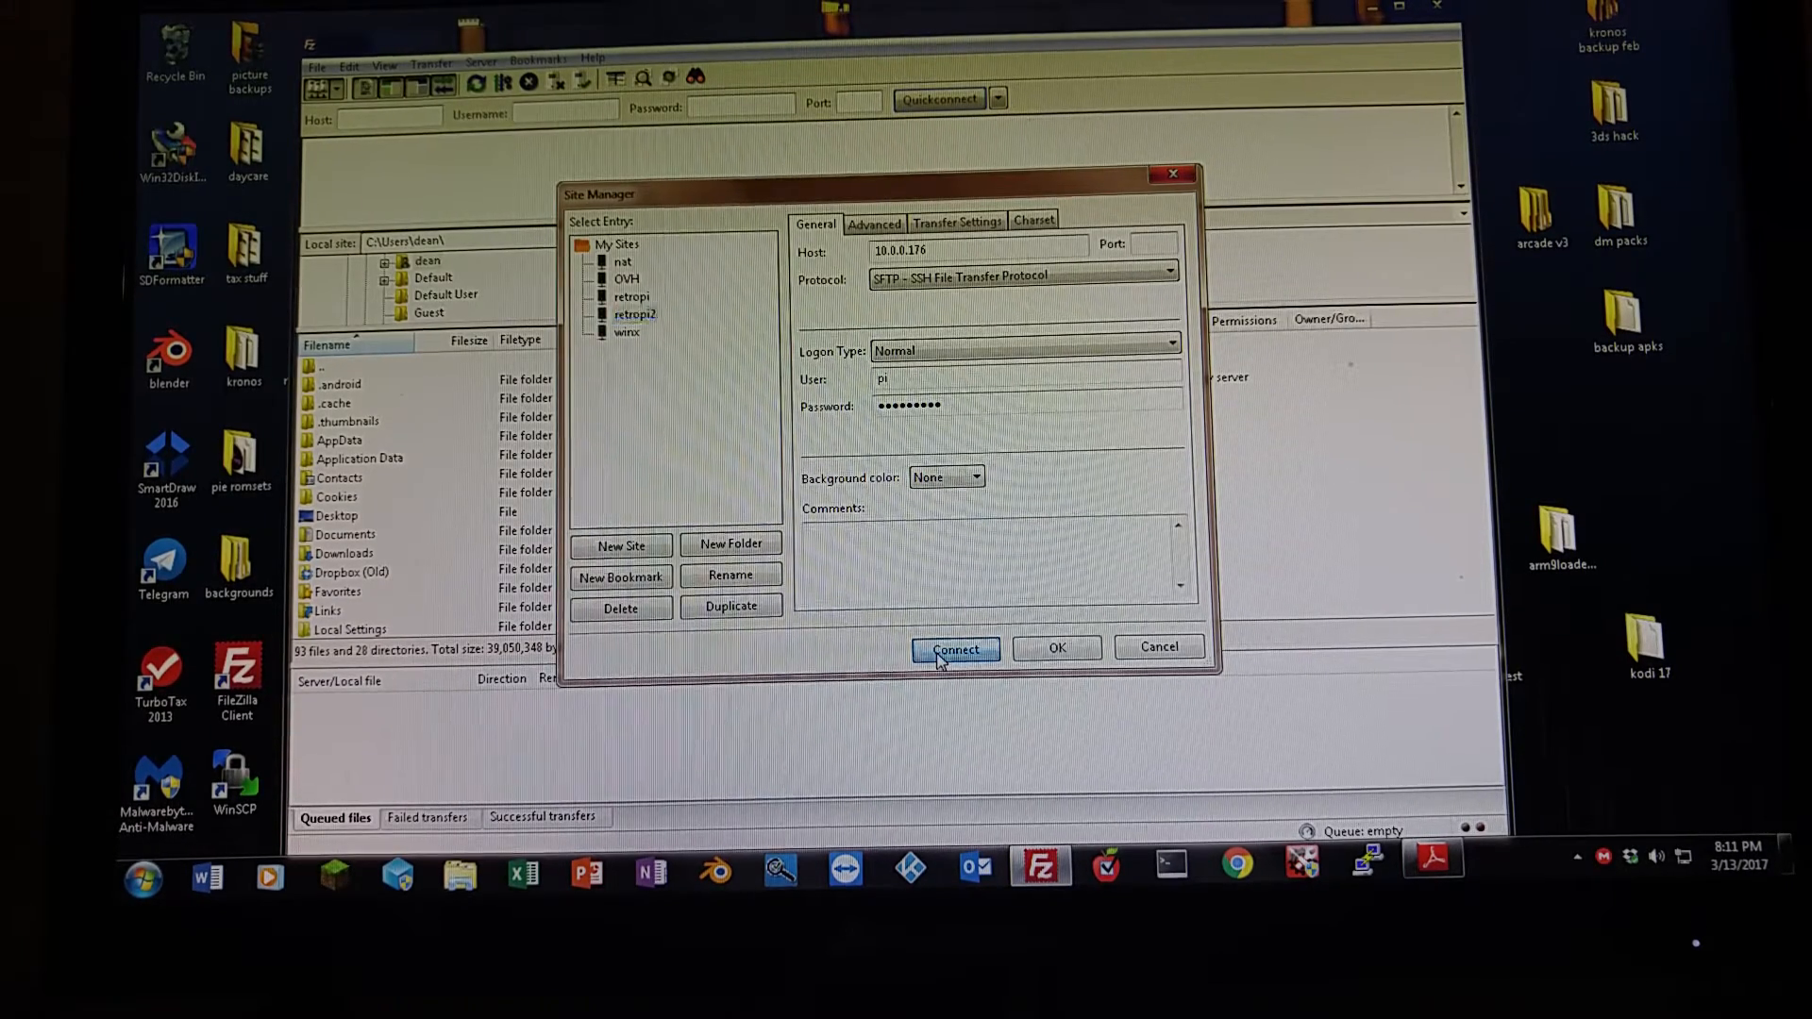
pyautogui.click(954, 648)
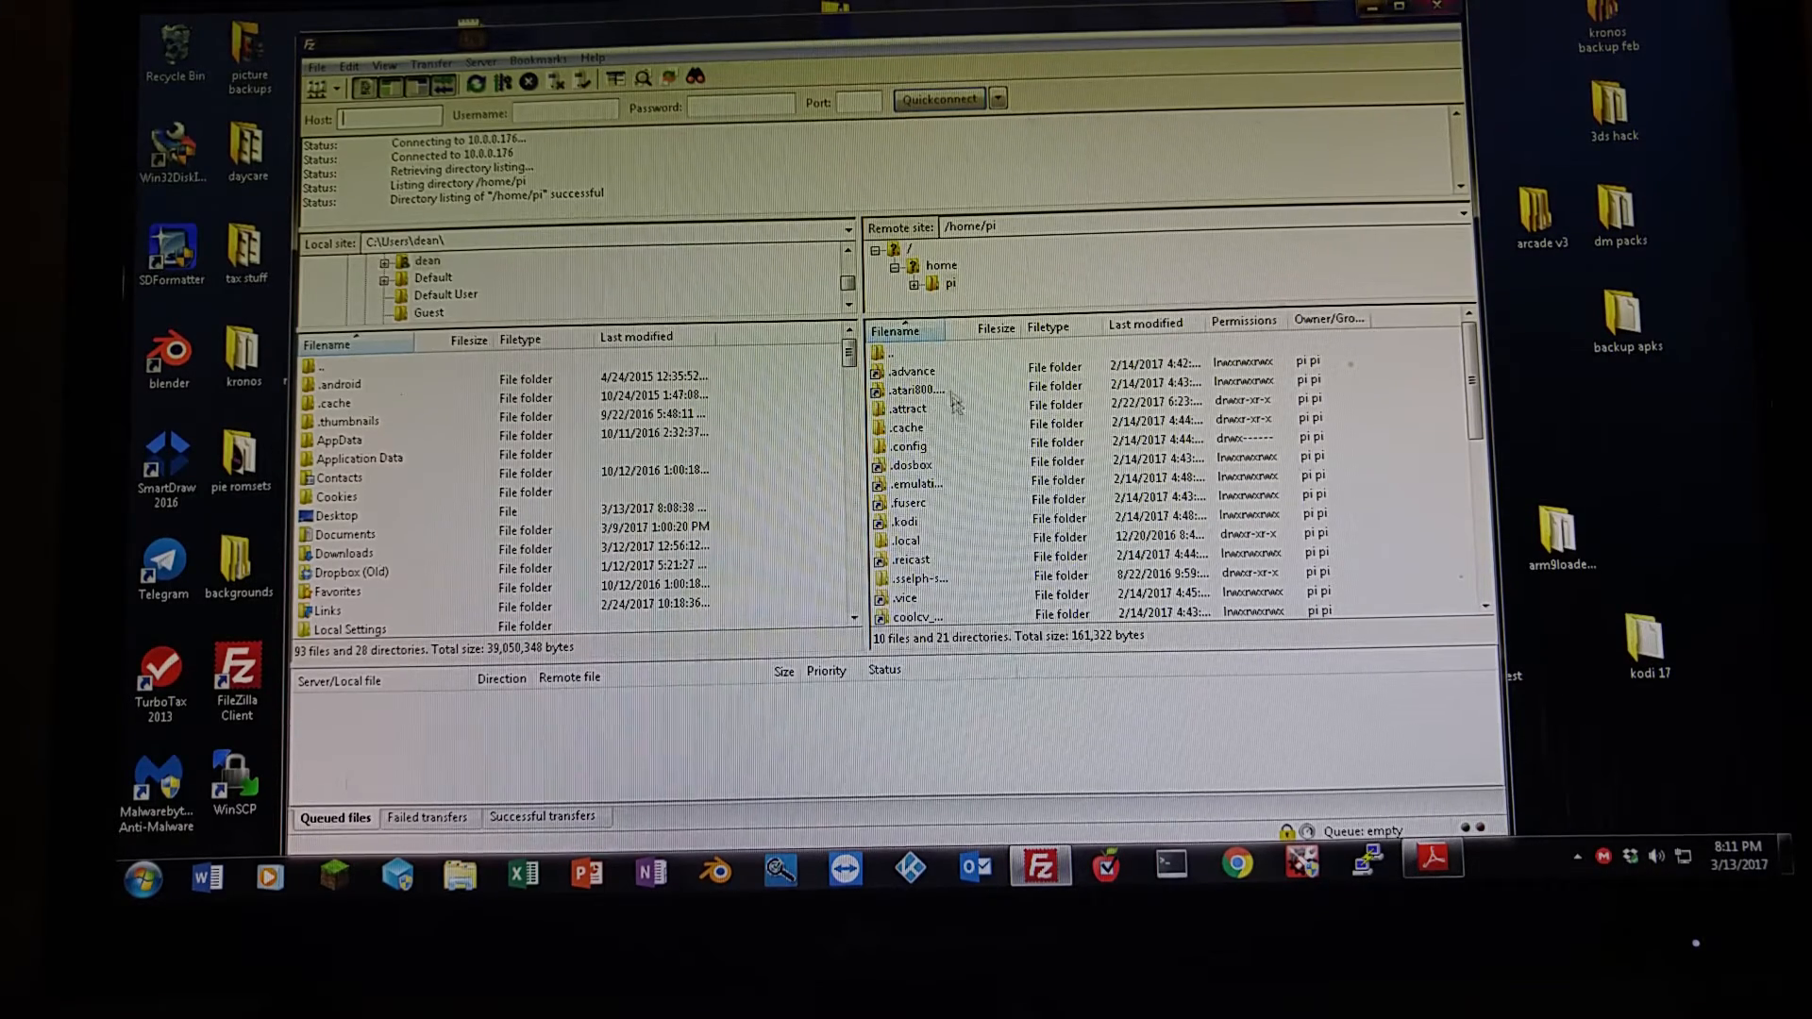
pyautogui.moveTo(953, 570)
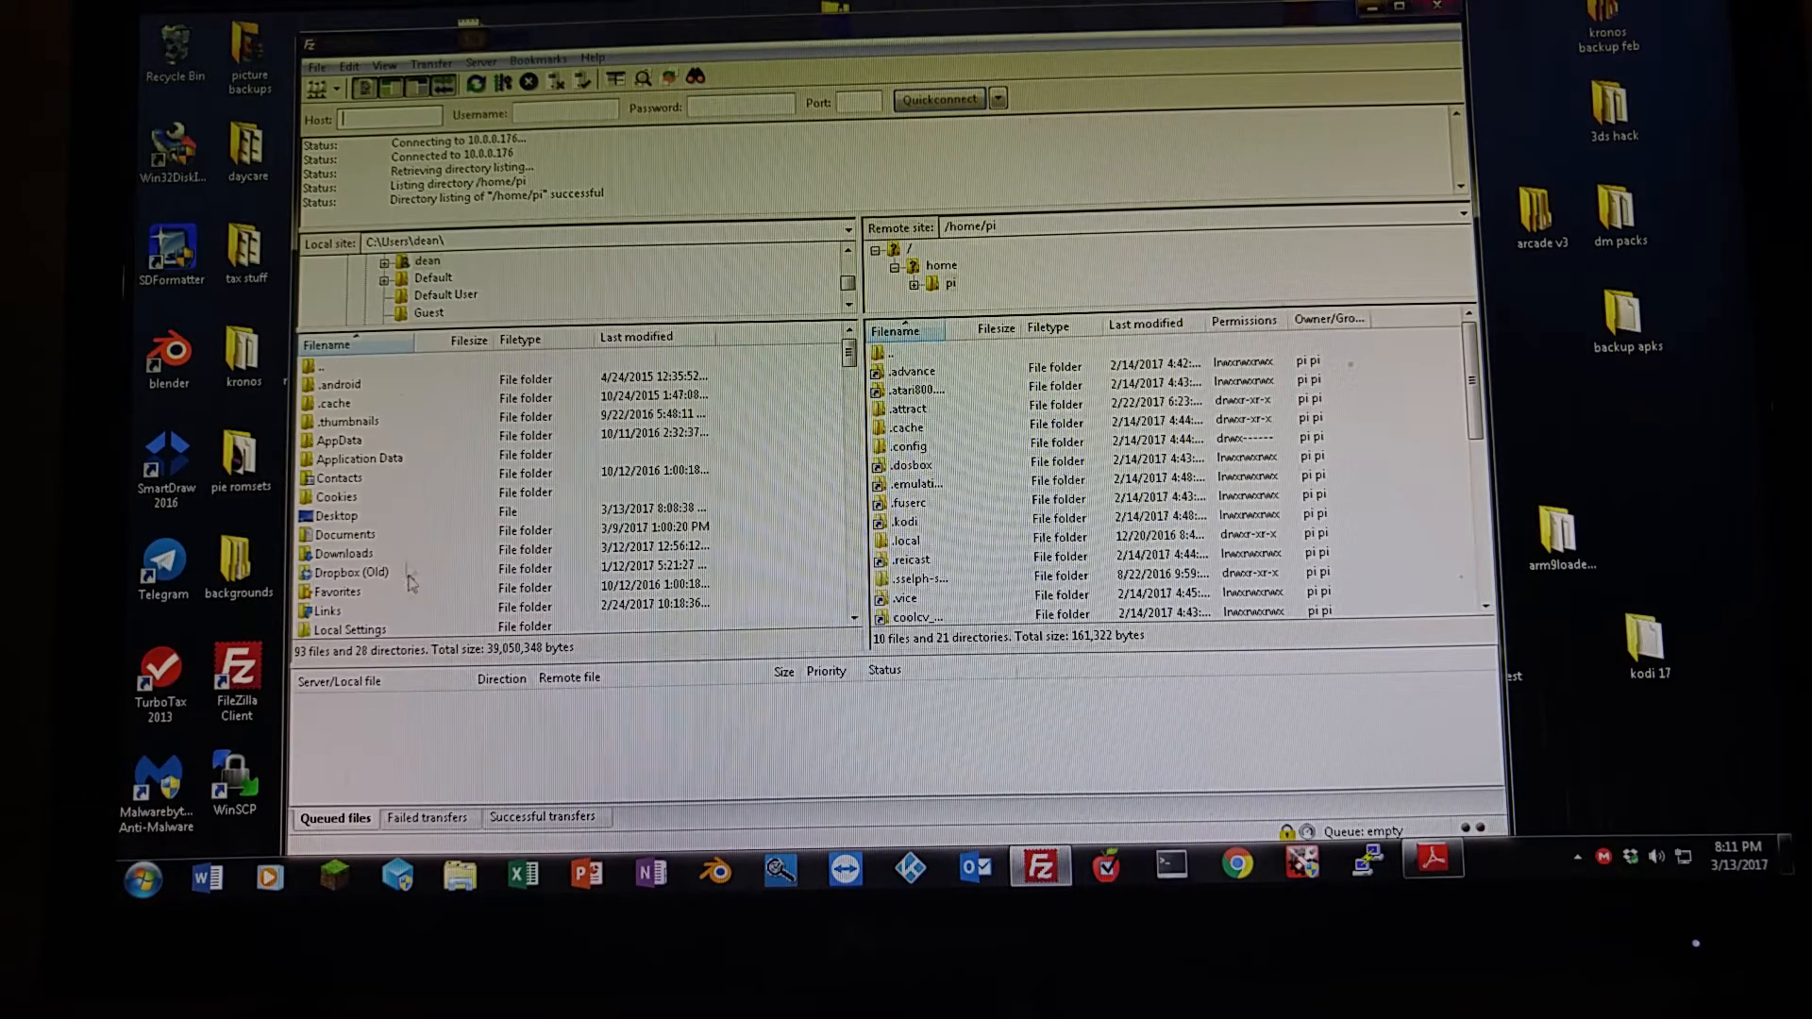
pyautogui.moveTo(514, 414)
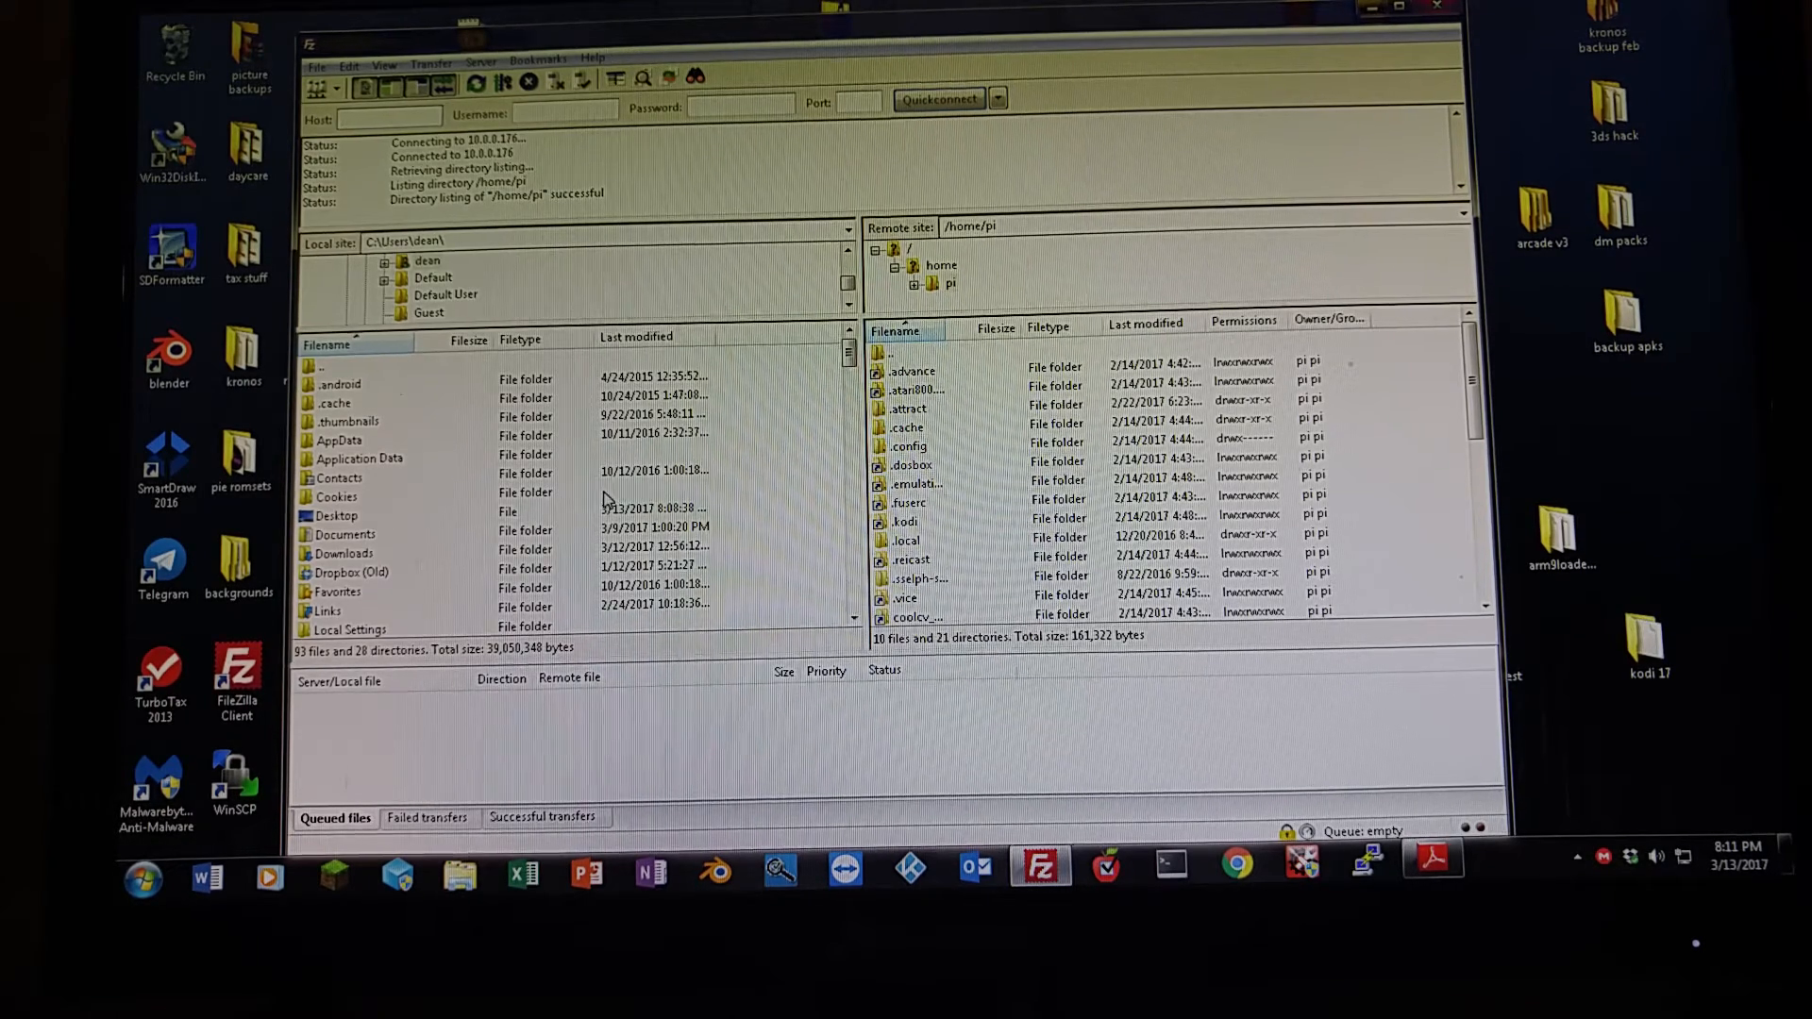
pyautogui.moveTo(392, 402)
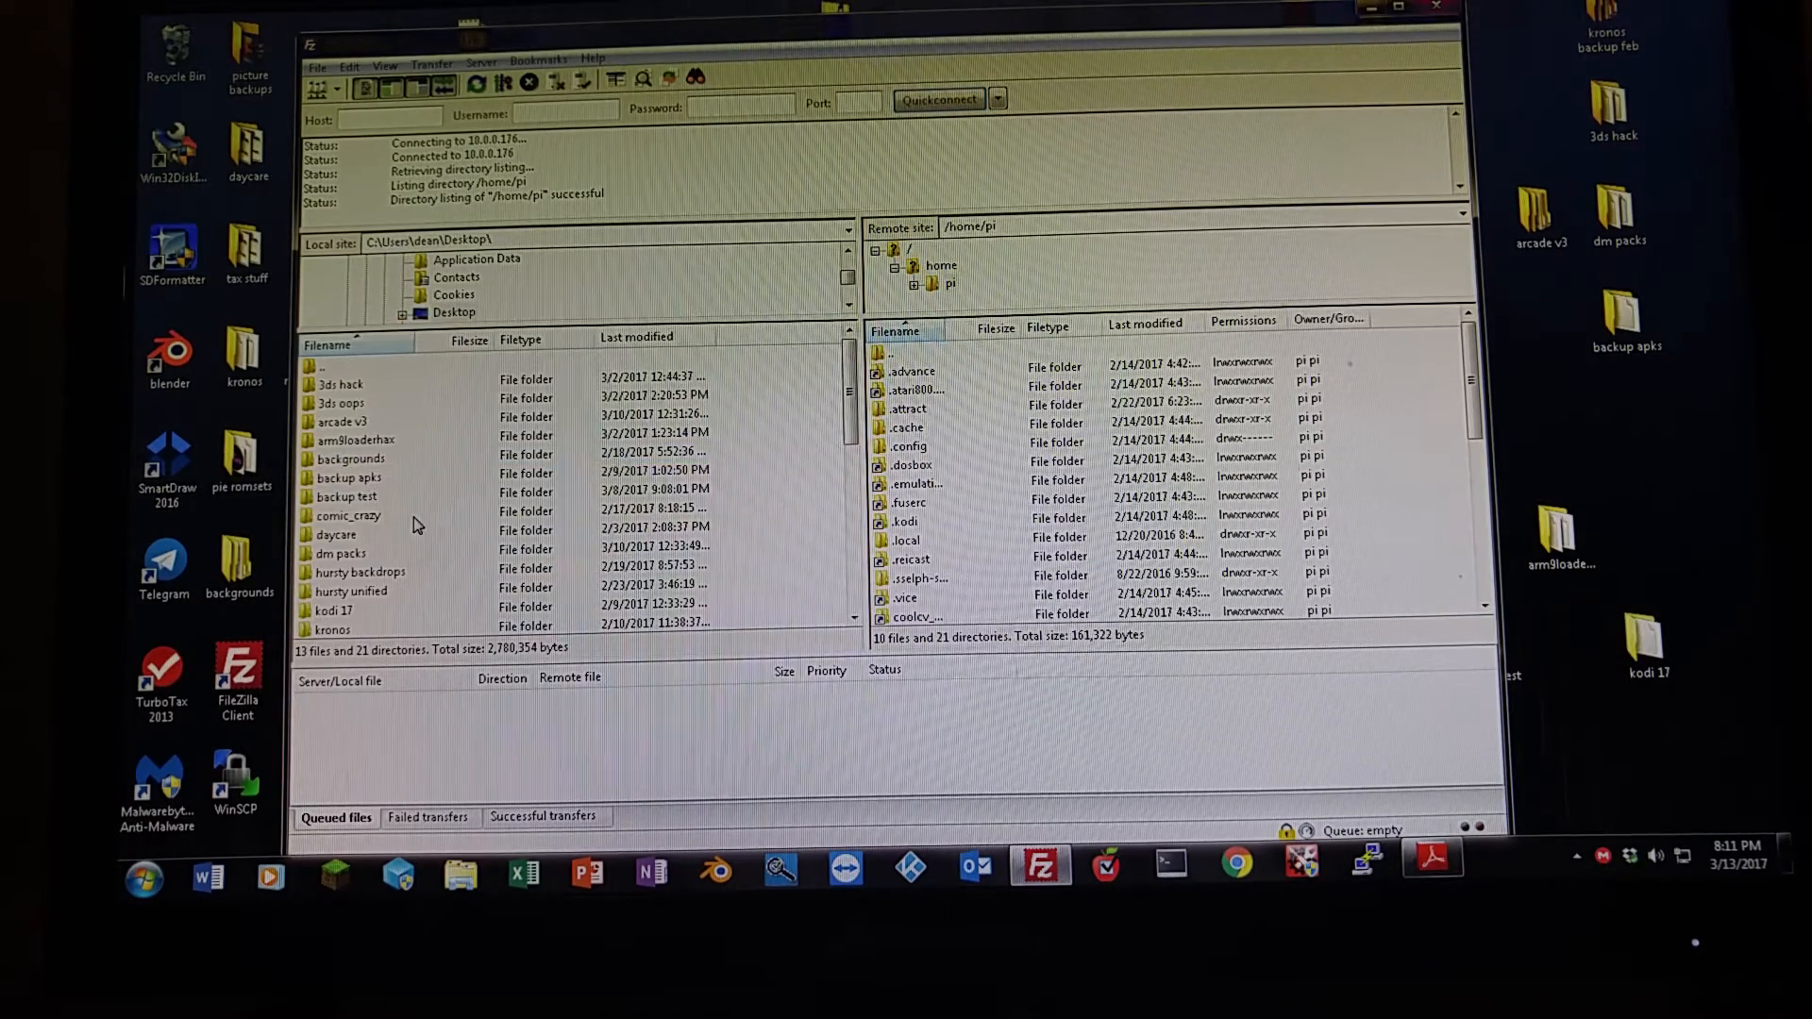
# Browse locally into Desktop\pie romsets\updated mb packs to list its system folders.
pyautogui.scroll(-3)
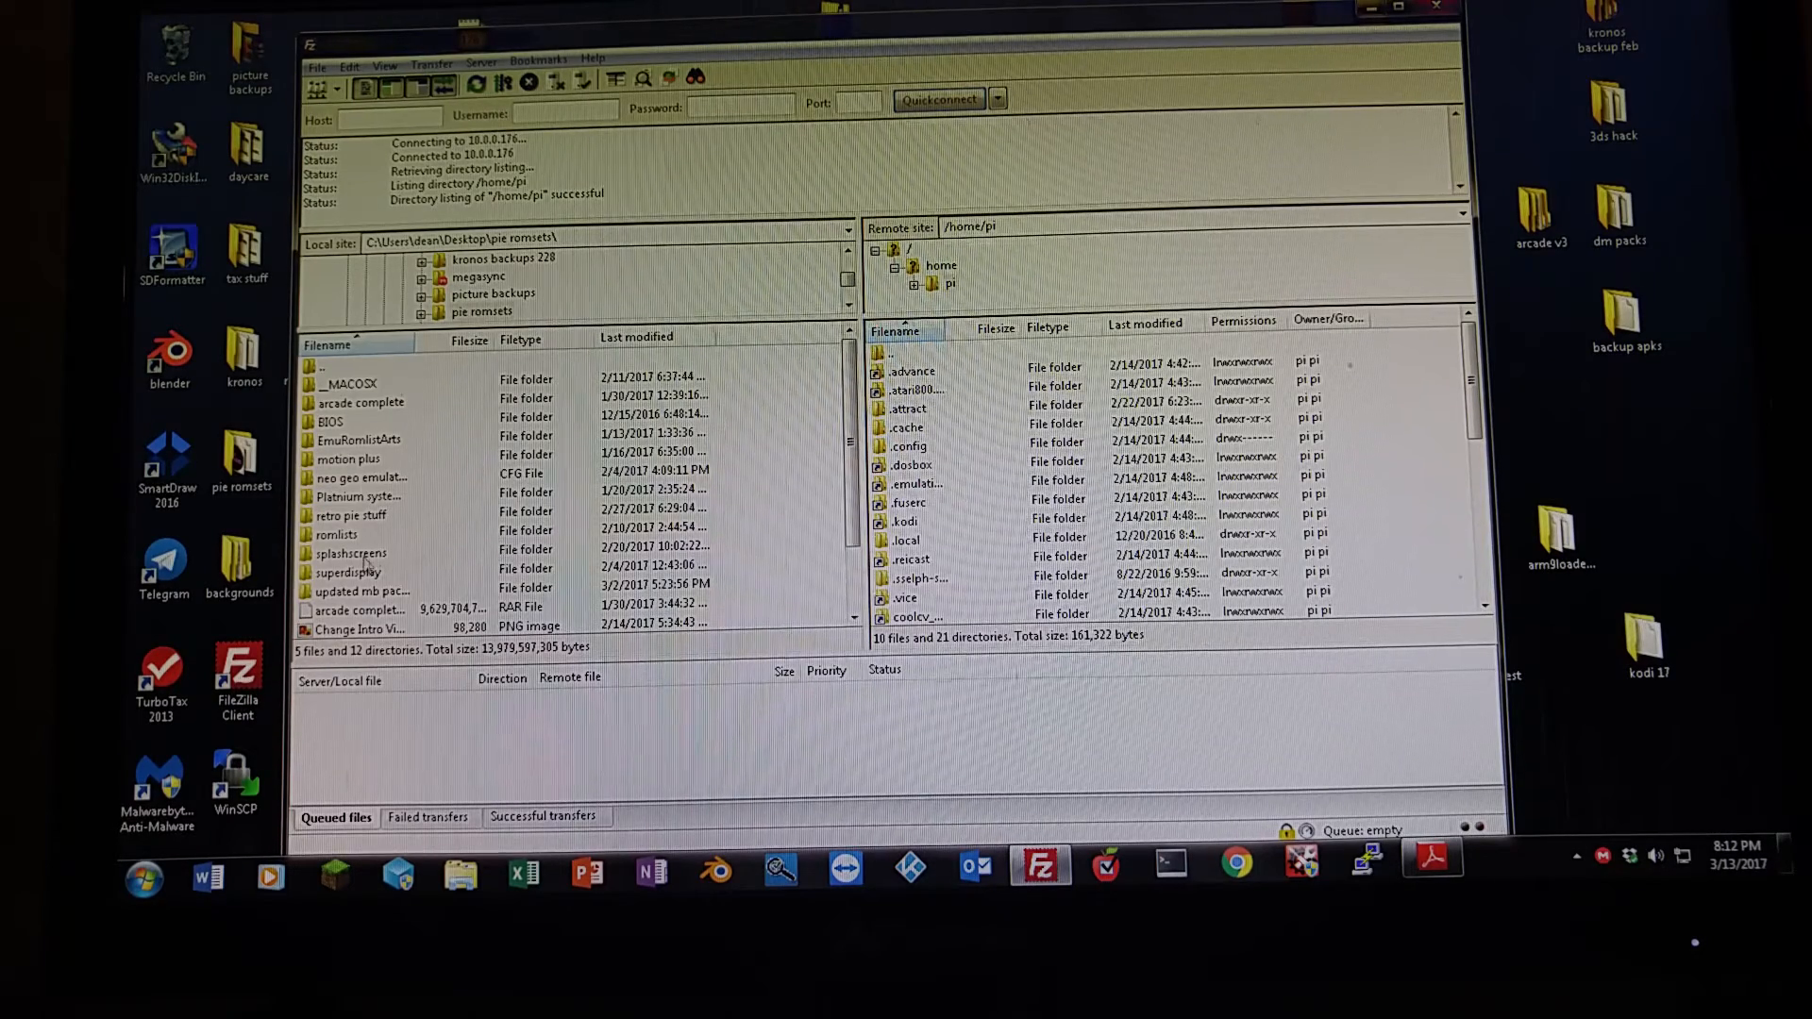
pyautogui.click(359, 591)
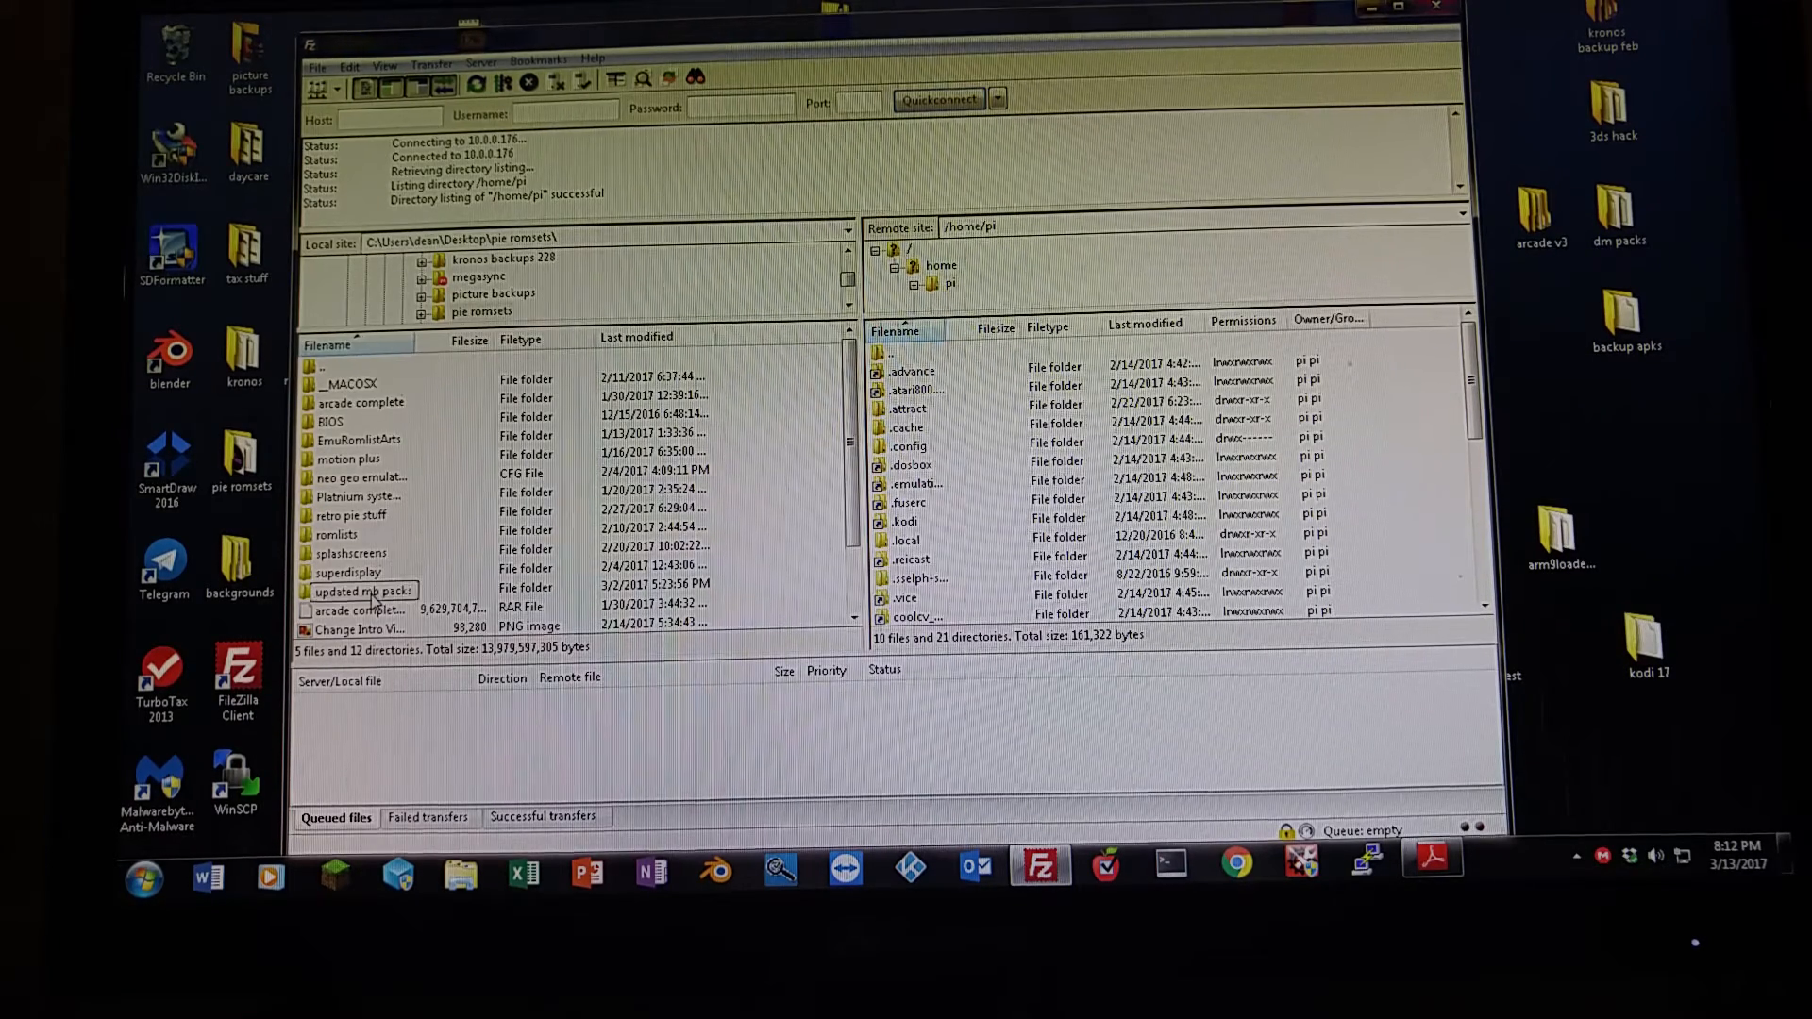
pyautogui.doubleClick(366, 588)
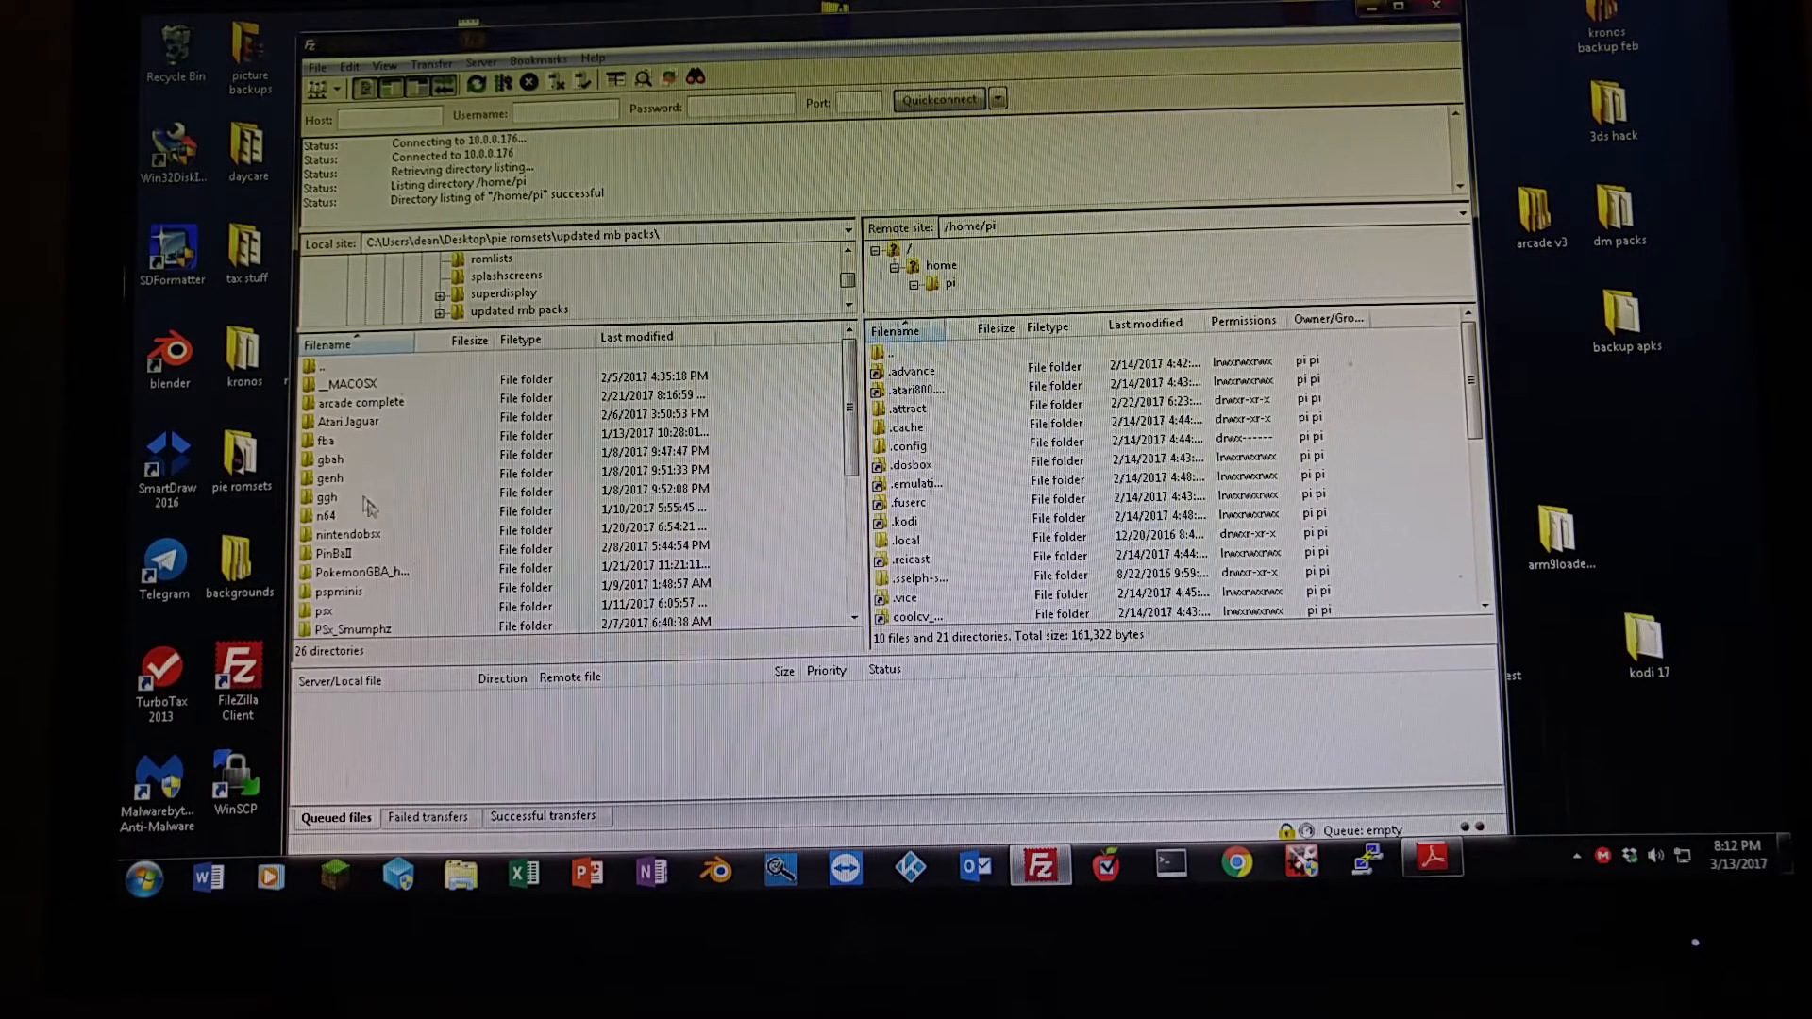
pyautogui.scroll(-3)
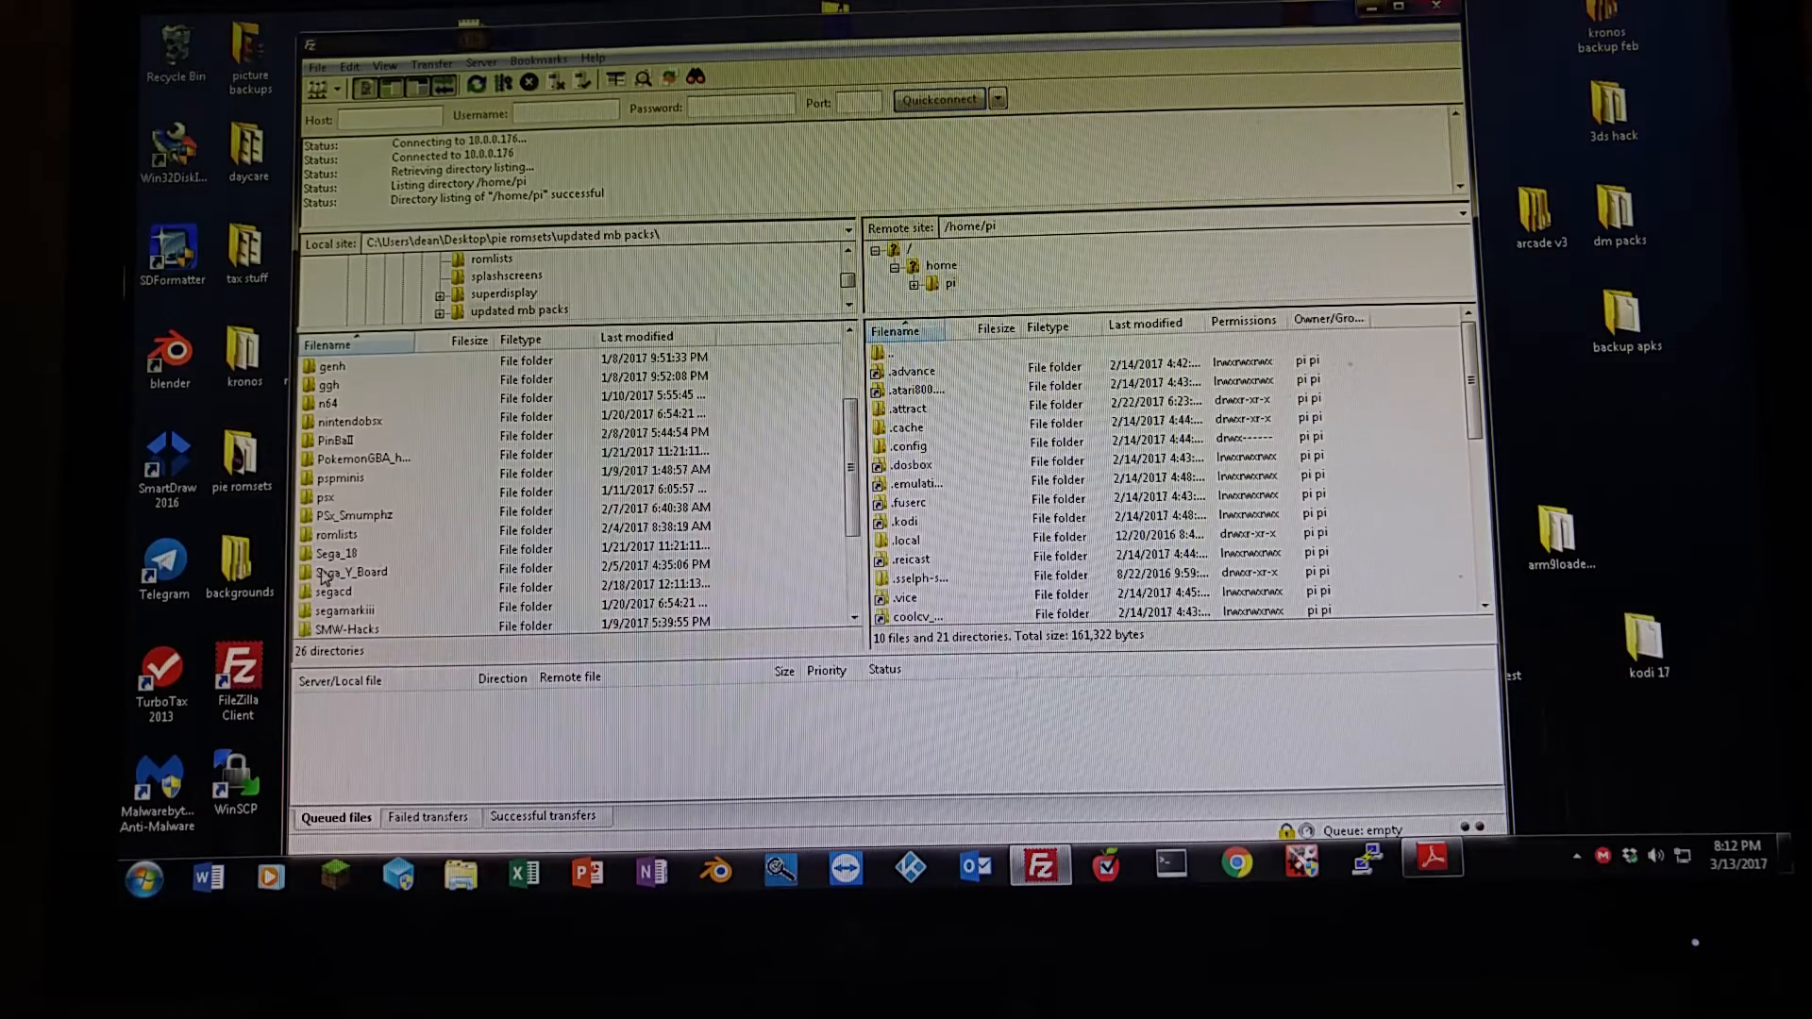
pyautogui.click(365, 458)
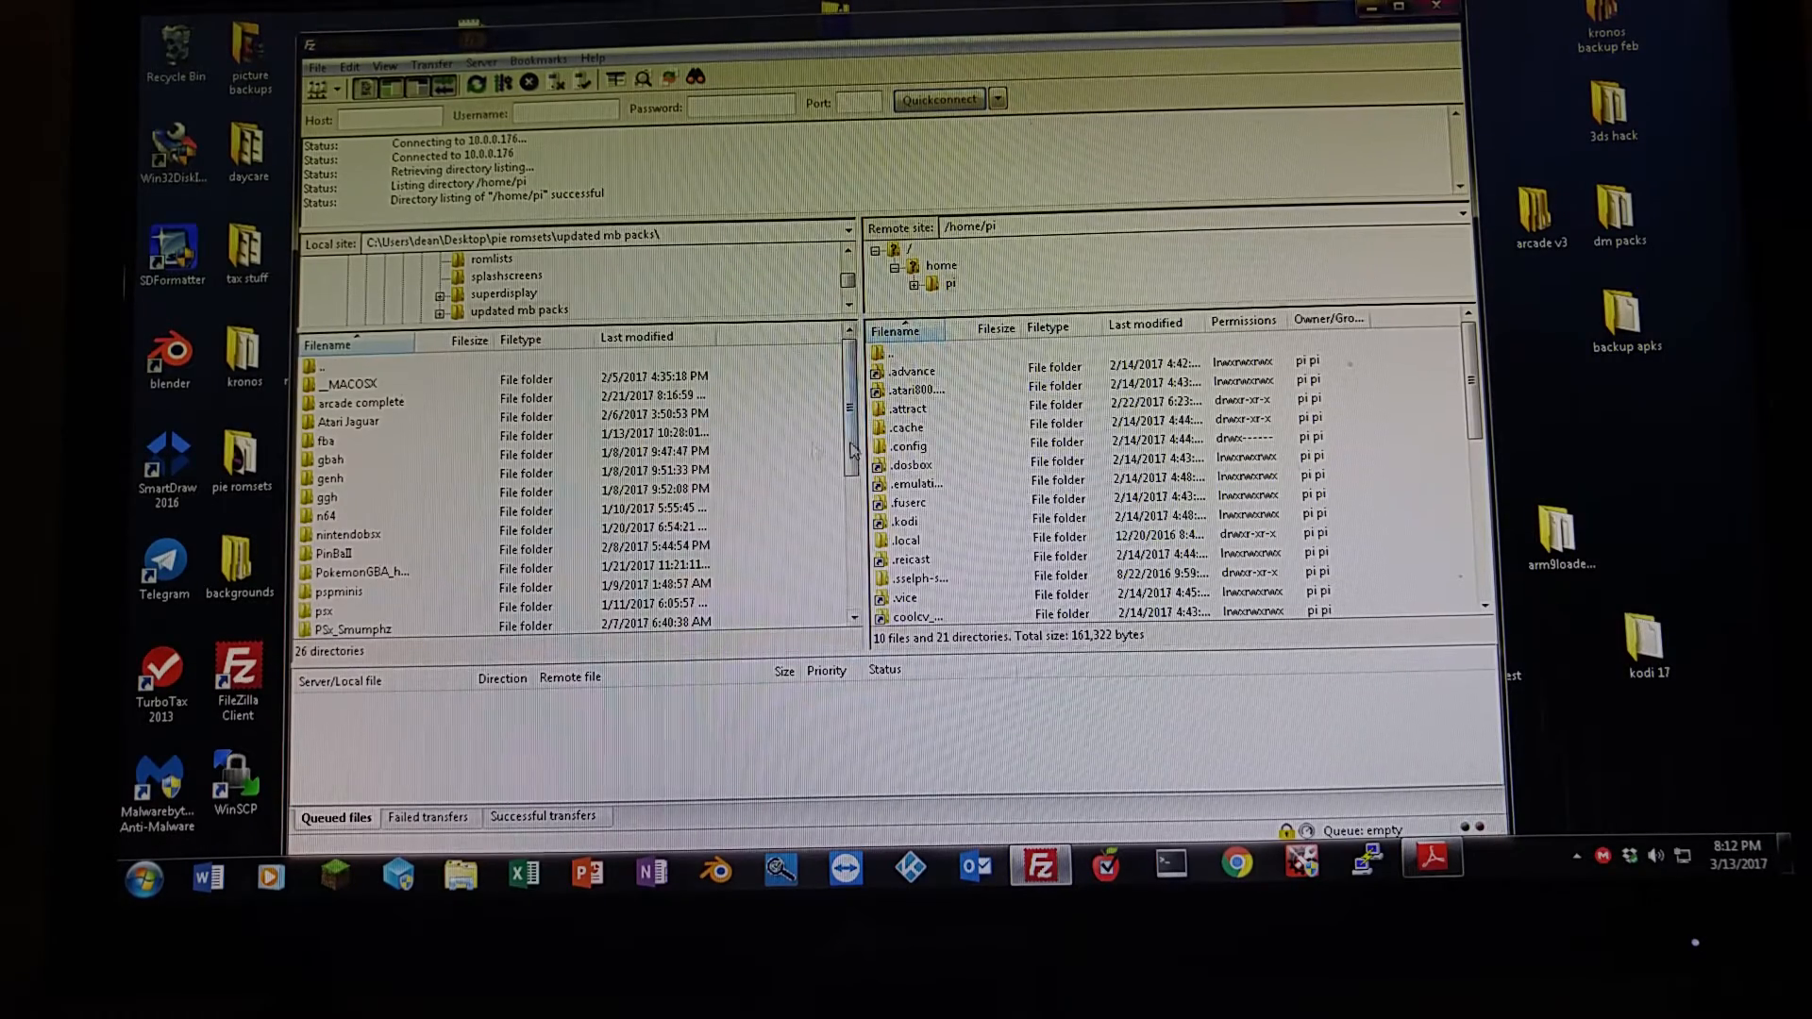
# Navigate the remote pane into /home/pi/RetroPie/roms.
pyautogui.scroll(-3)
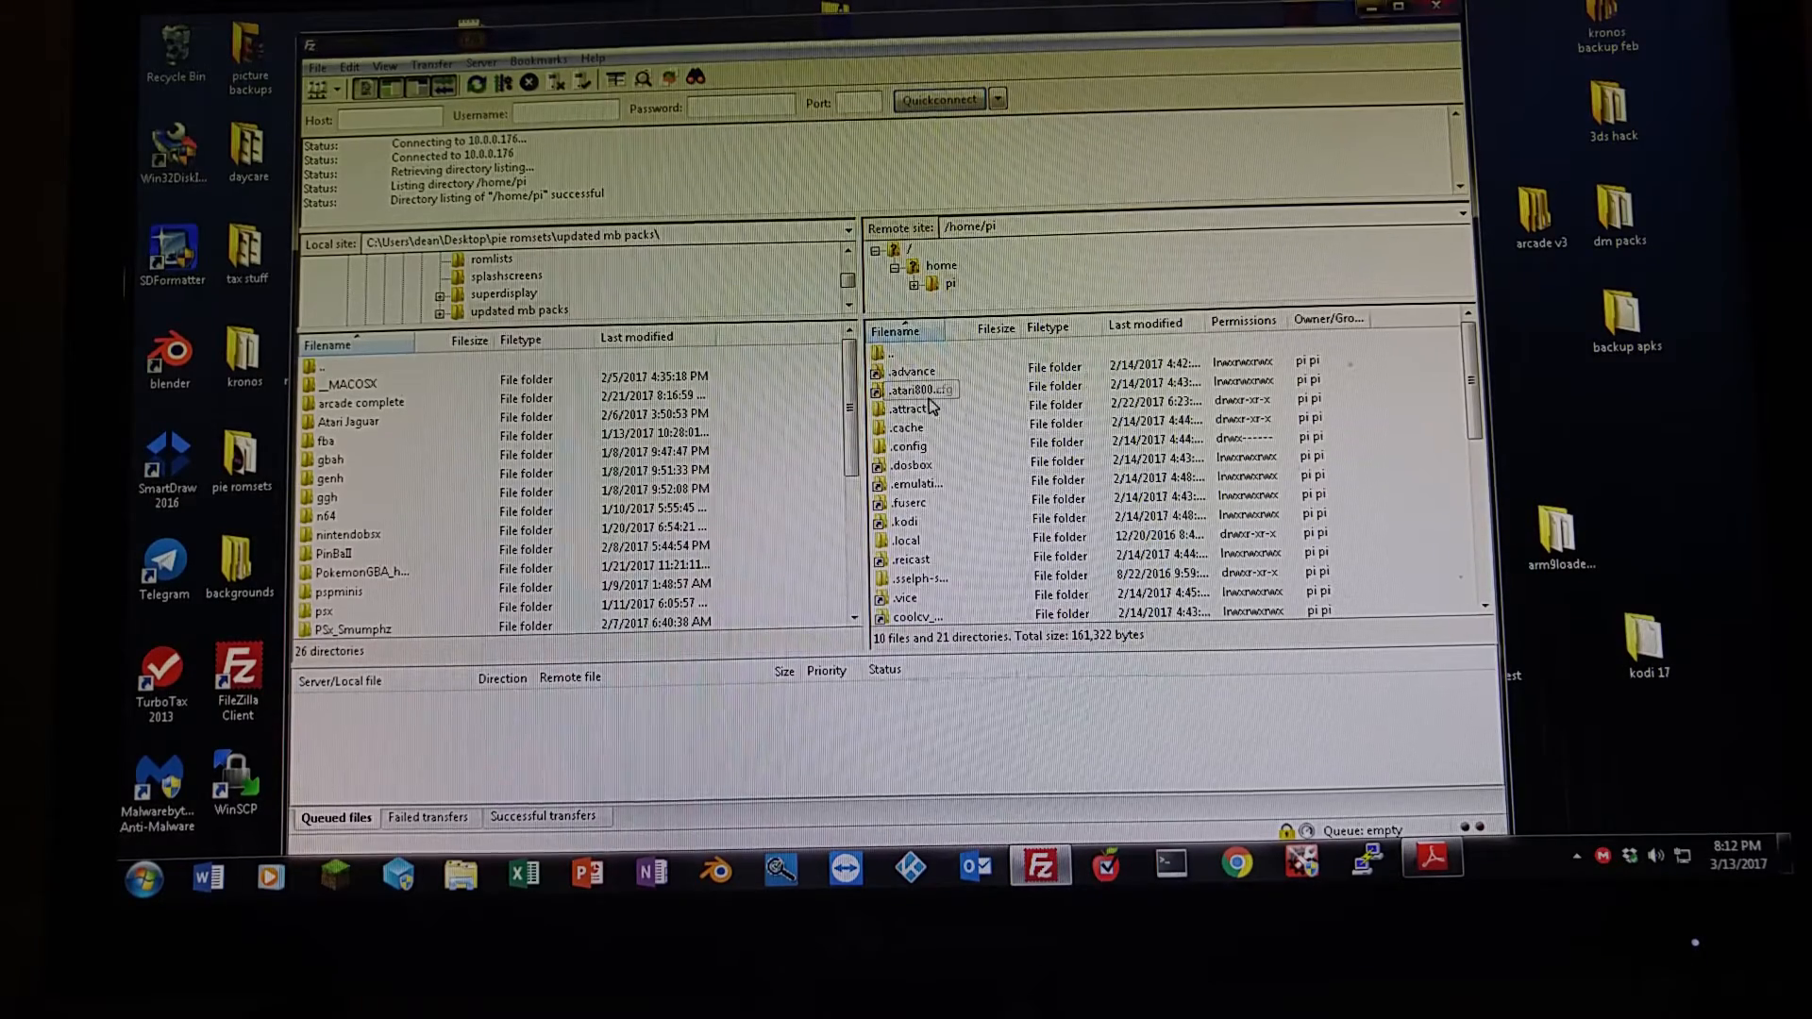
pyautogui.scroll(-3)
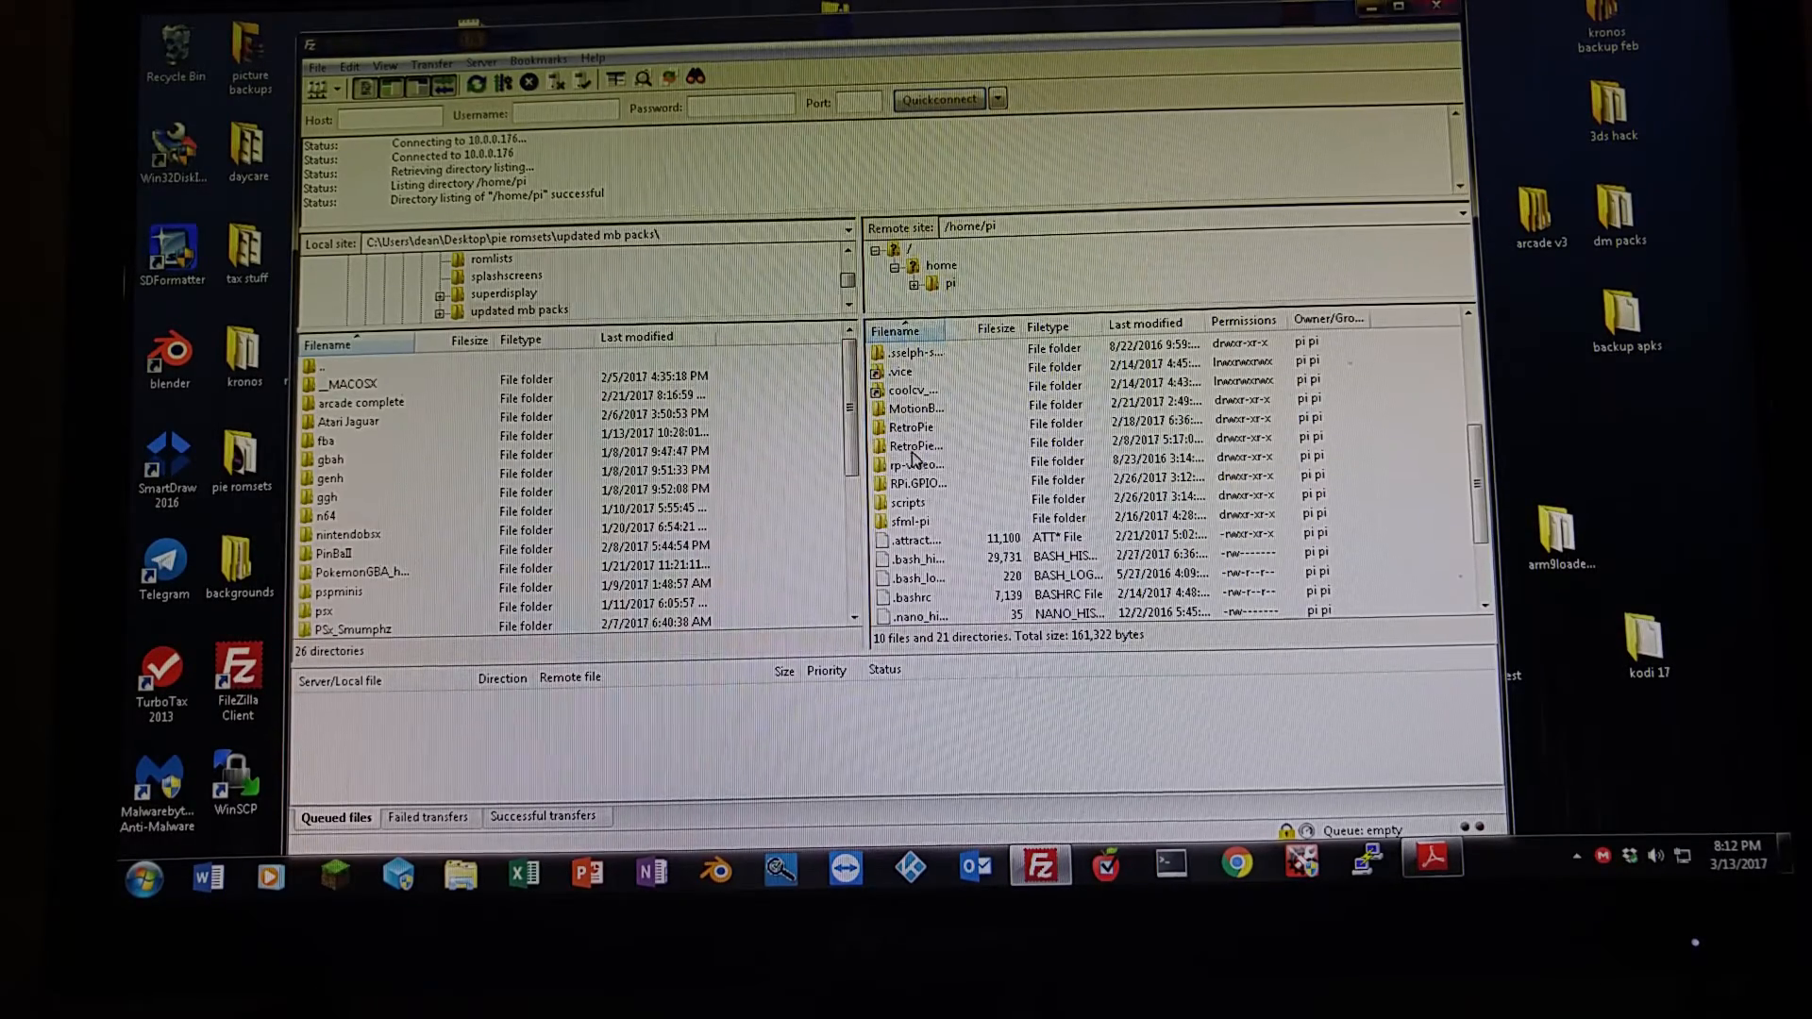
pyautogui.doubleClick(912, 427)
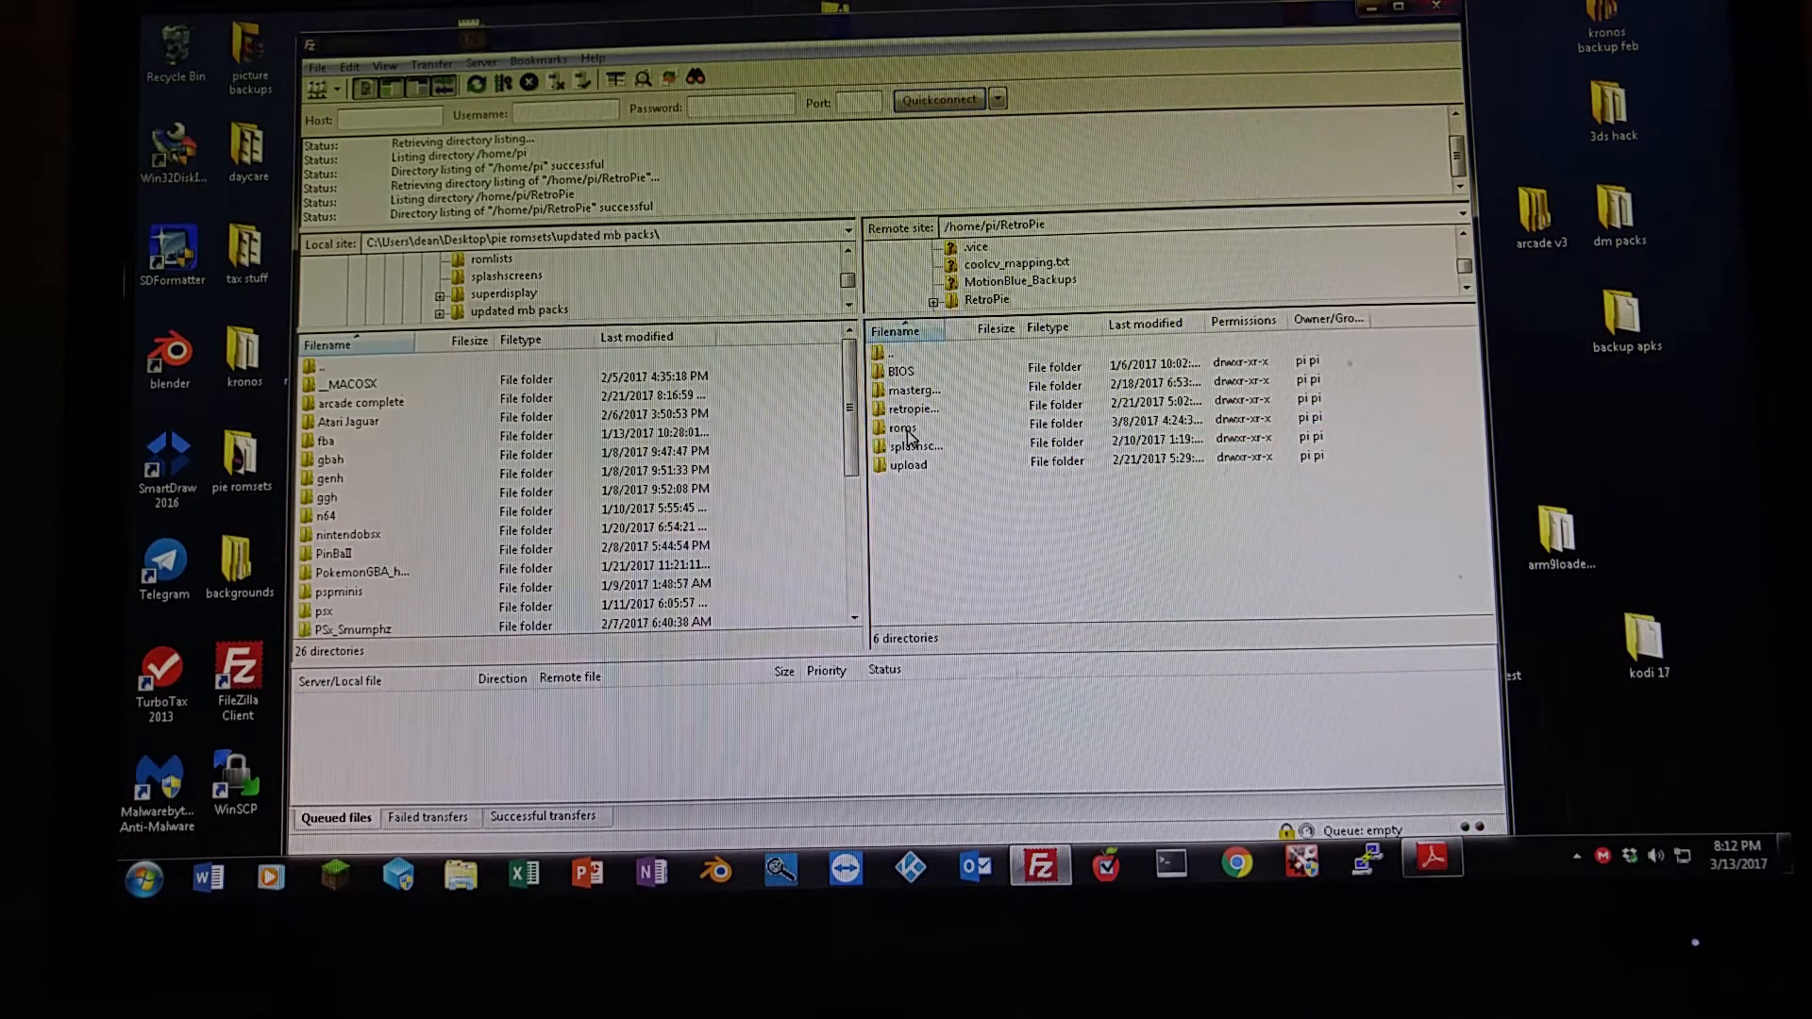
pyautogui.doubleClick(903, 427)
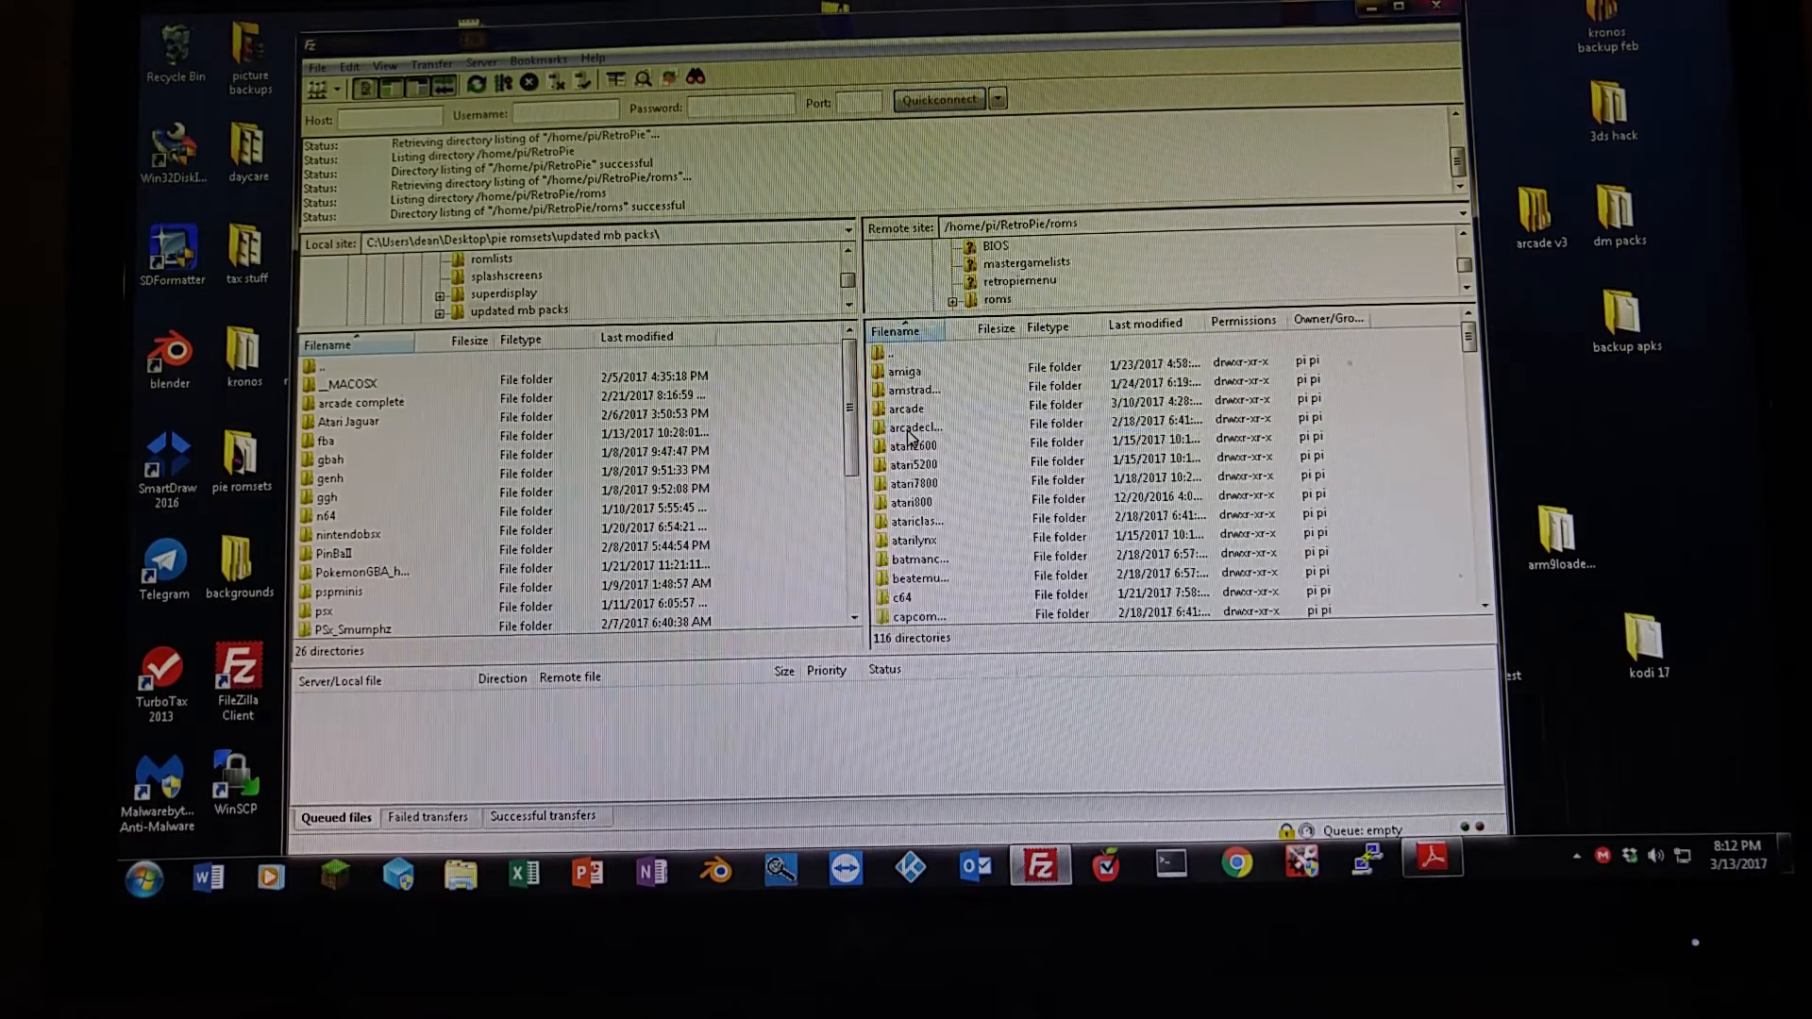
pyautogui.scroll(-3)
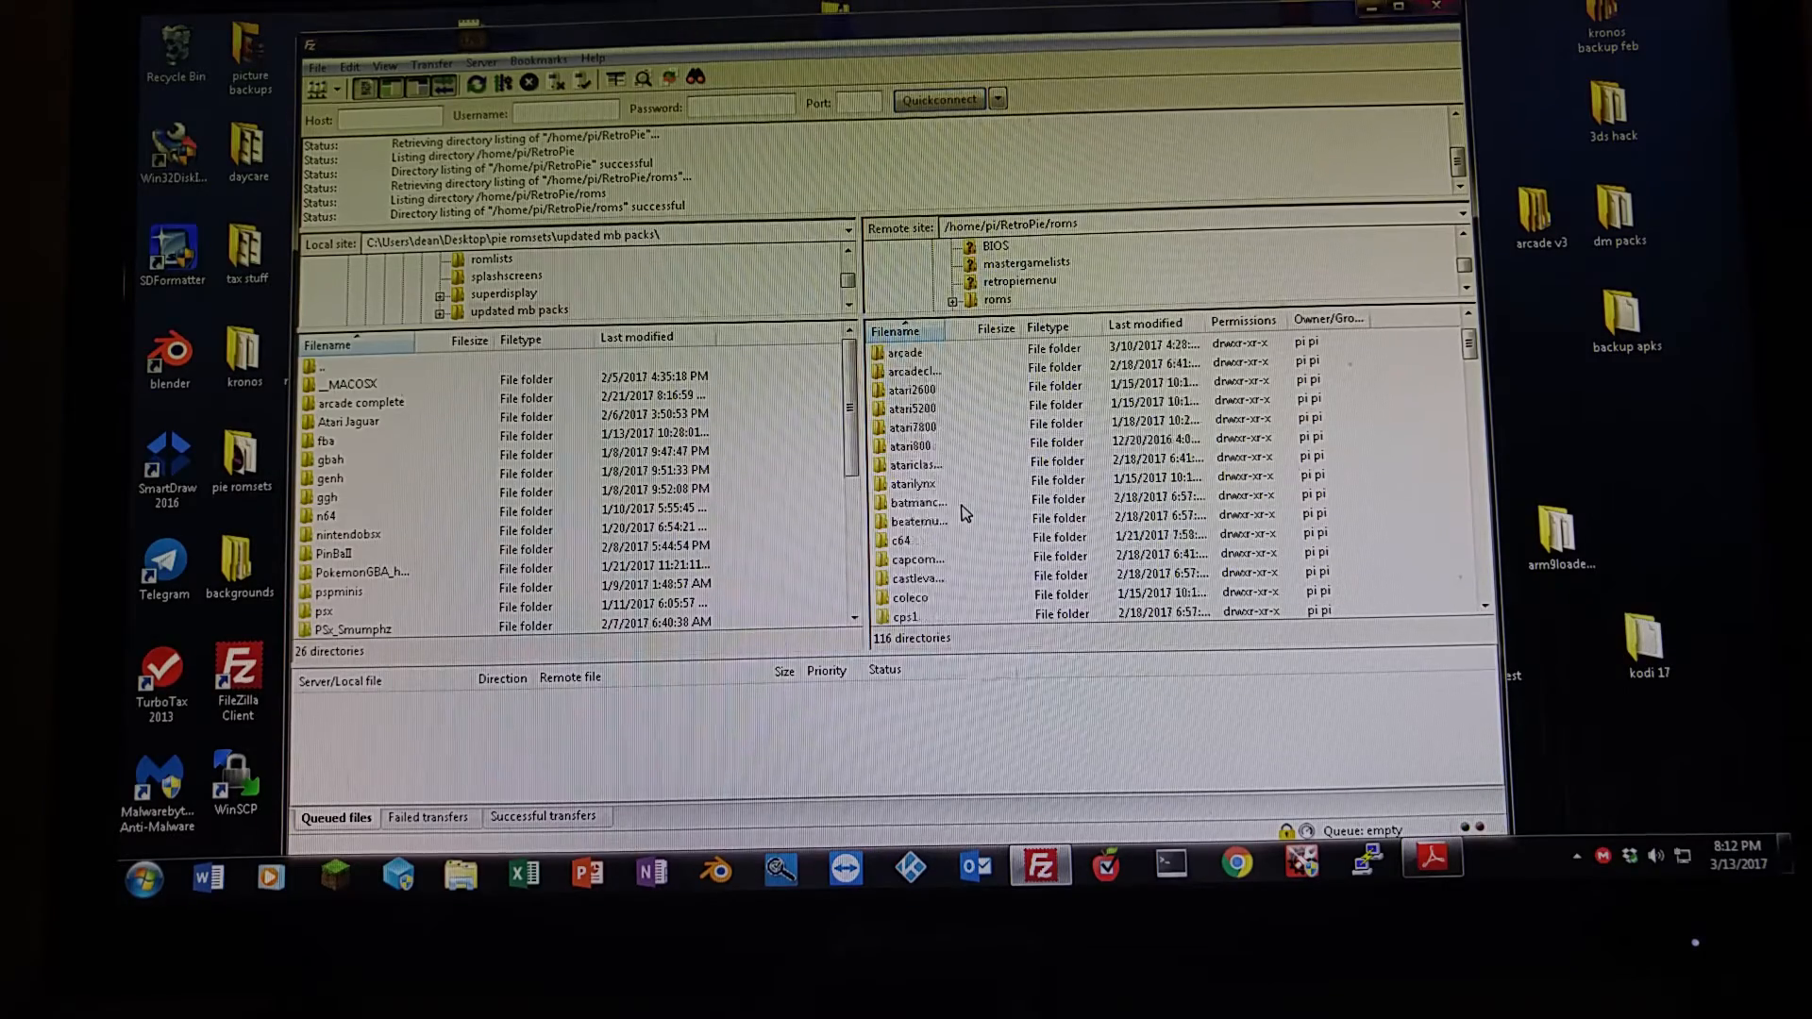
pyautogui.scroll(-3)
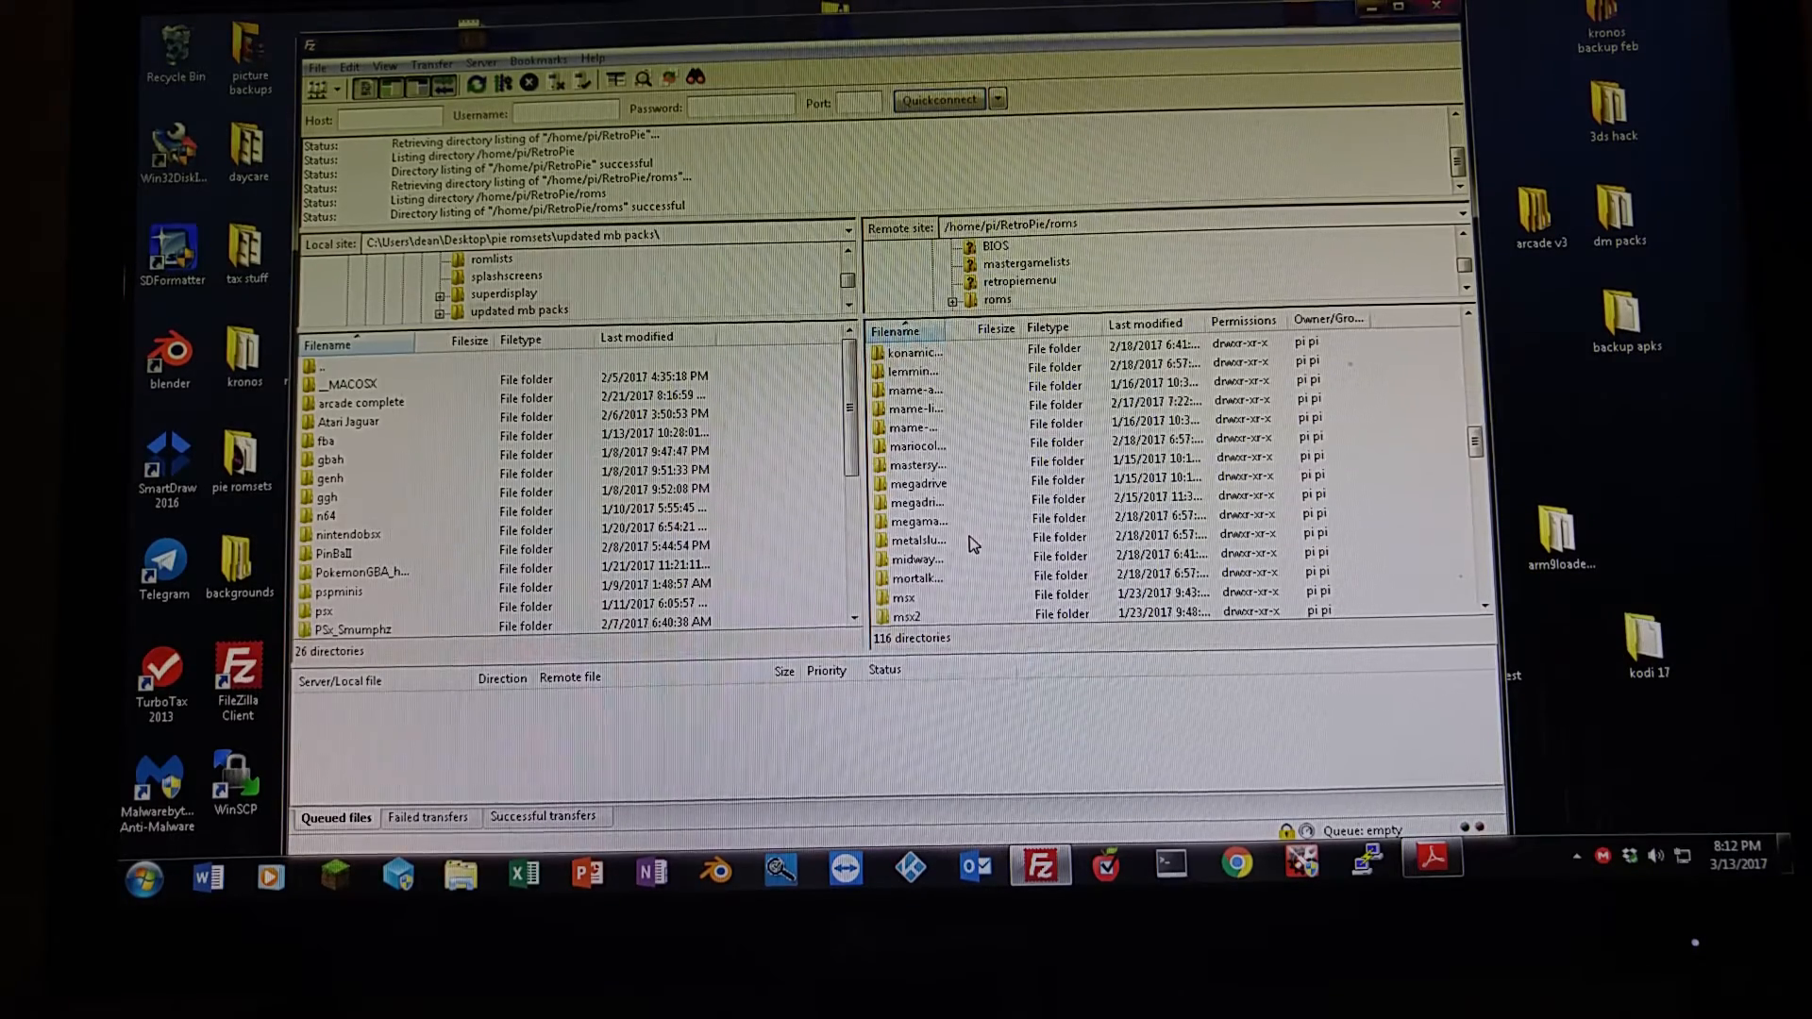
# Scroll the local updated mb packs list and select the n64 folder.
pyautogui.scroll(-3)
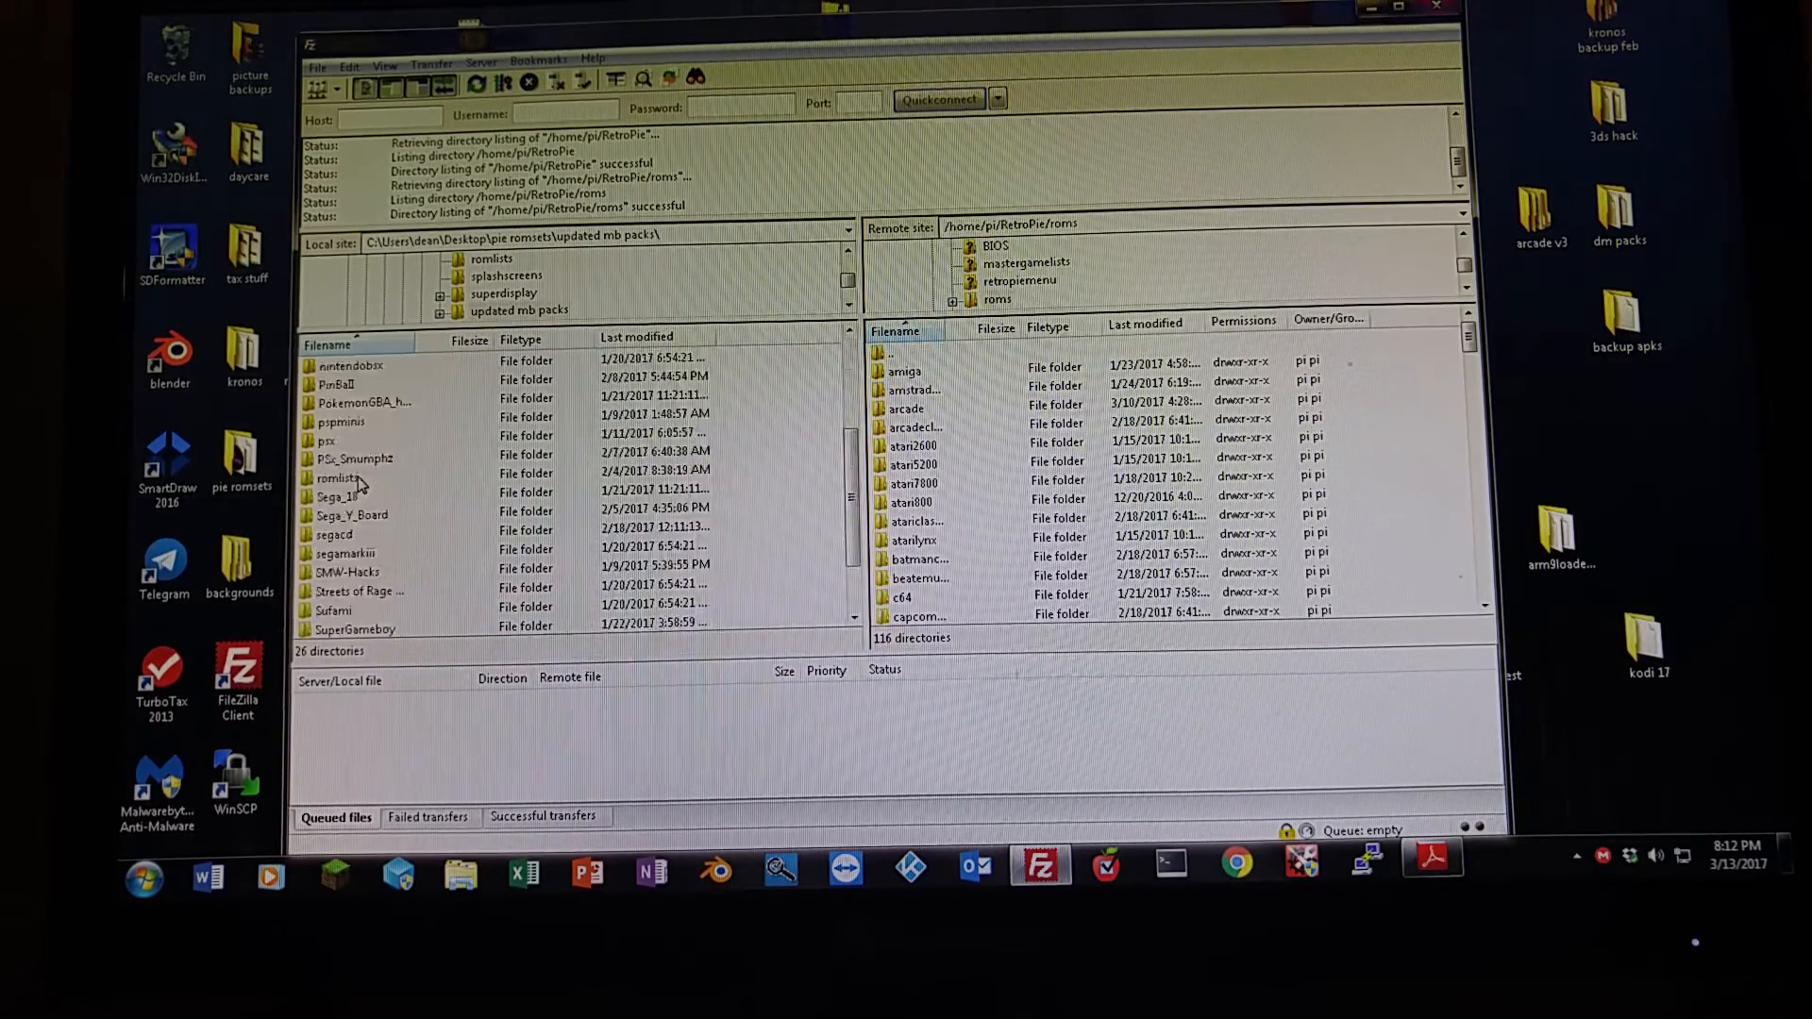
pyautogui.scroll(-3)
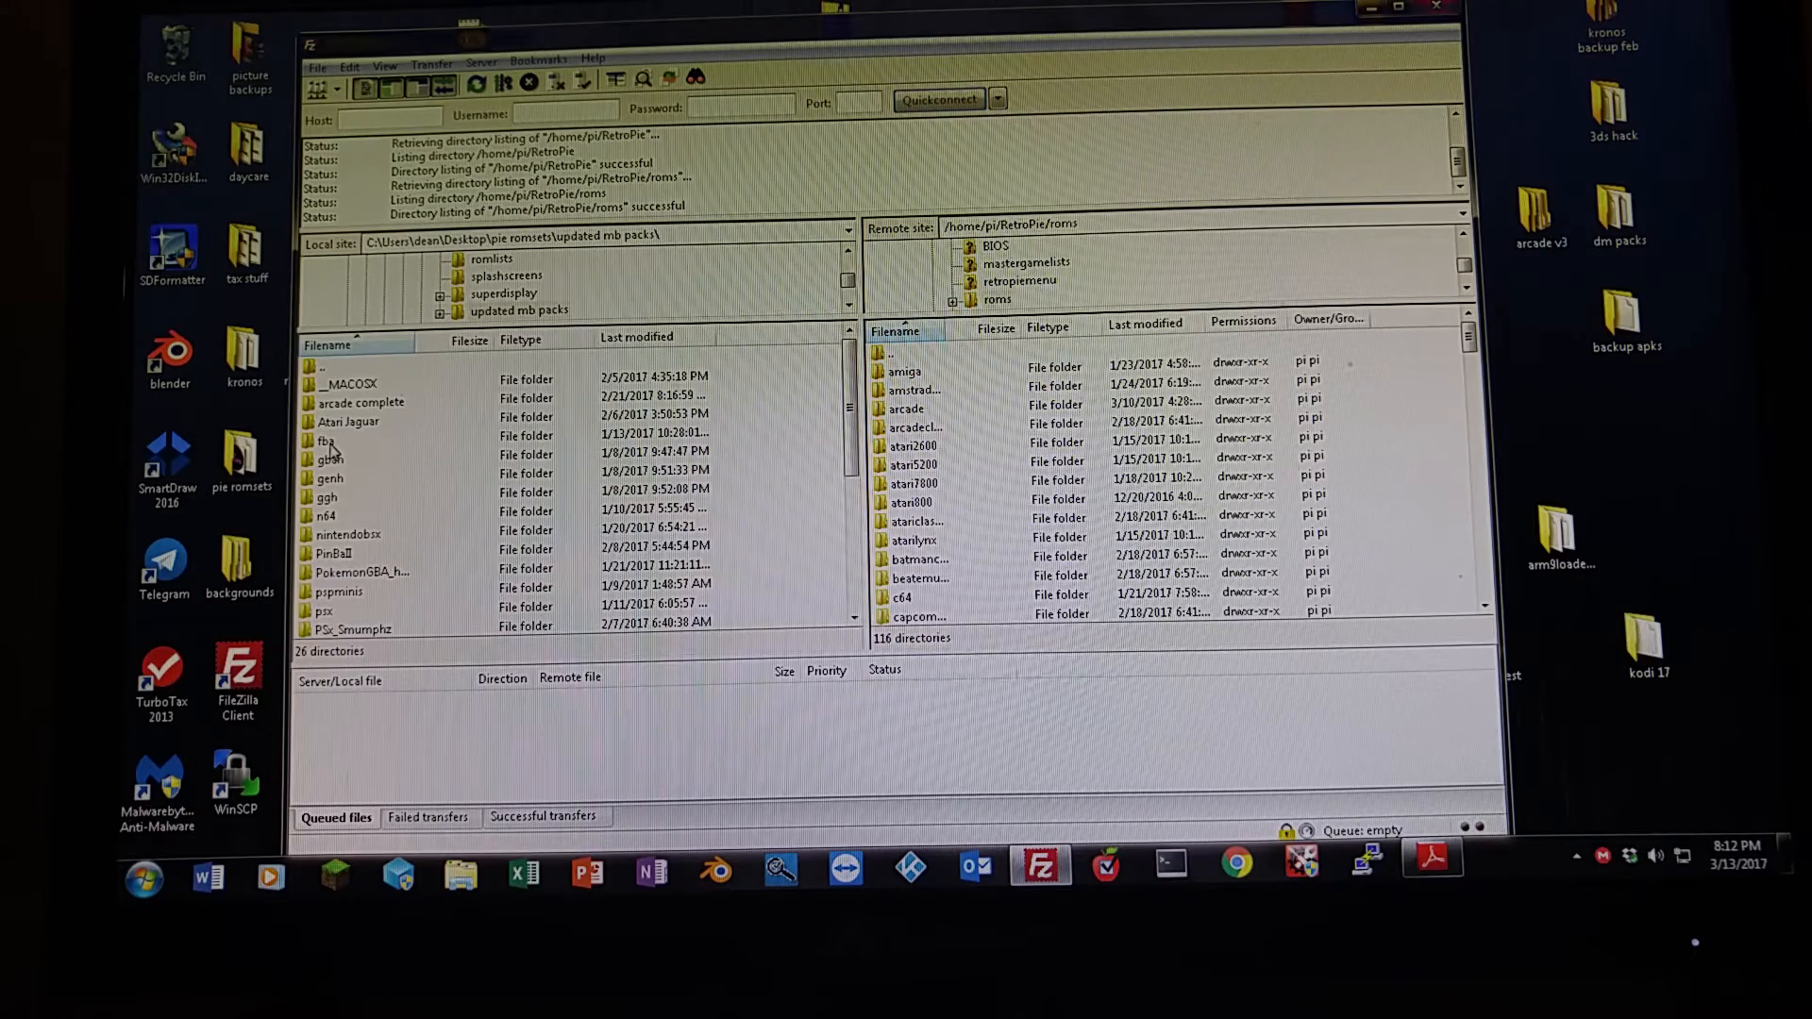
pyautogui.moveTo(405, 457)
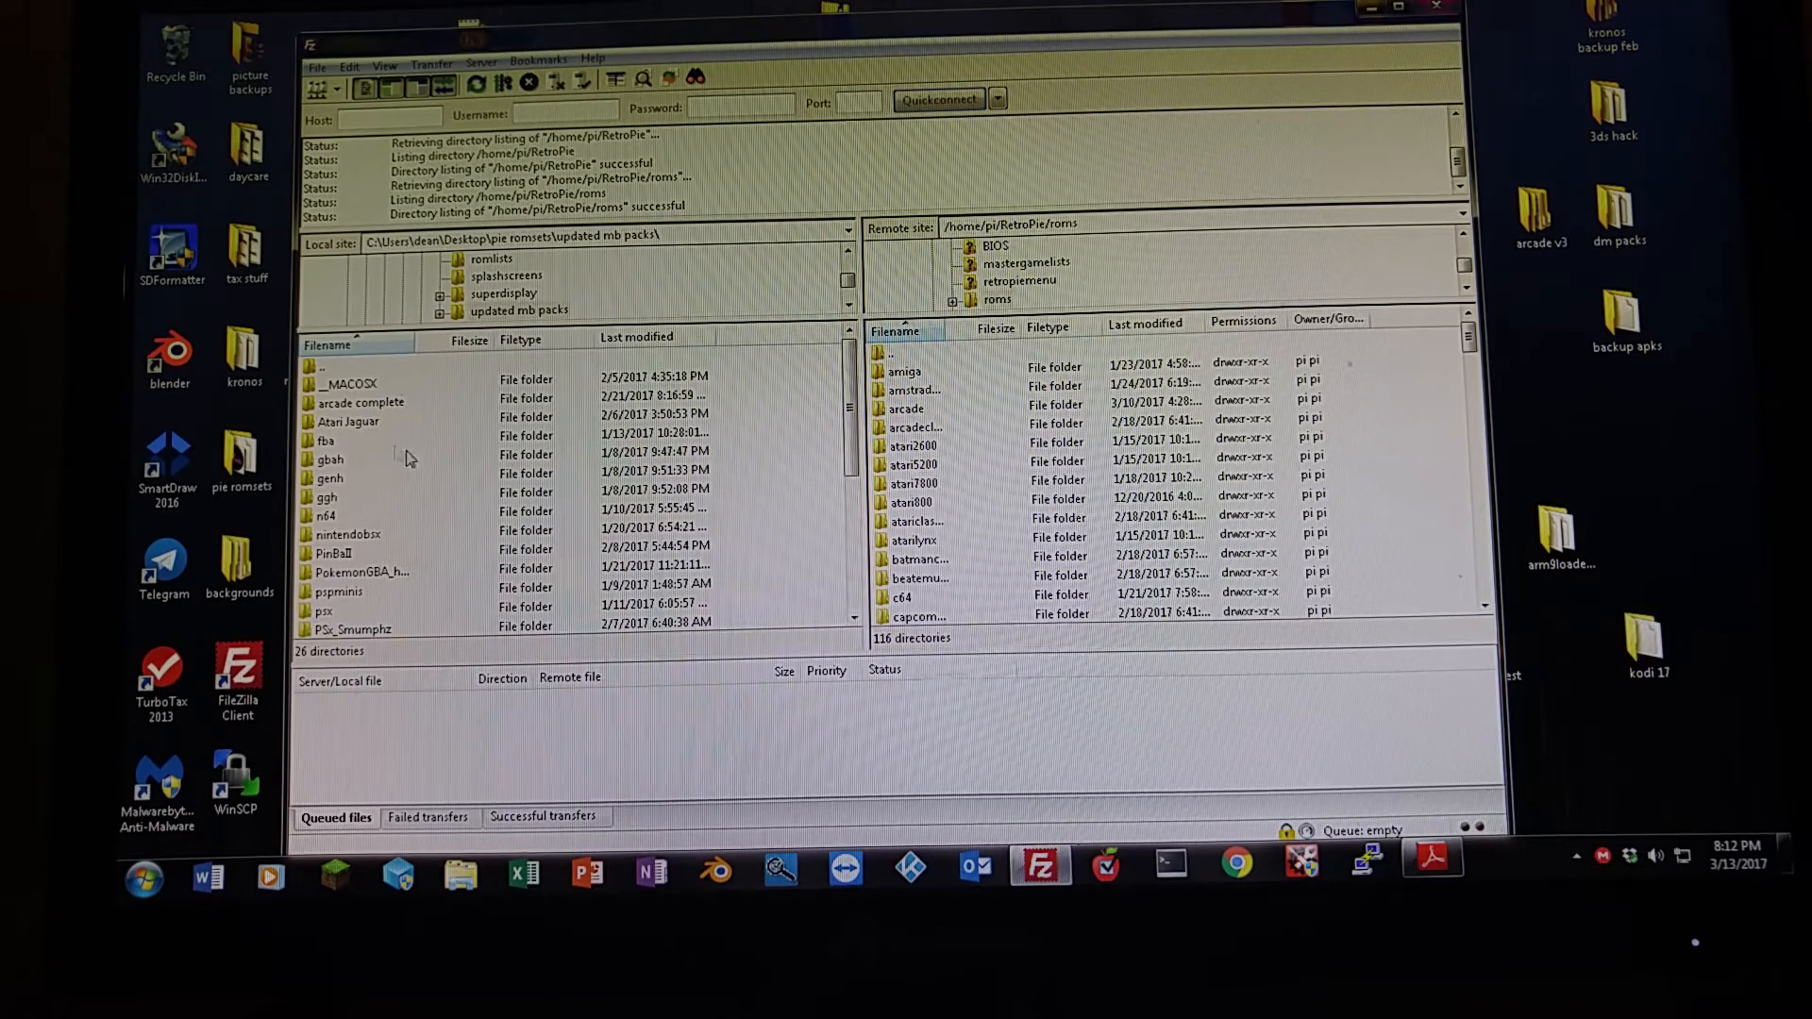
pyautogui.scroll(-3)
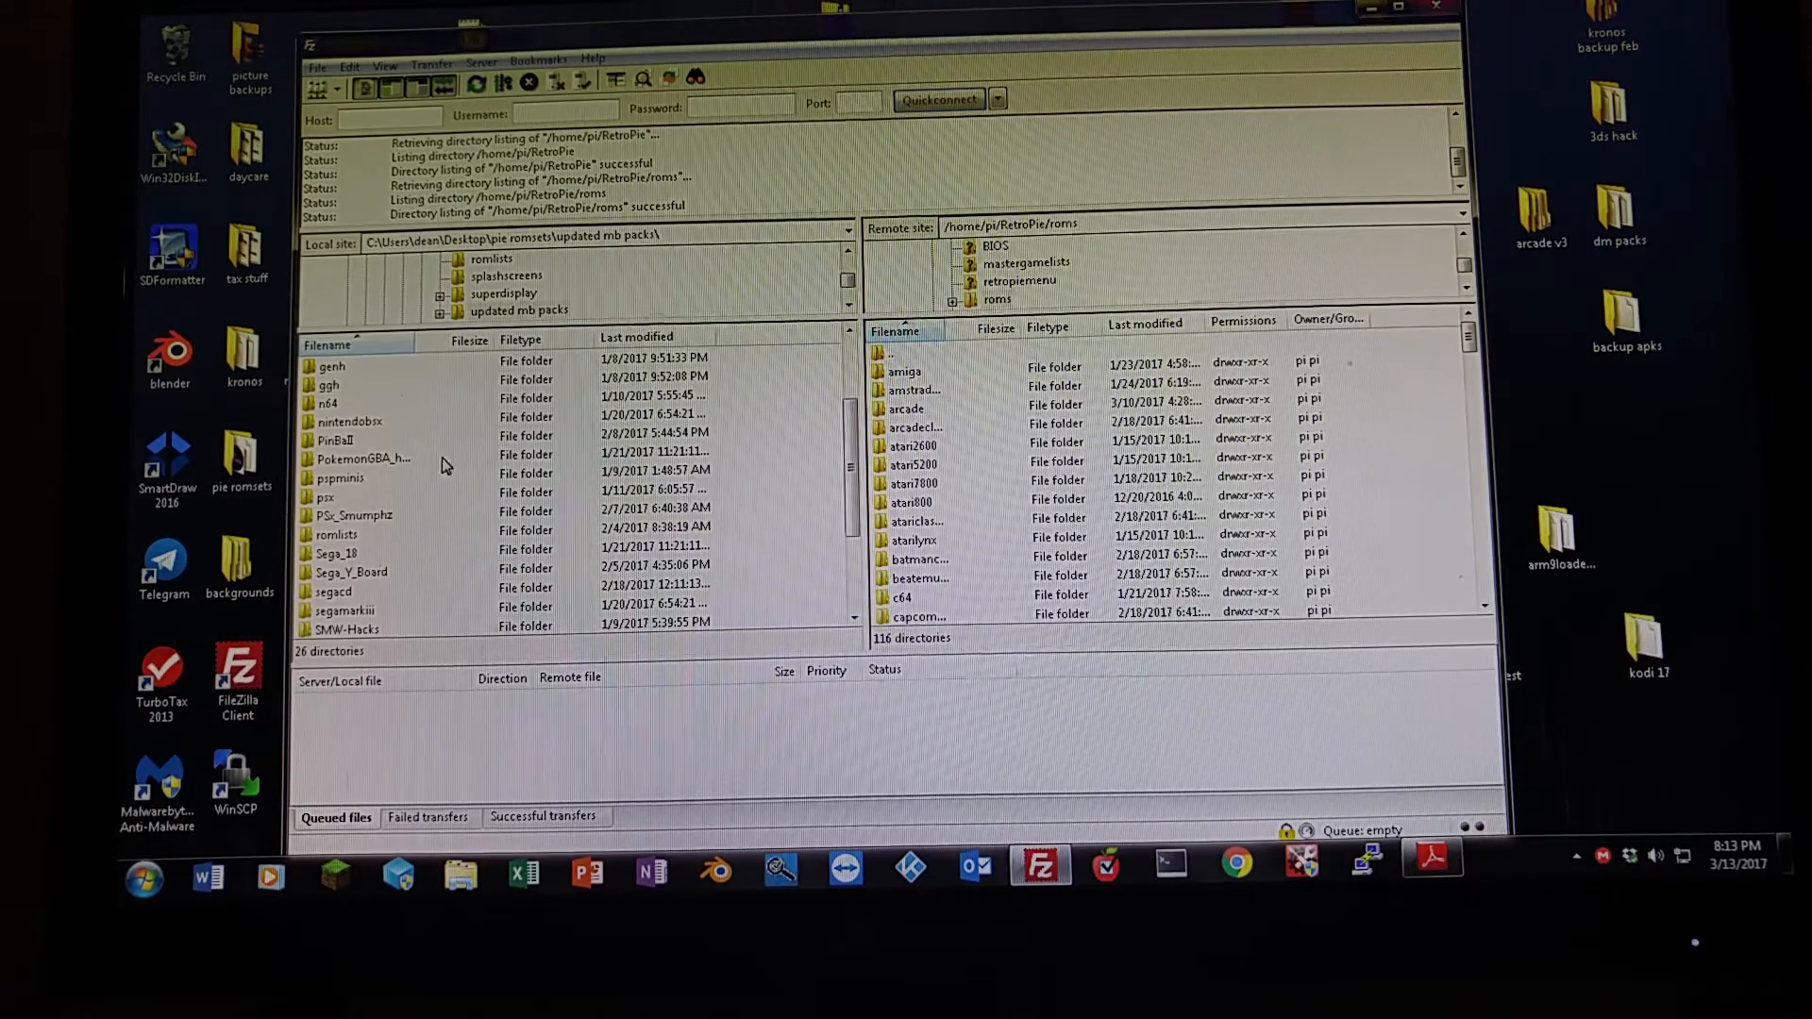
pyautogui.scroll(-3)
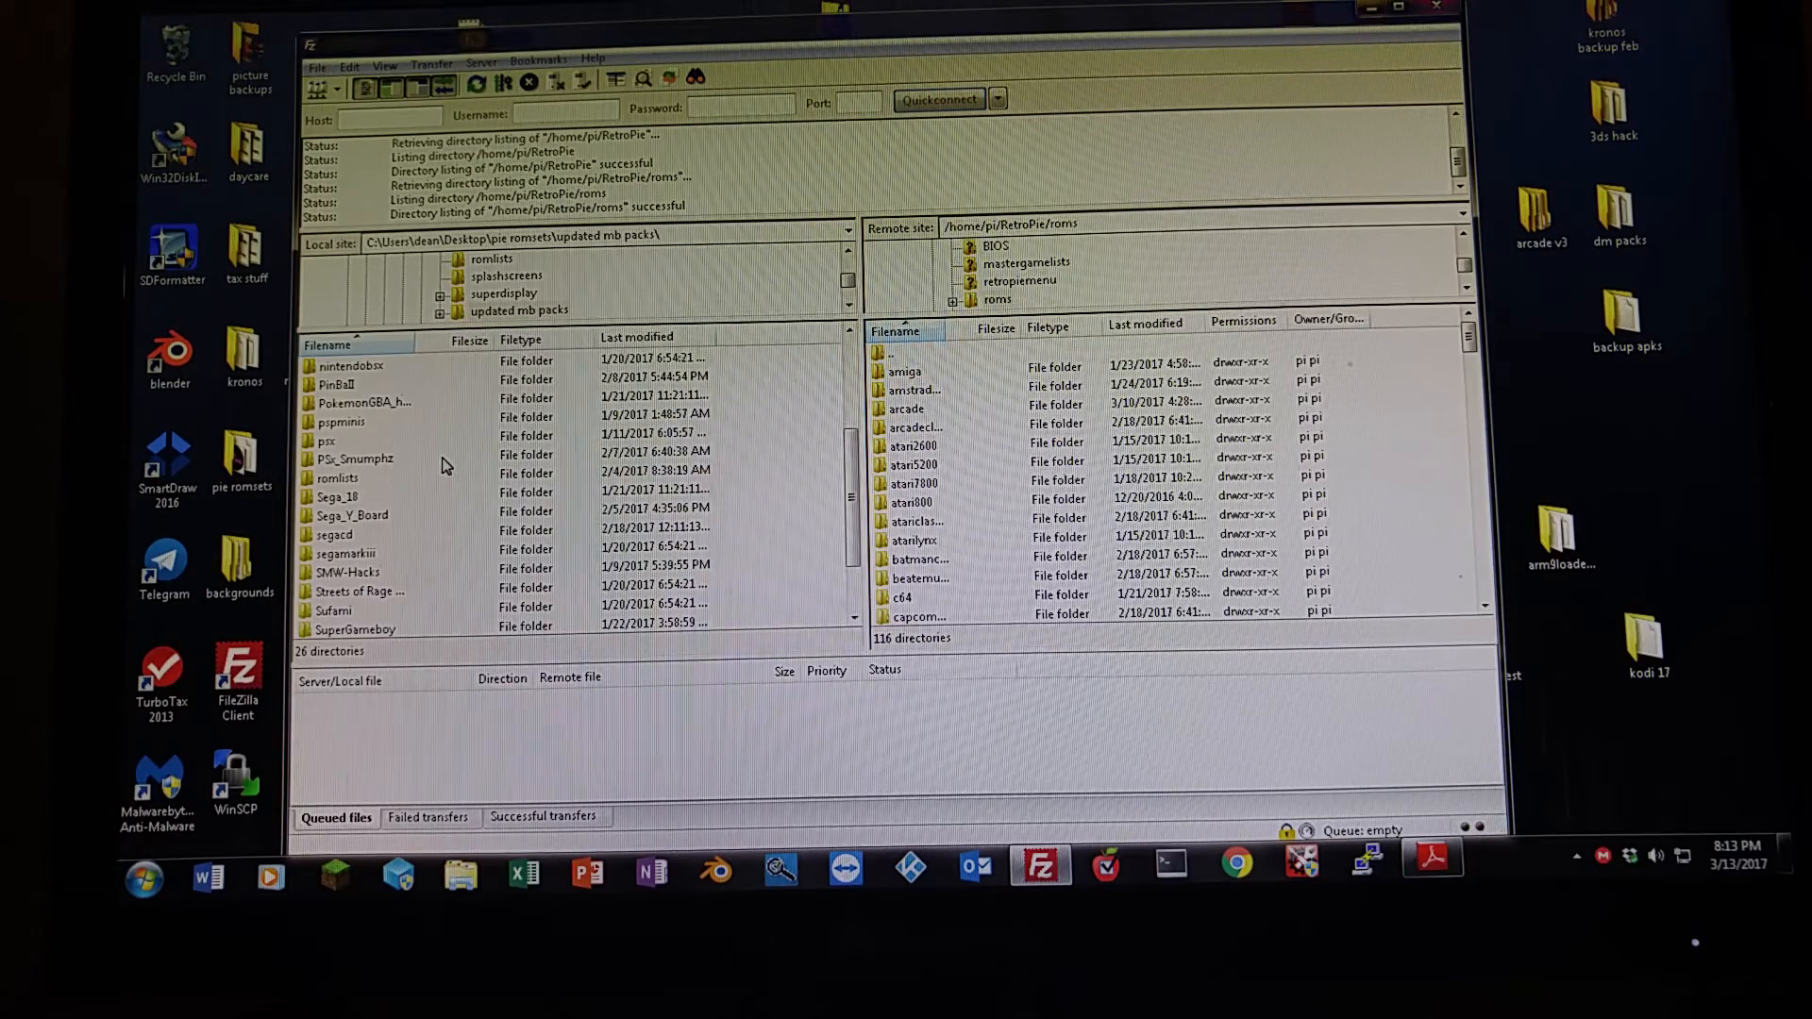
pyautogui.scroll(-3)
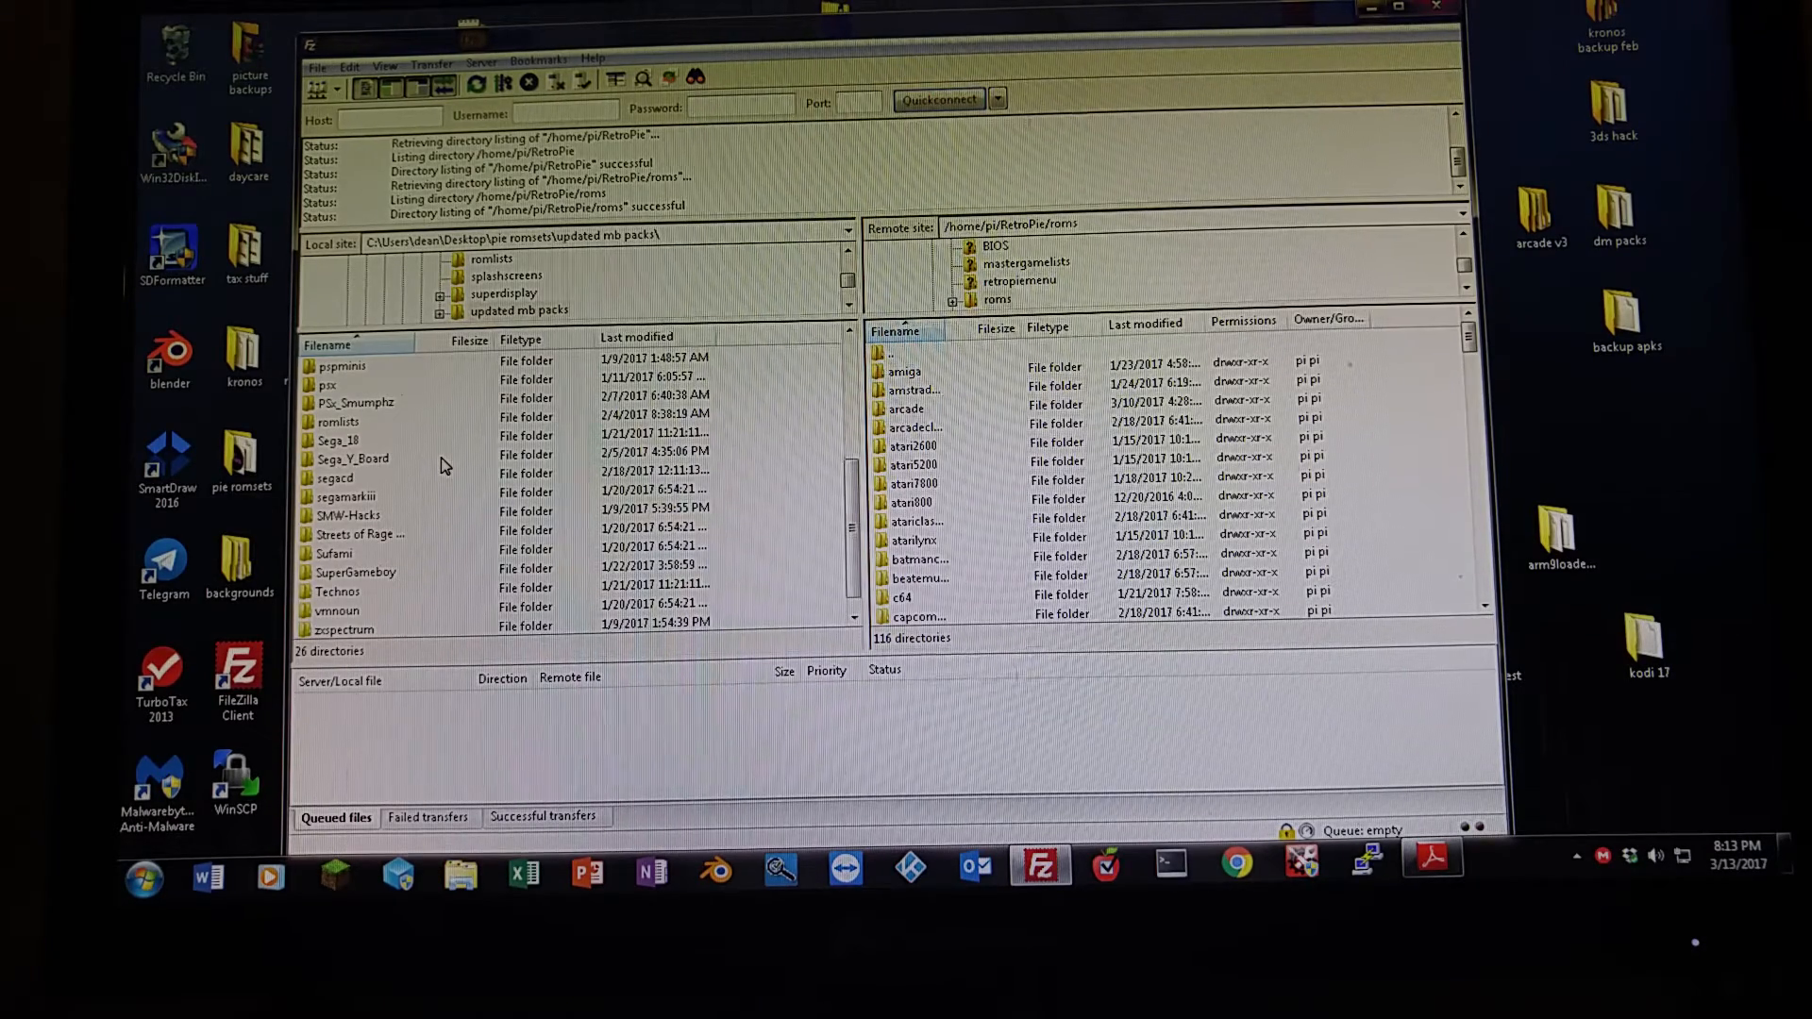
pyautogui.scroll(-3)
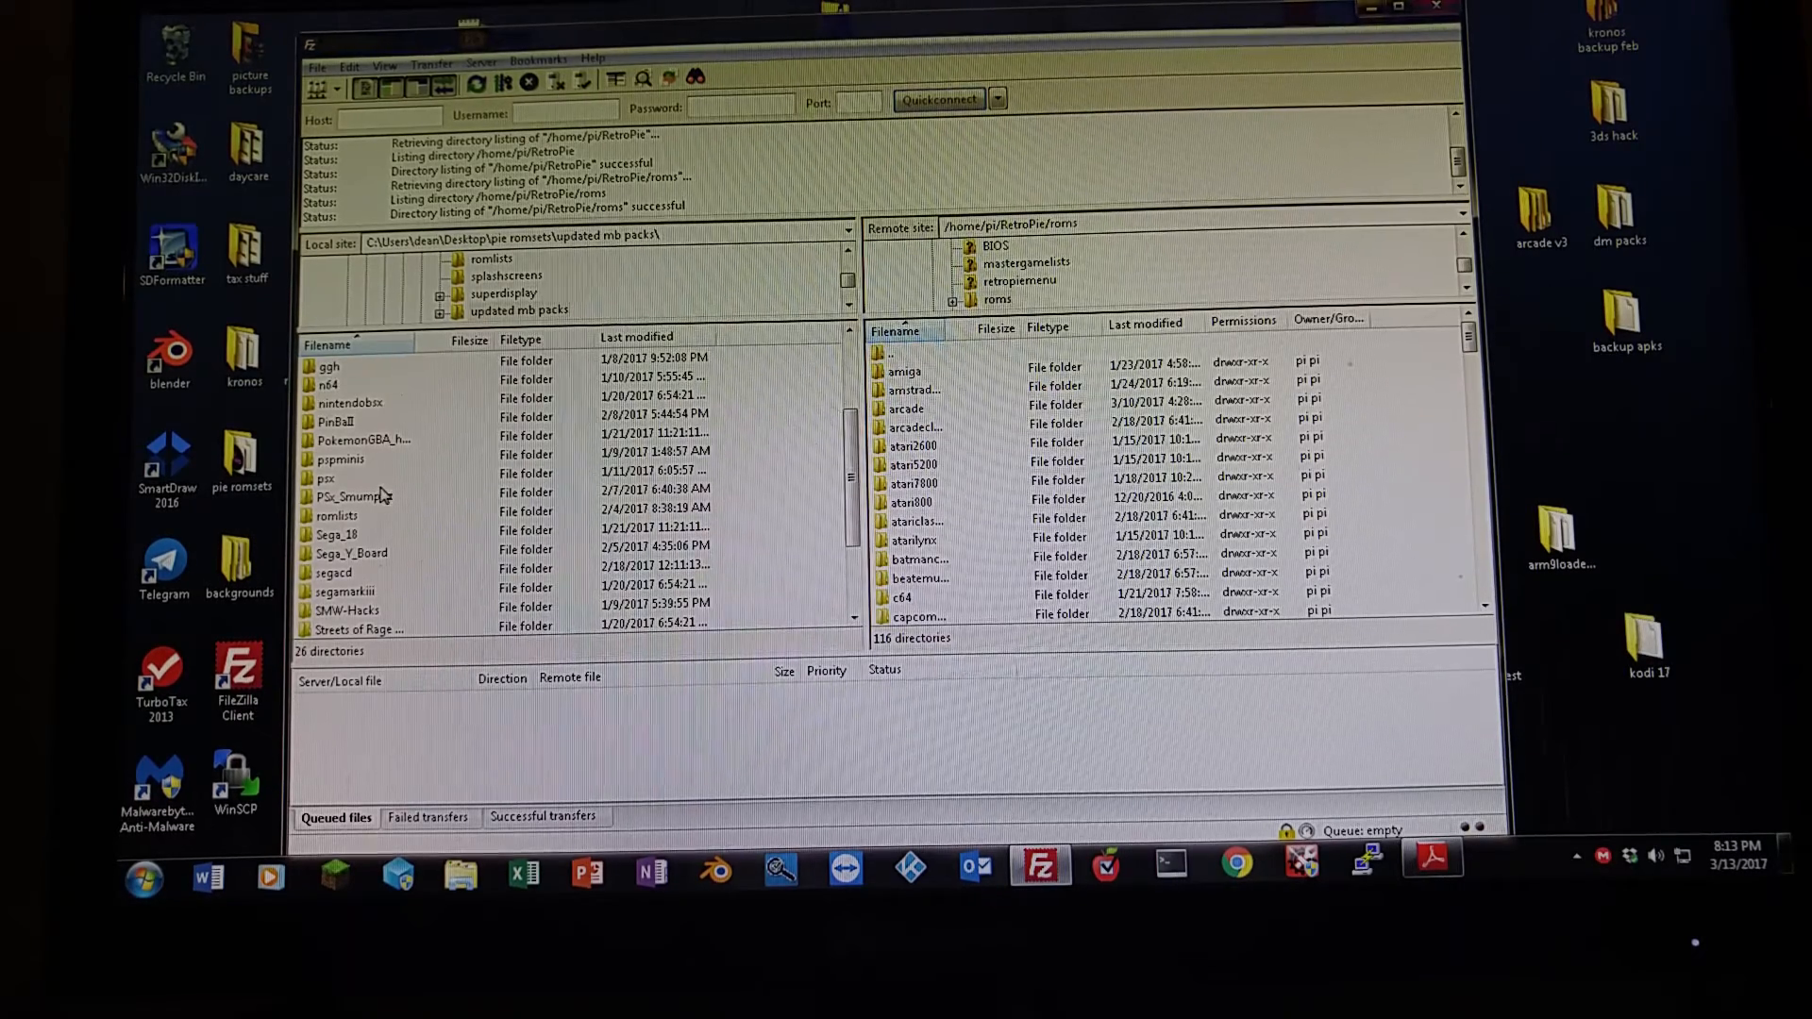
pyautogui.moveTo(340, 413)
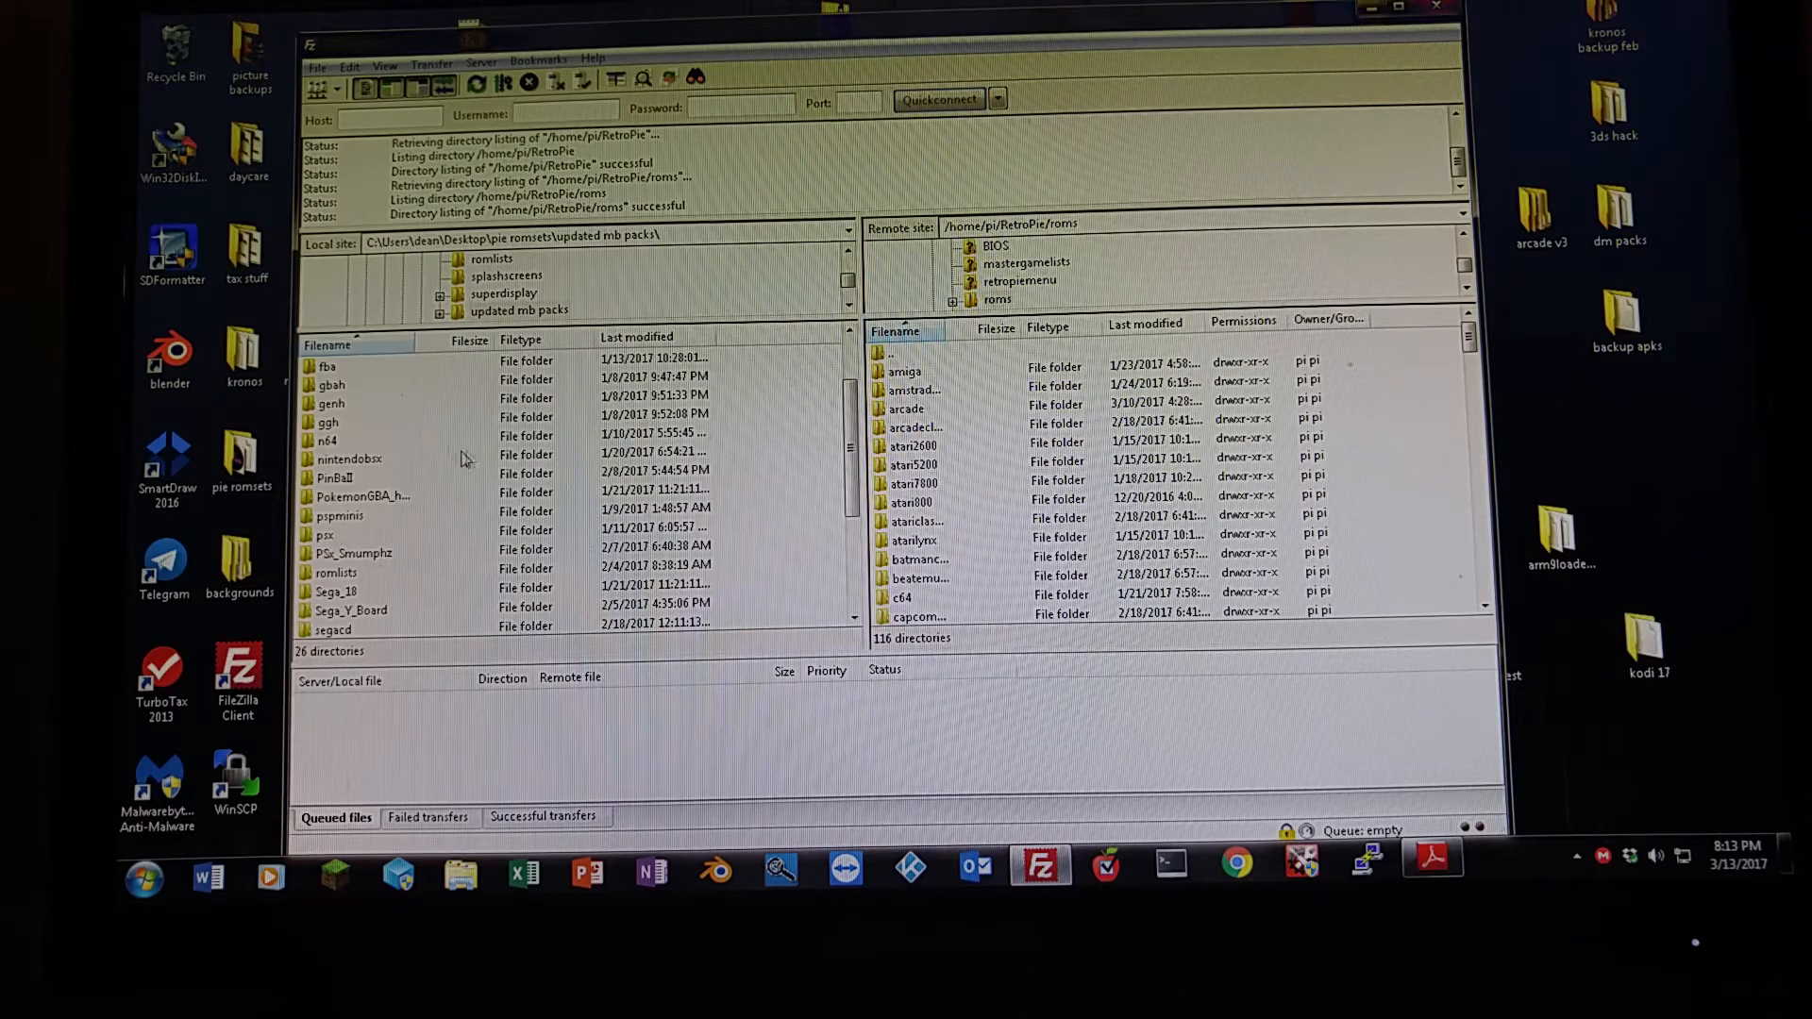
pyautogui.moveTo(335, 447)
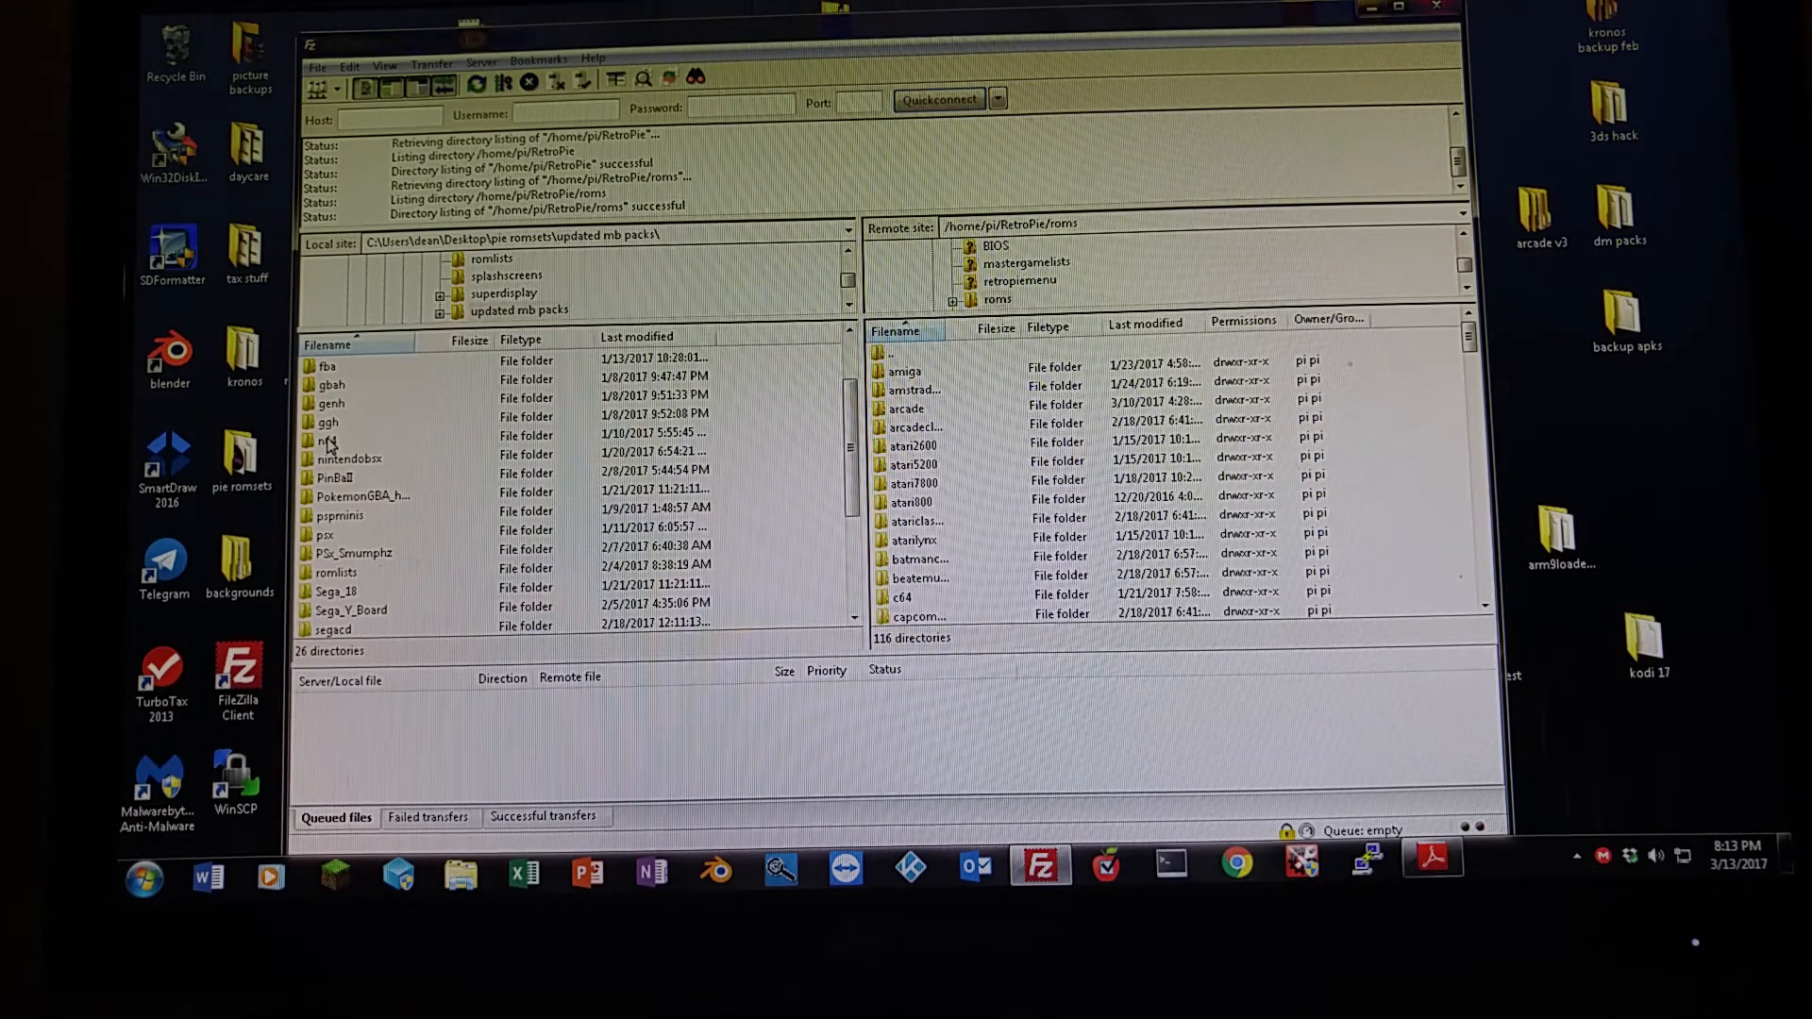
pyautogui.click(329, 442)
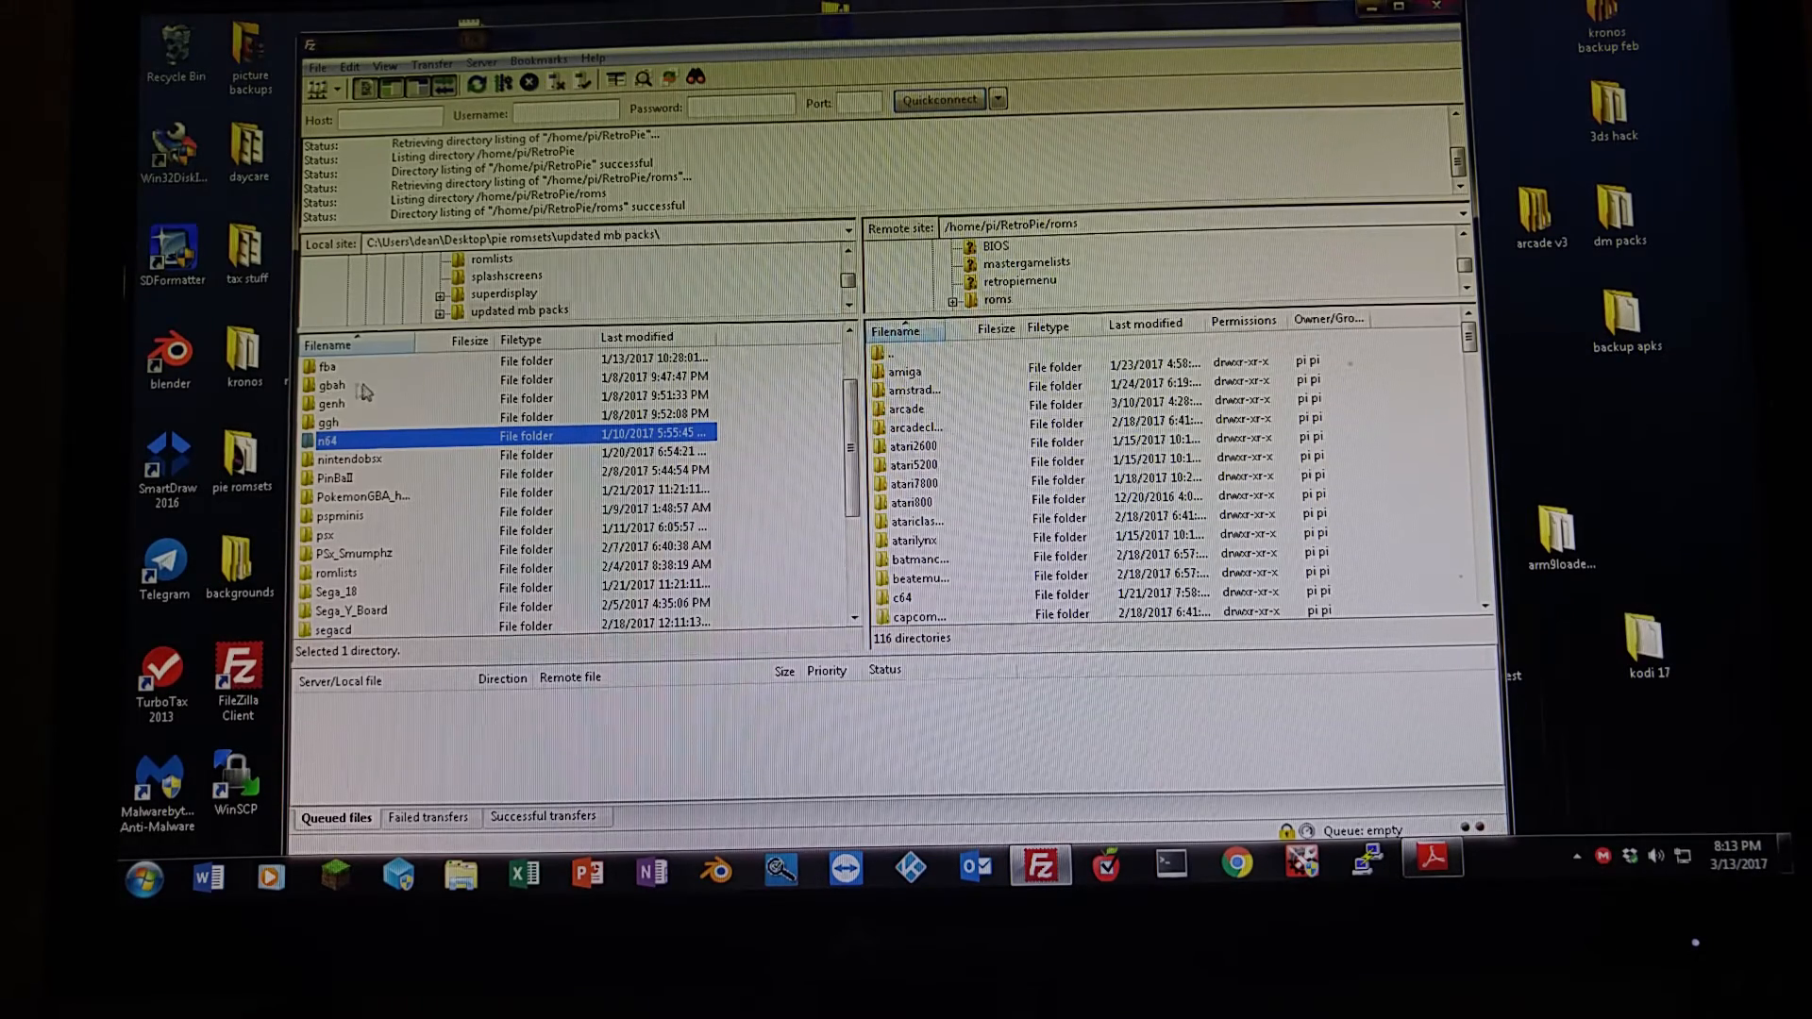
# Upload the local n64 folder to /home/pi/RetroPie/roms via the context menu.
pyautogui.rightClick(335, 440)
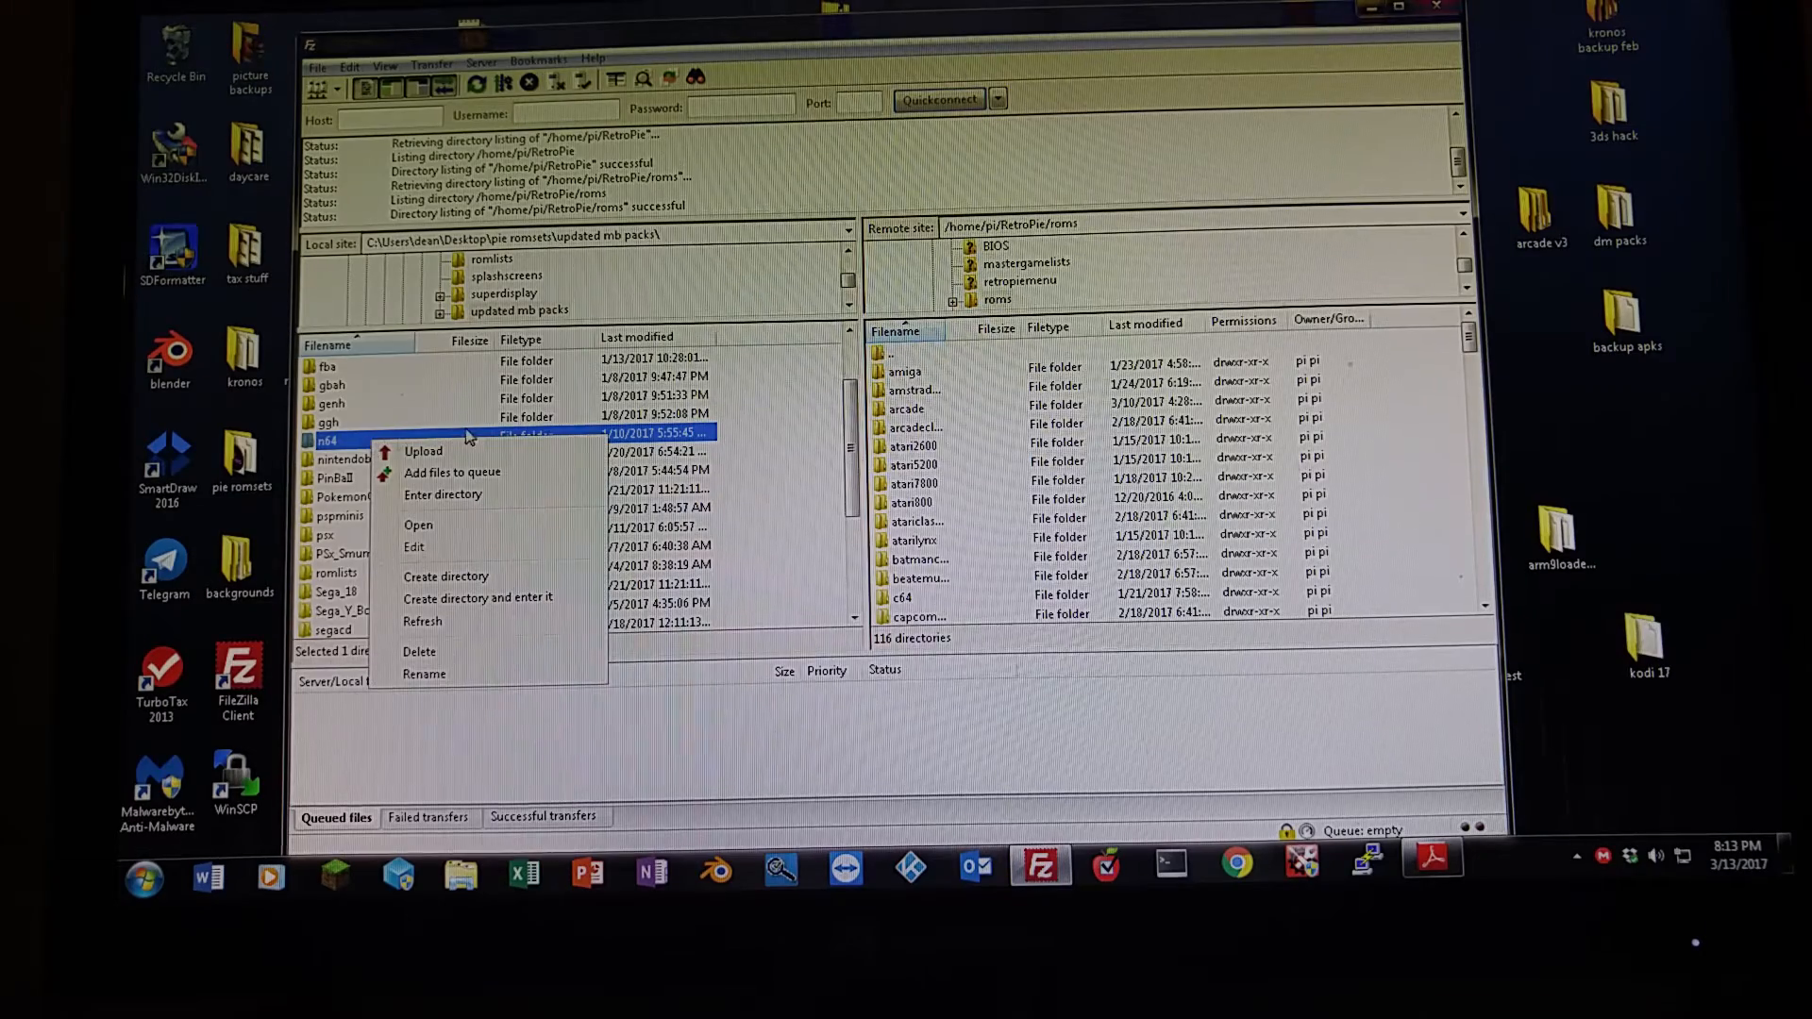
pyautogui.moveTo(424, 451)
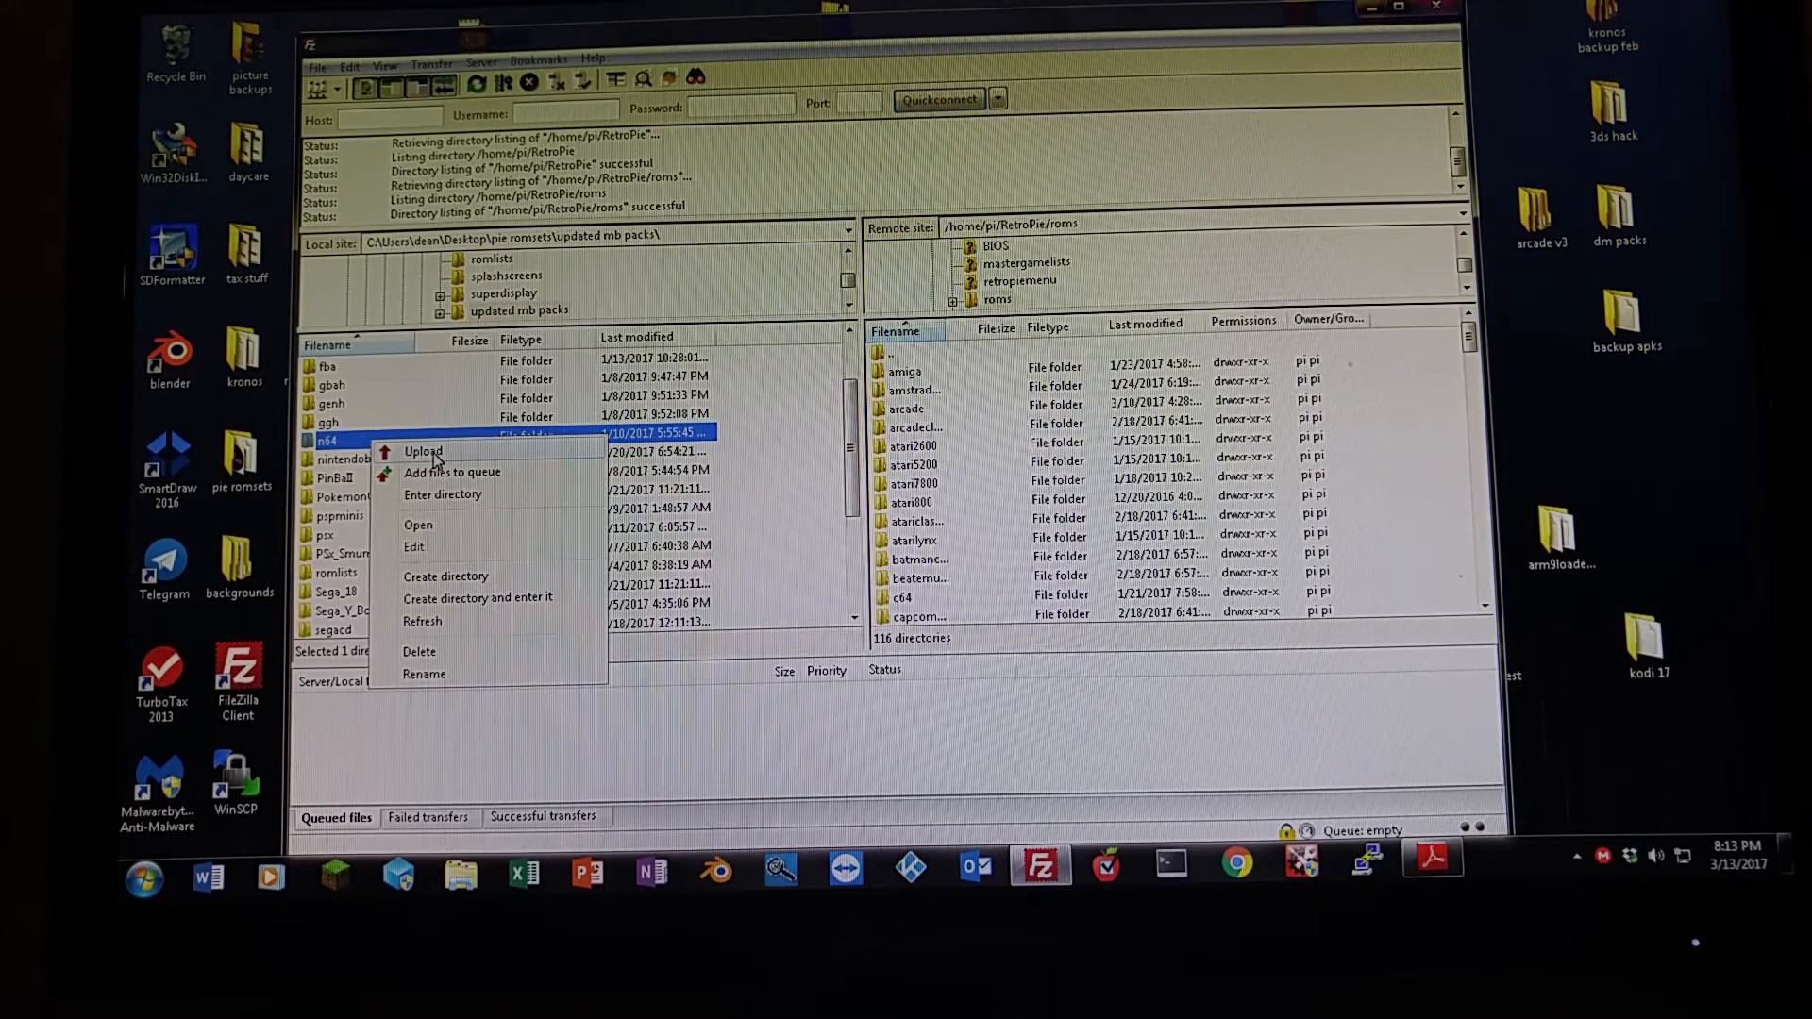
pyautogui.click(423, 451)
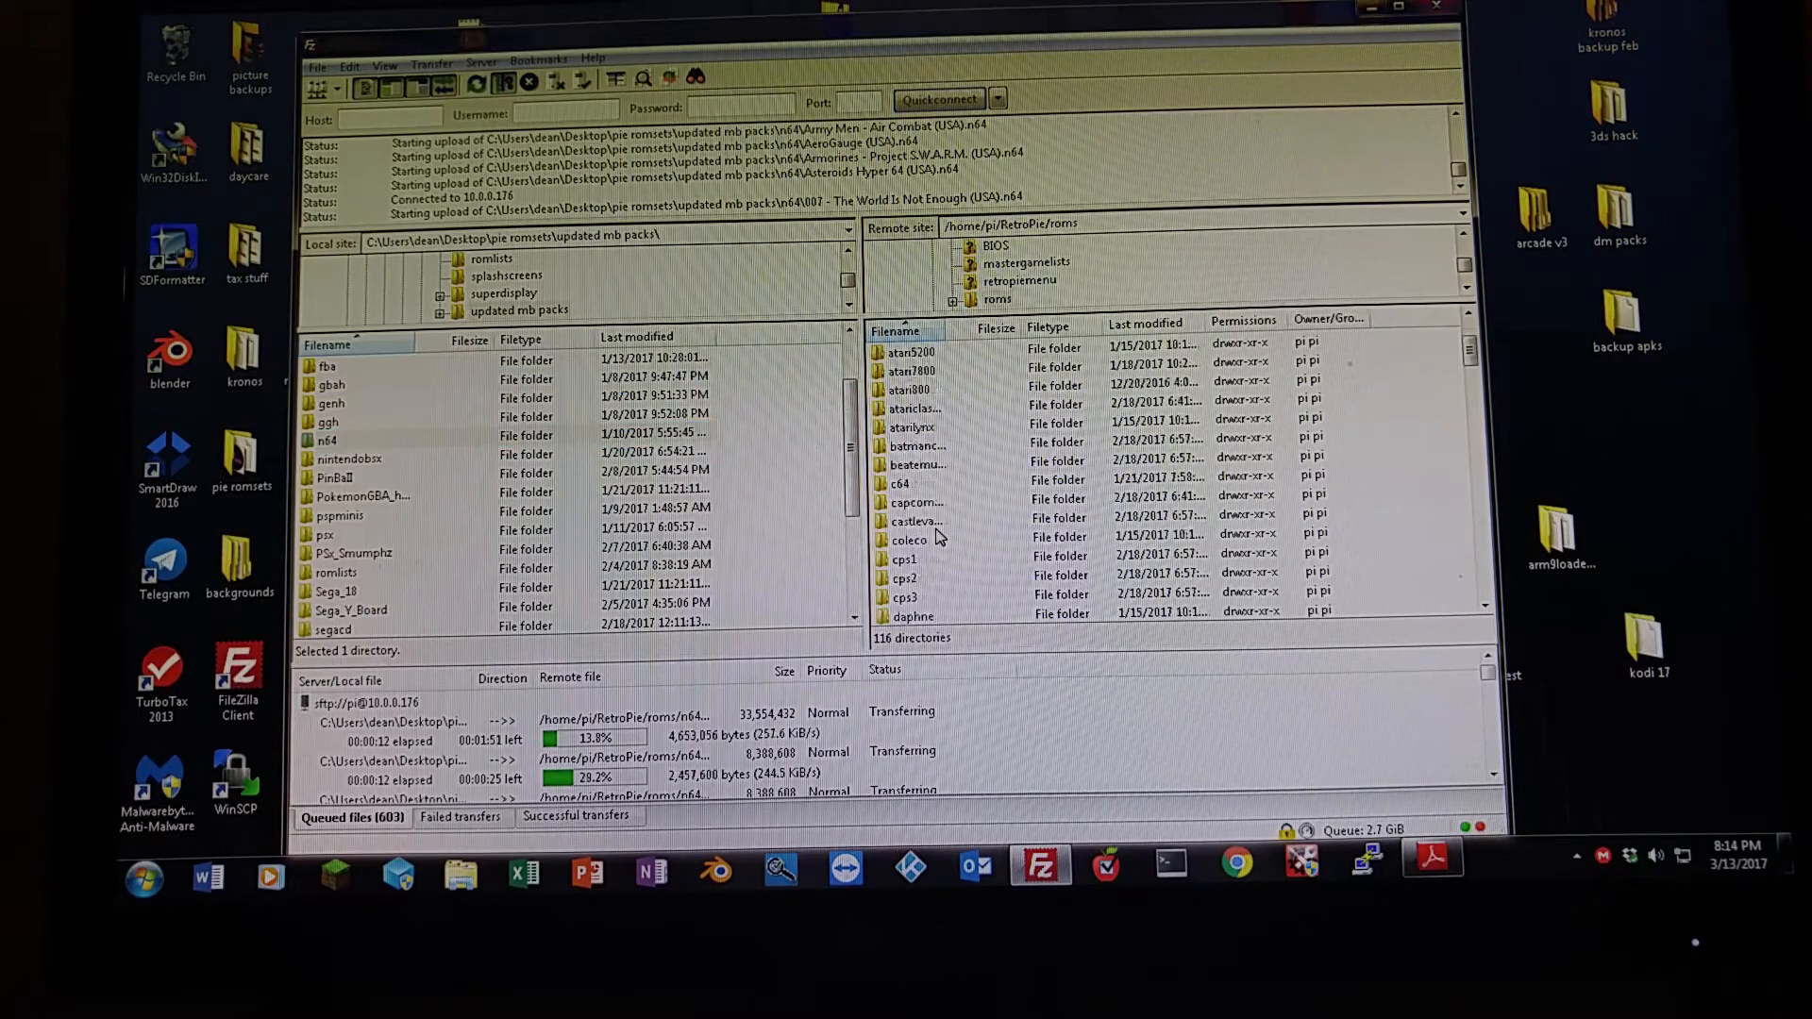
# Scroll the remote roms list to check for the new n64 folder while transfers run.
pyautogui.scroll(-3)
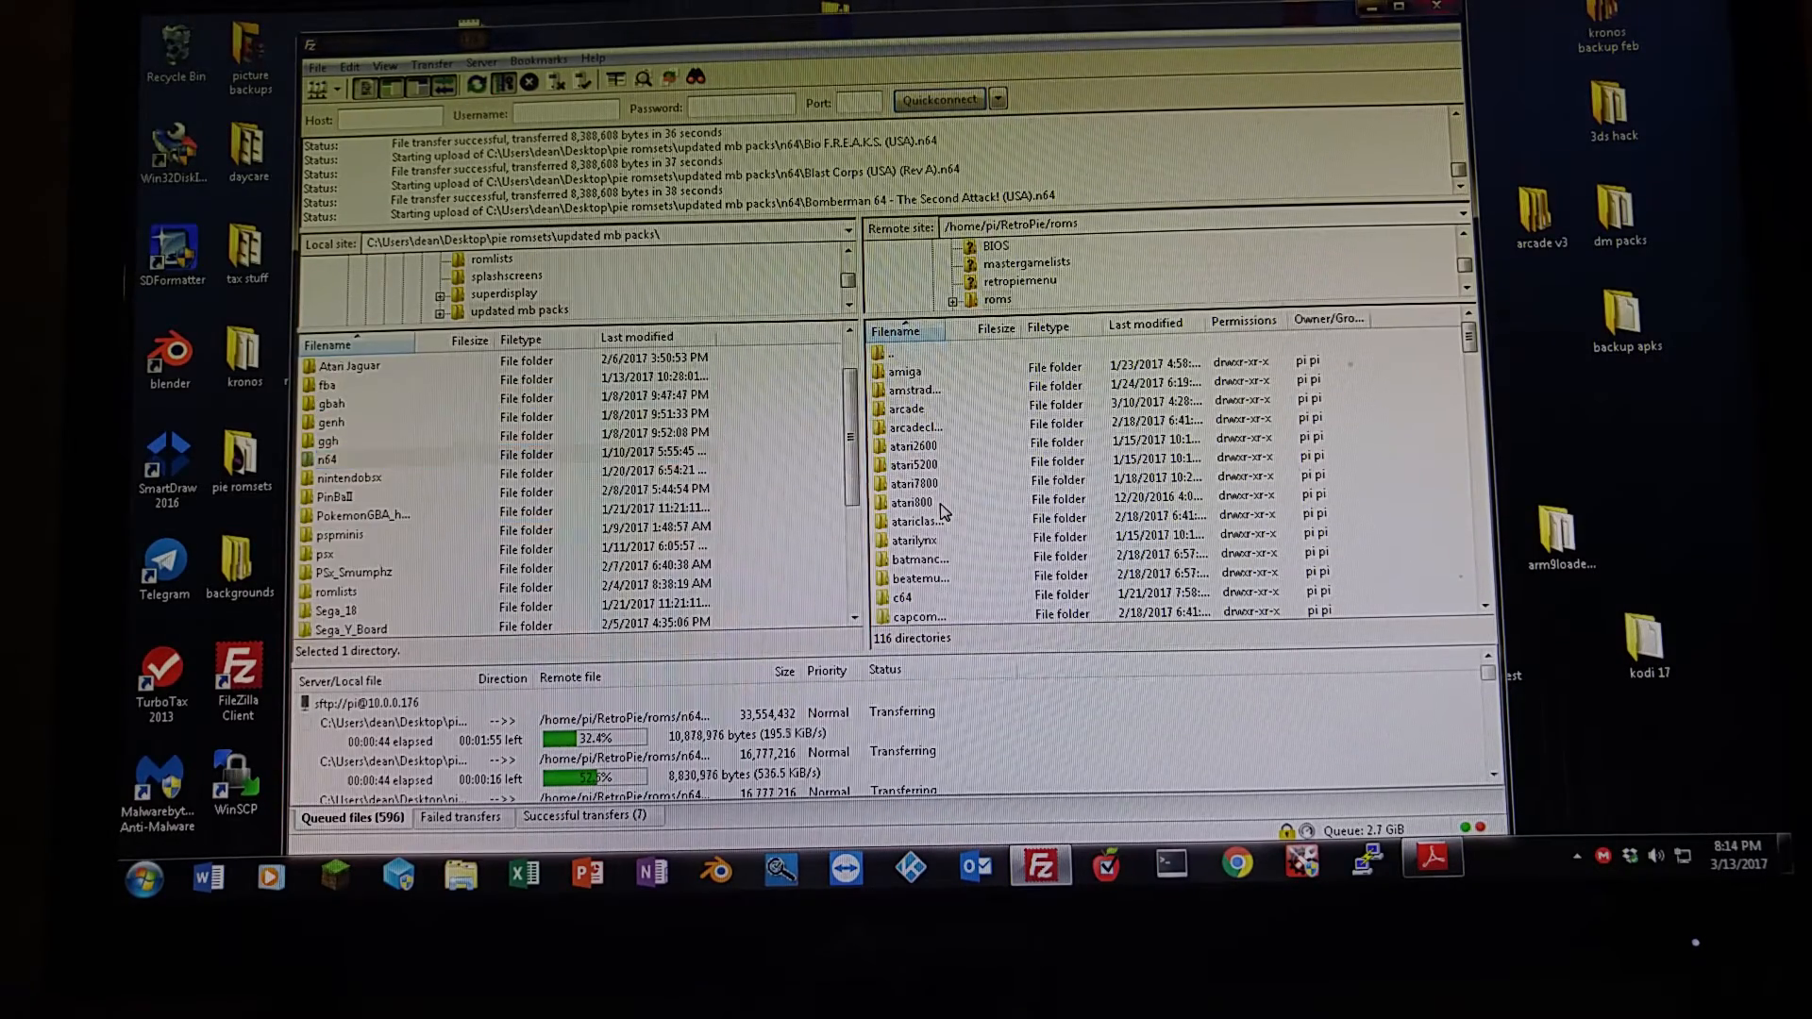
pyautogui.scroll(-3)
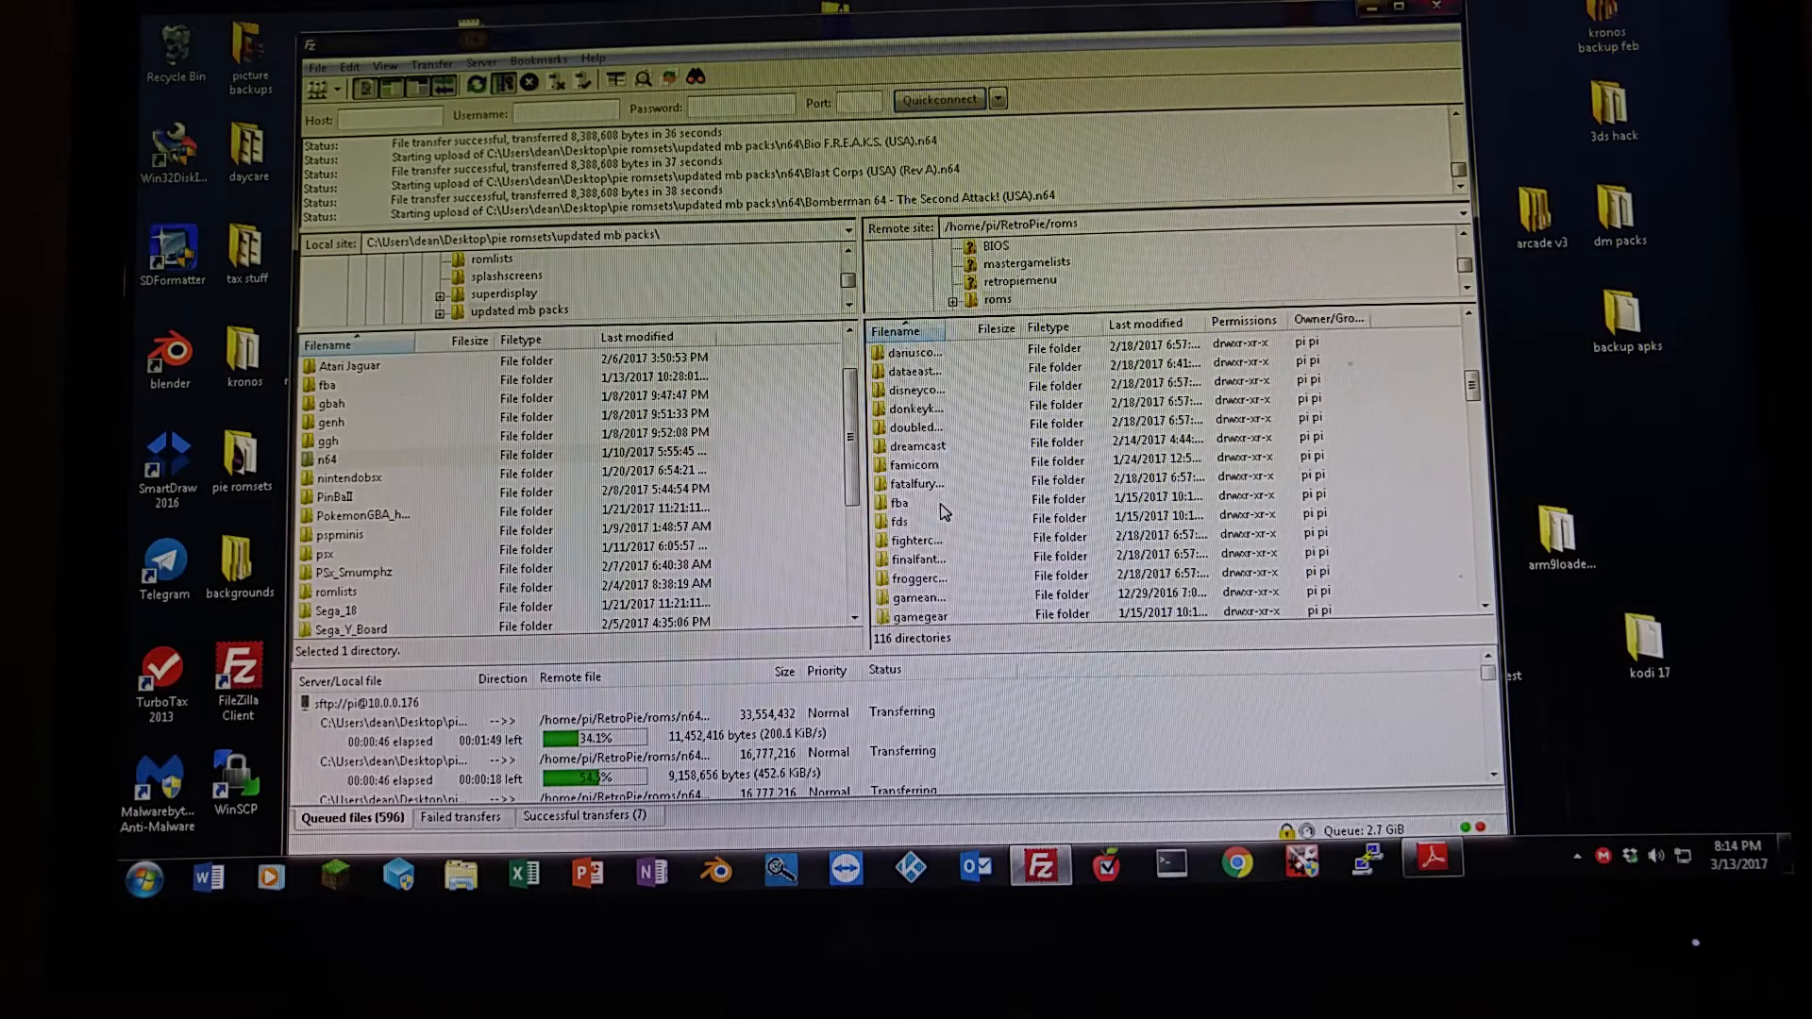
pyautogui.scroll(-3)
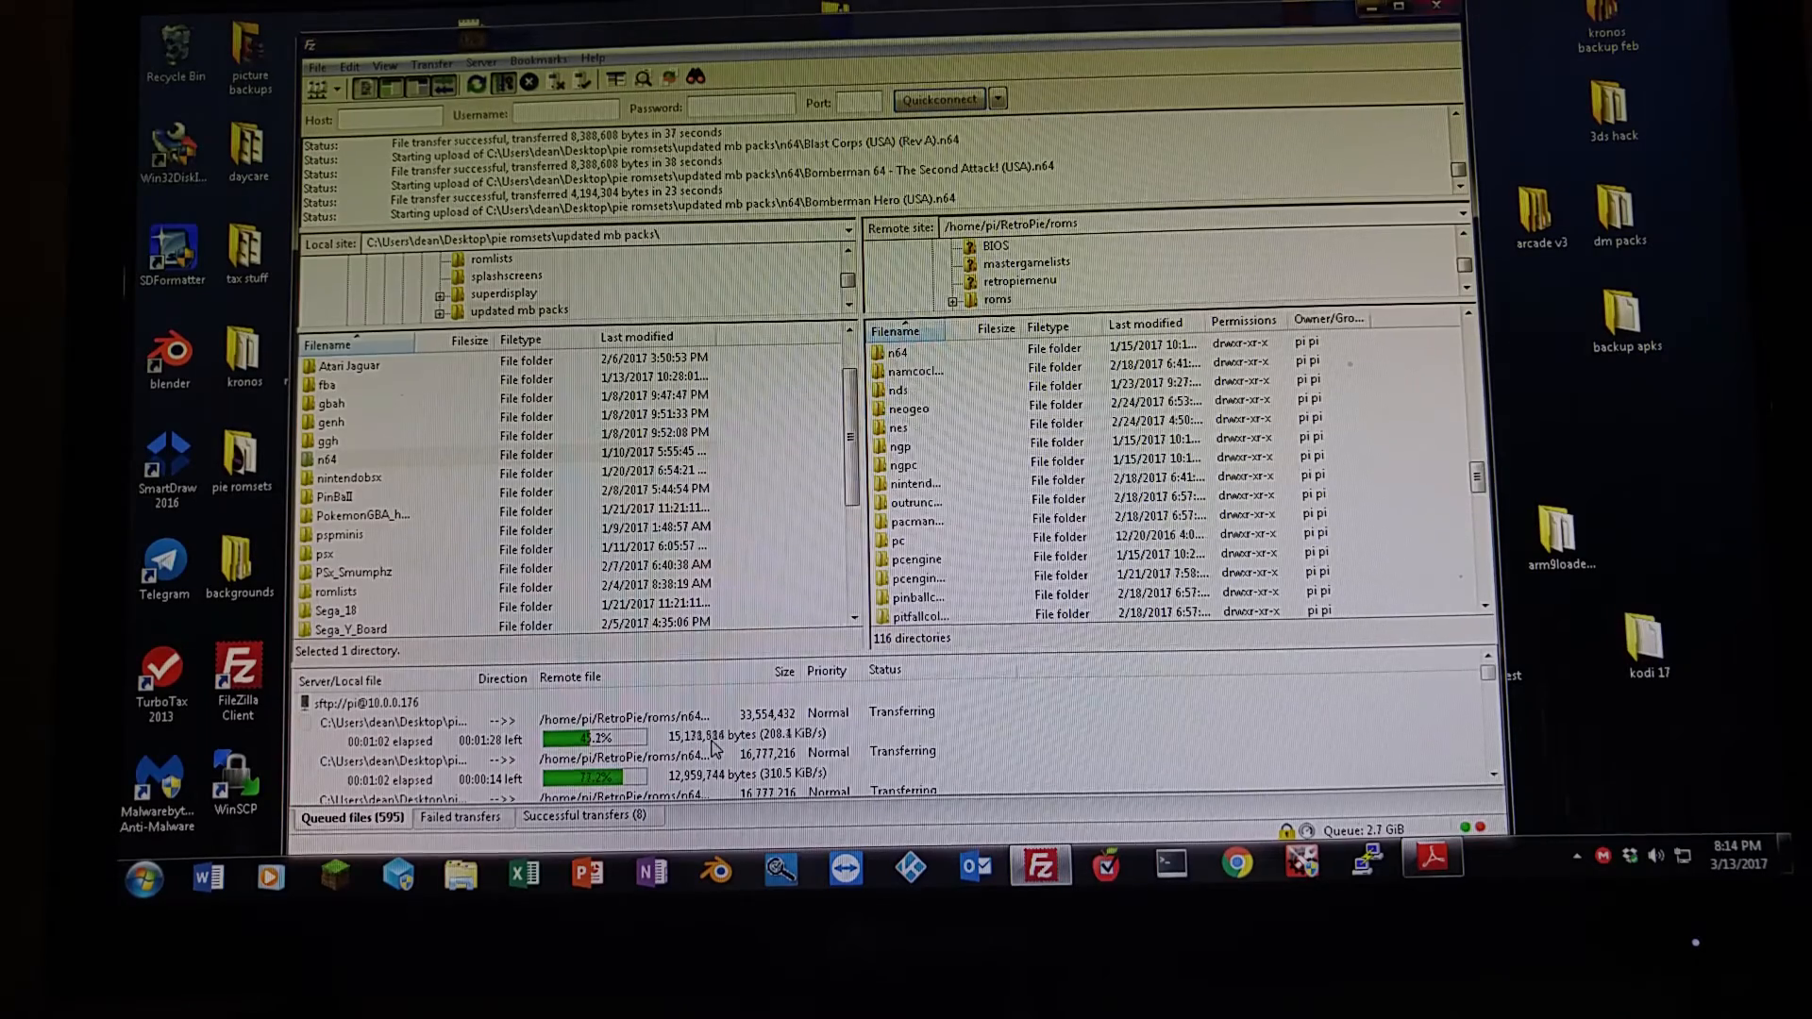
pyautogui.scroll(-3)
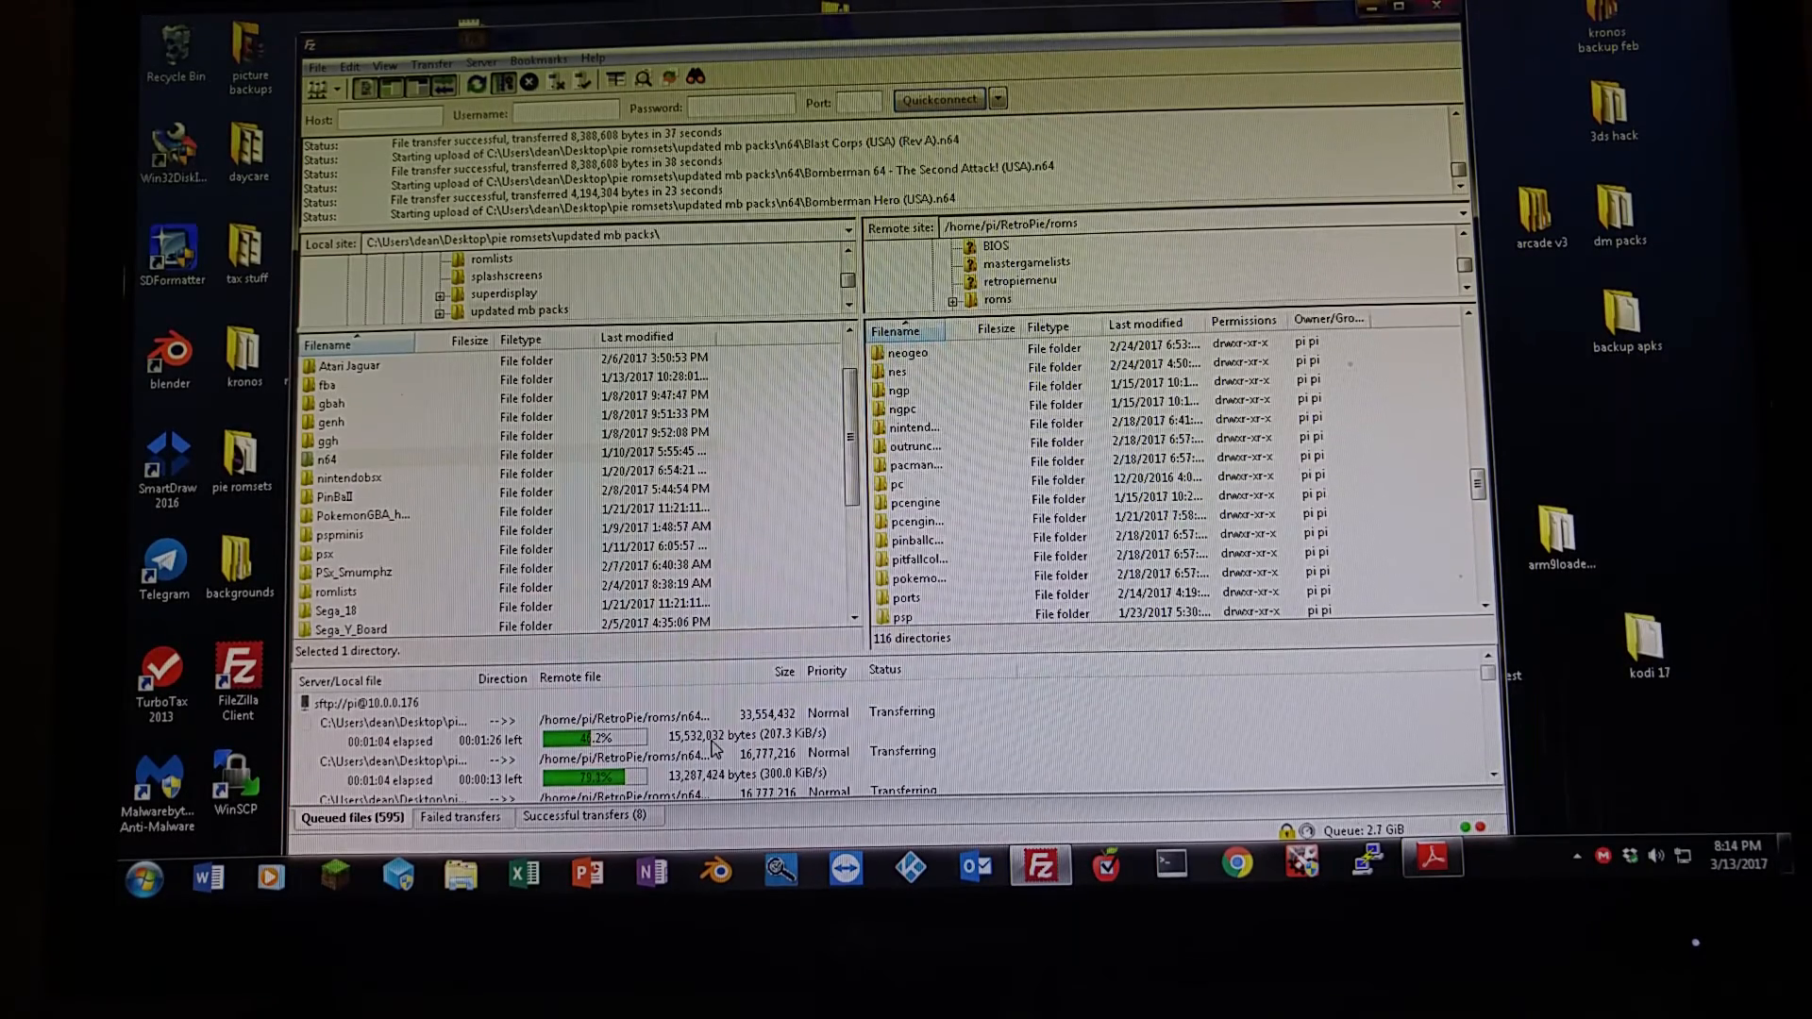